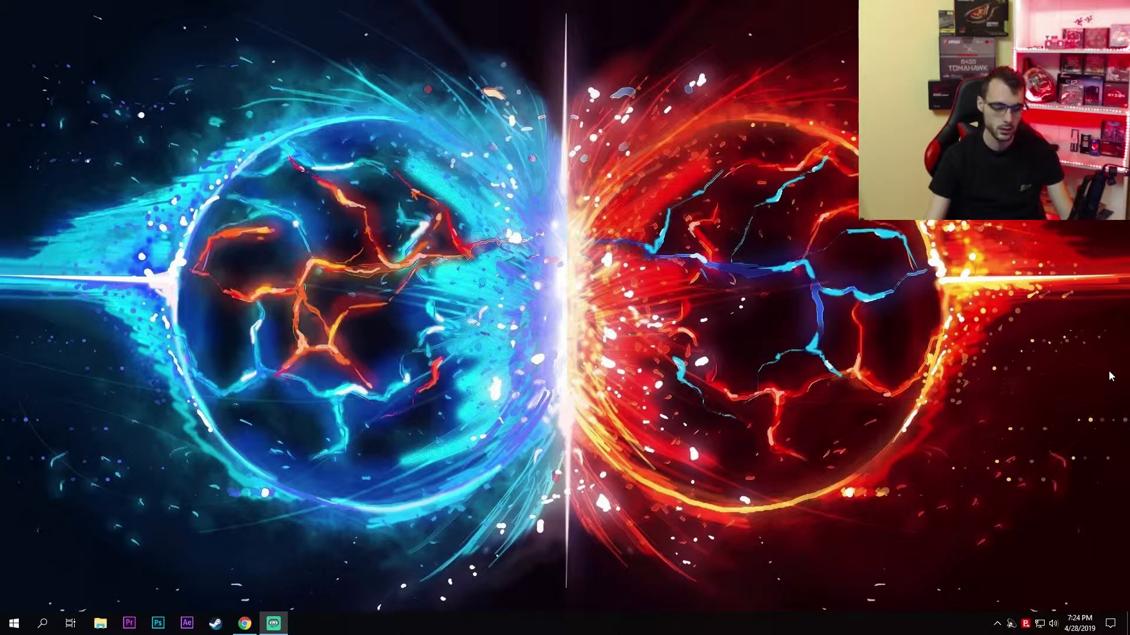
Launch DoNotSpy10 from the taskbar and scroll through its tweak list.
left_click(13, 623)
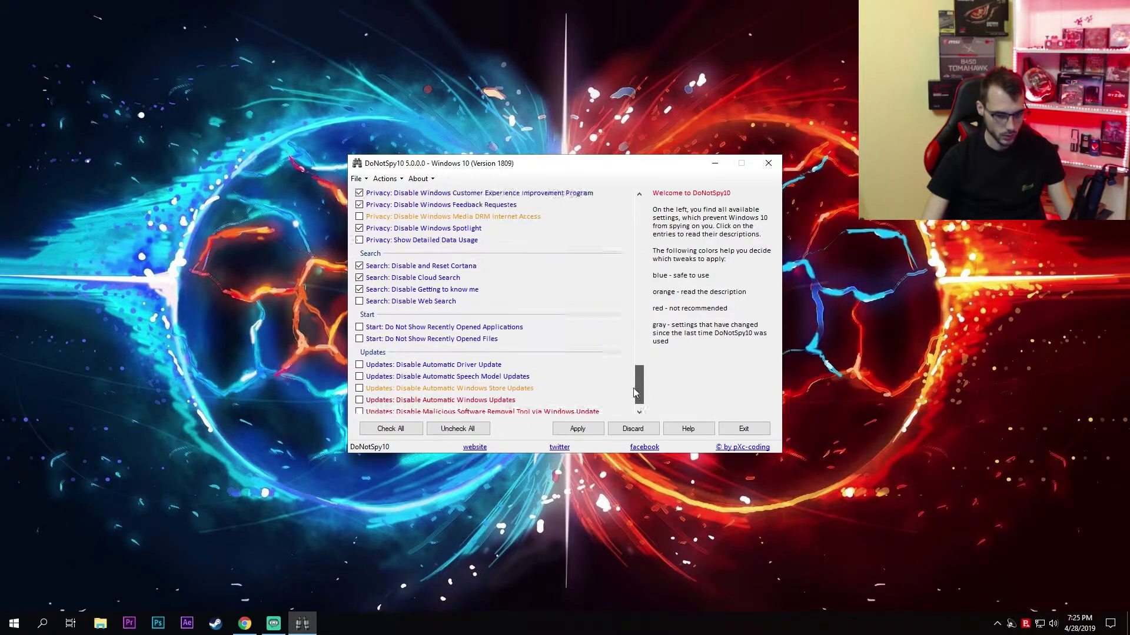
scroll("up", 3)
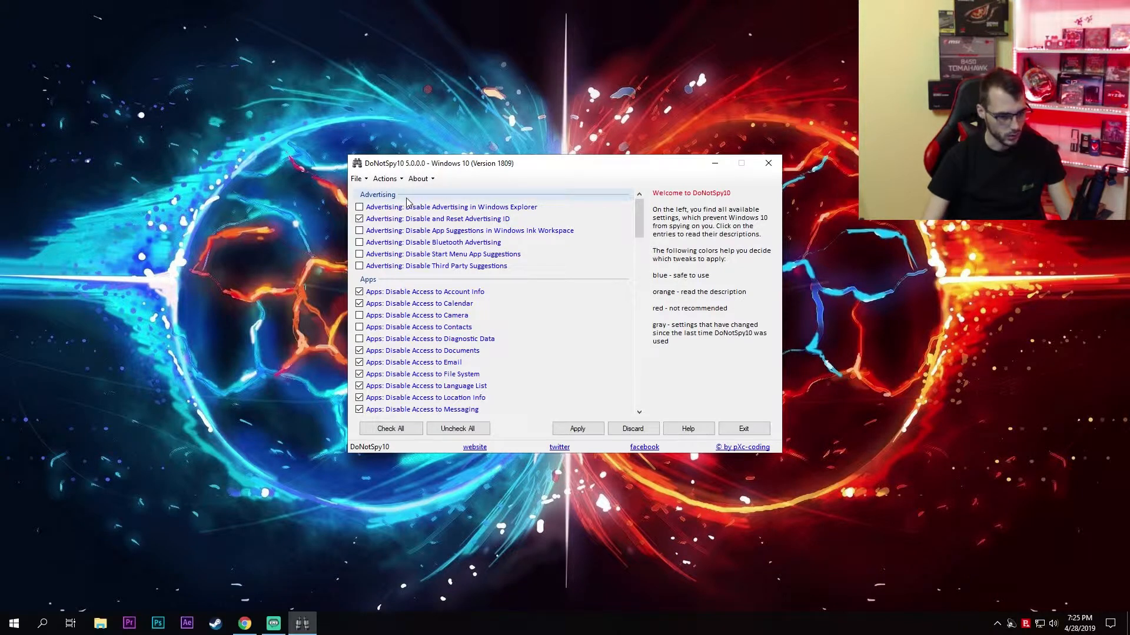
mouse_move(395, 200)
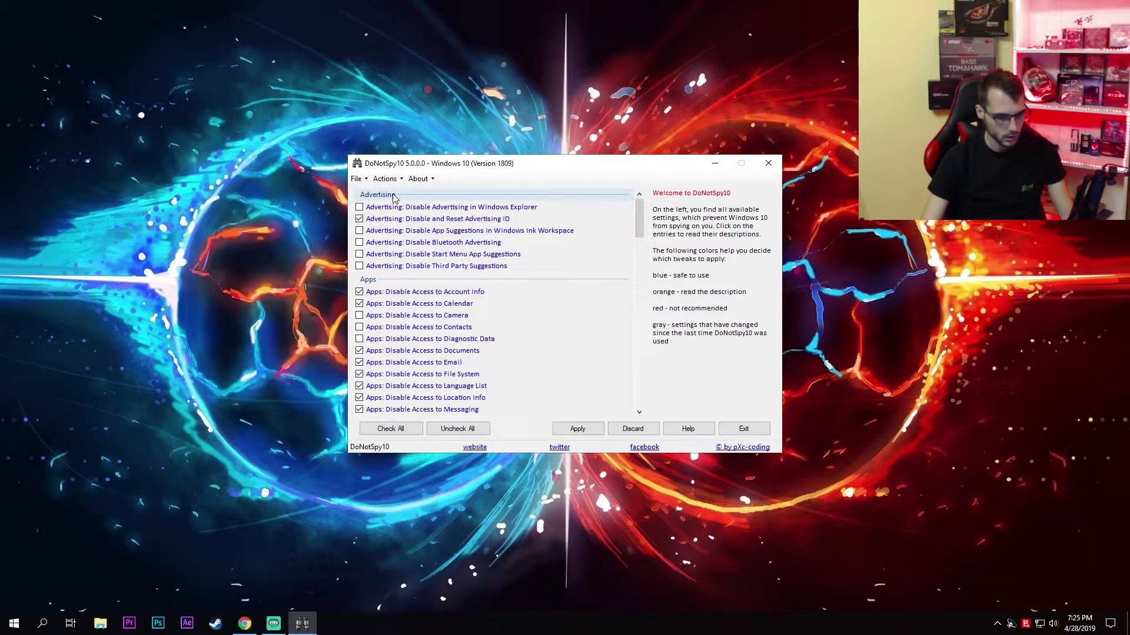
left_click(450, 207)
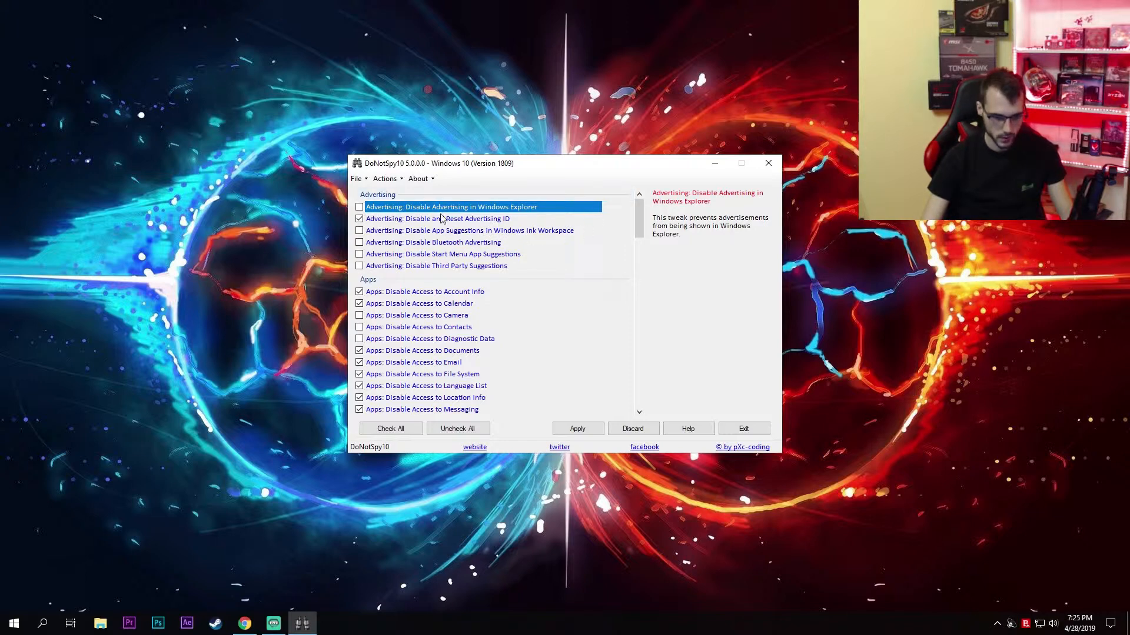
left_click(435, 219)
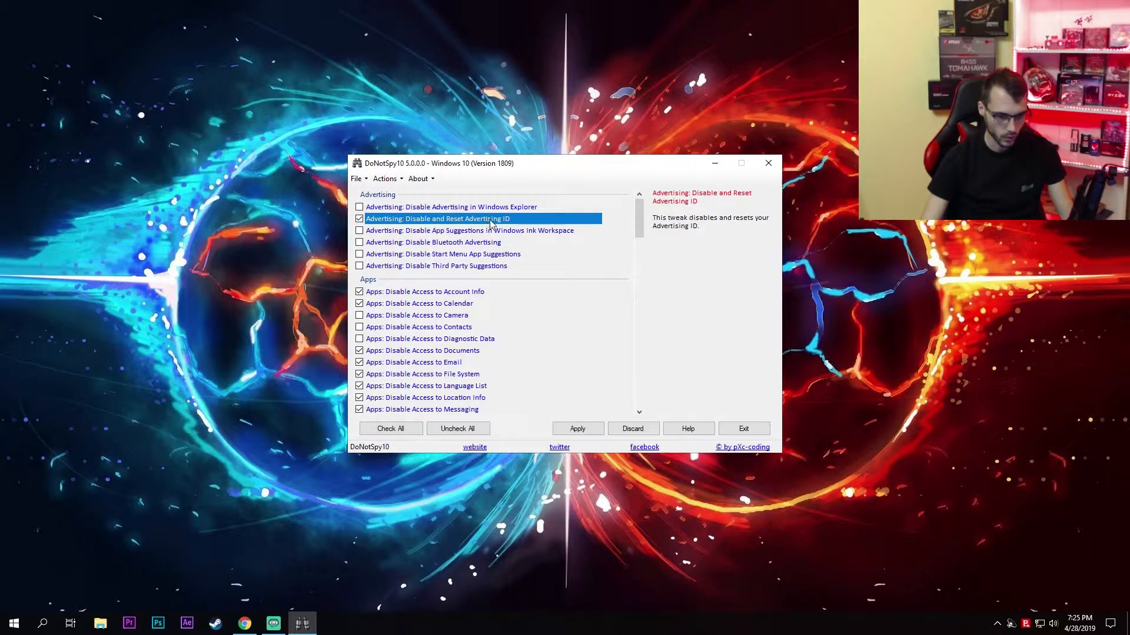
mouse_move(387, 222)
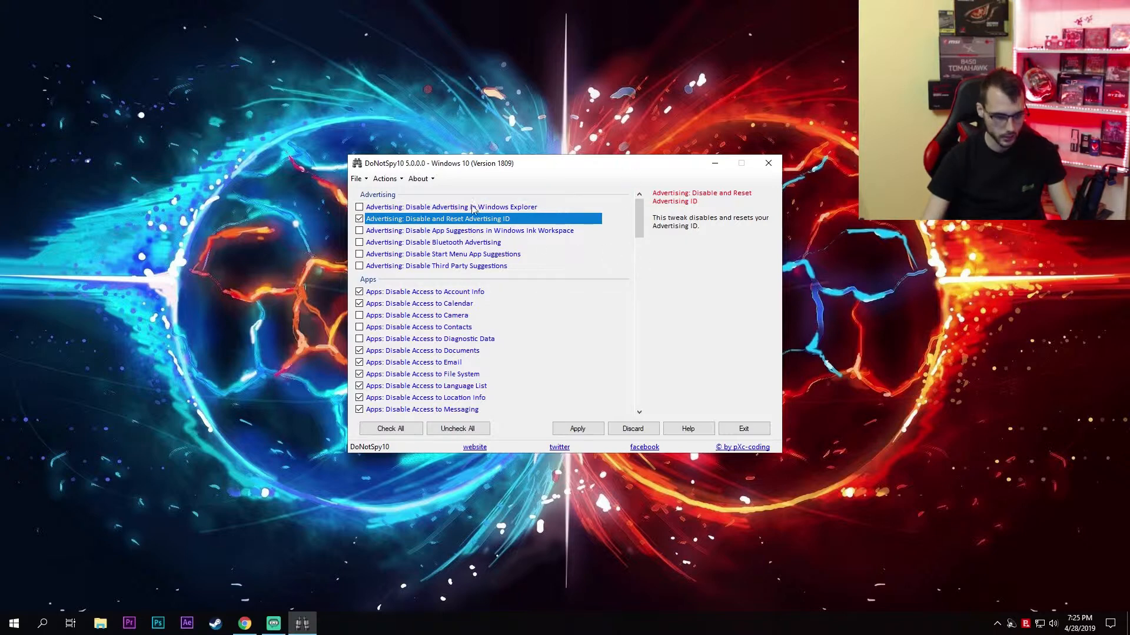
mouse_move(479, 245)
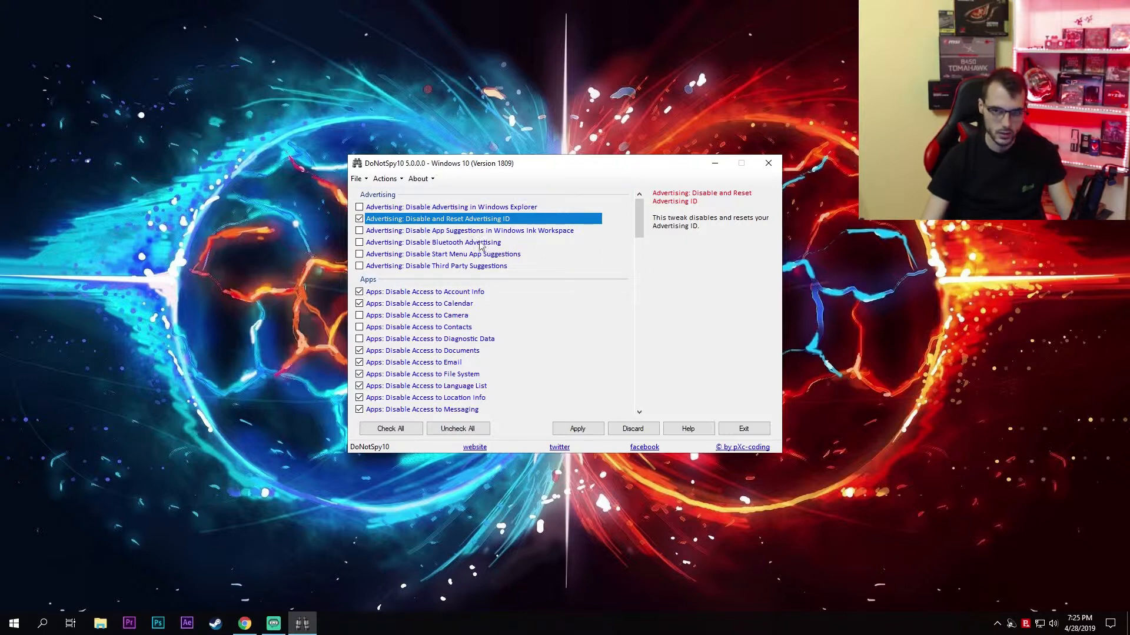
scroll("down", 3)
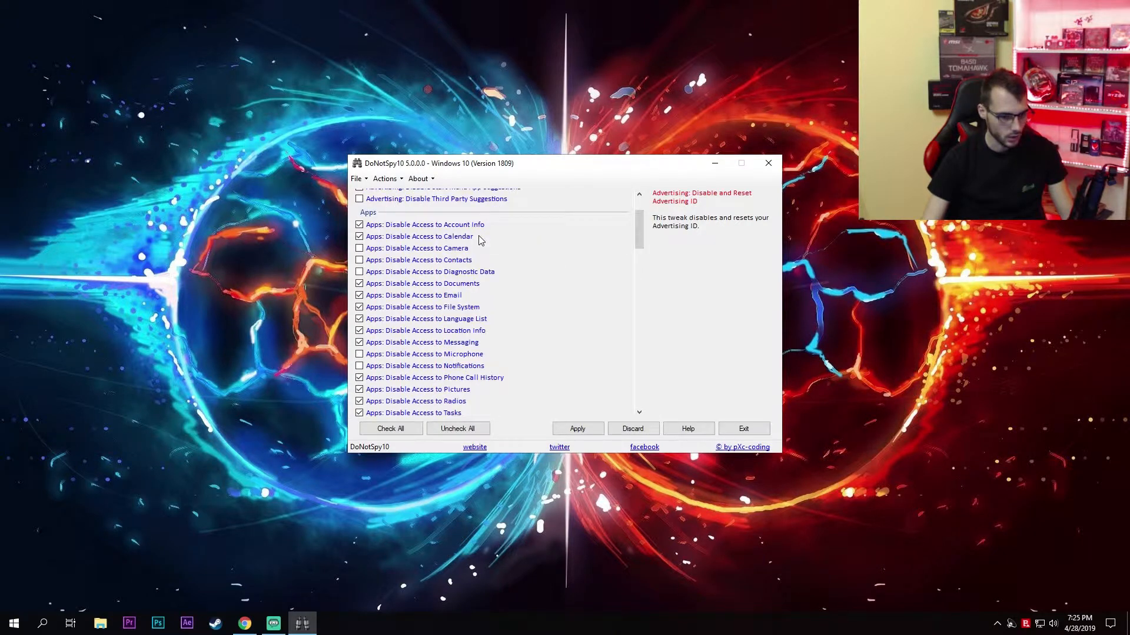
left_click(425, 224)
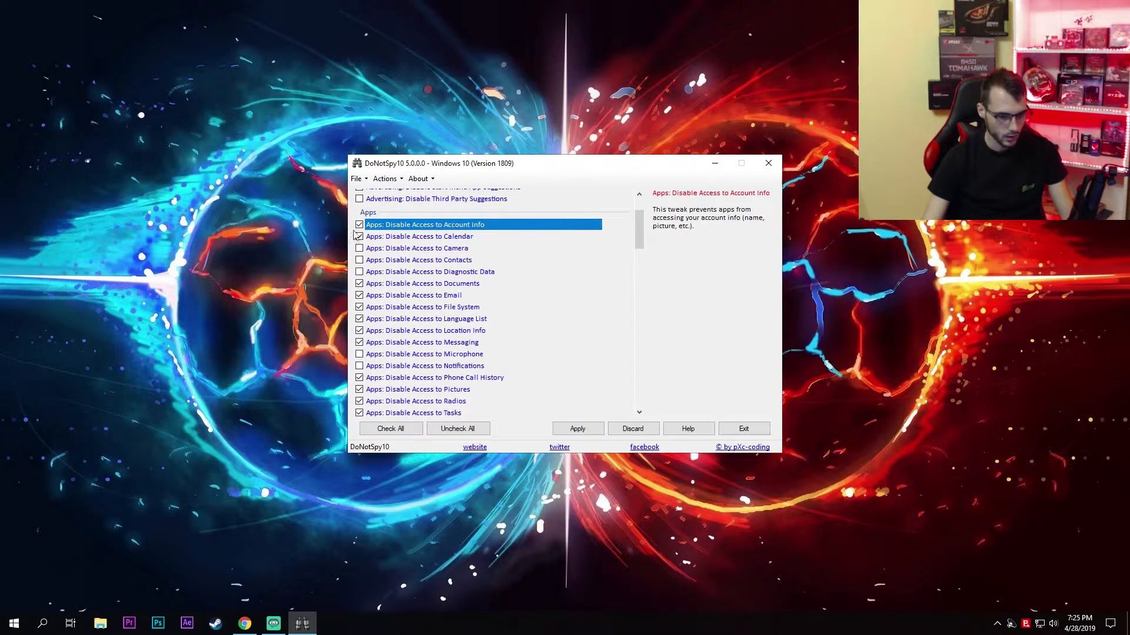
left_click(360, 236)
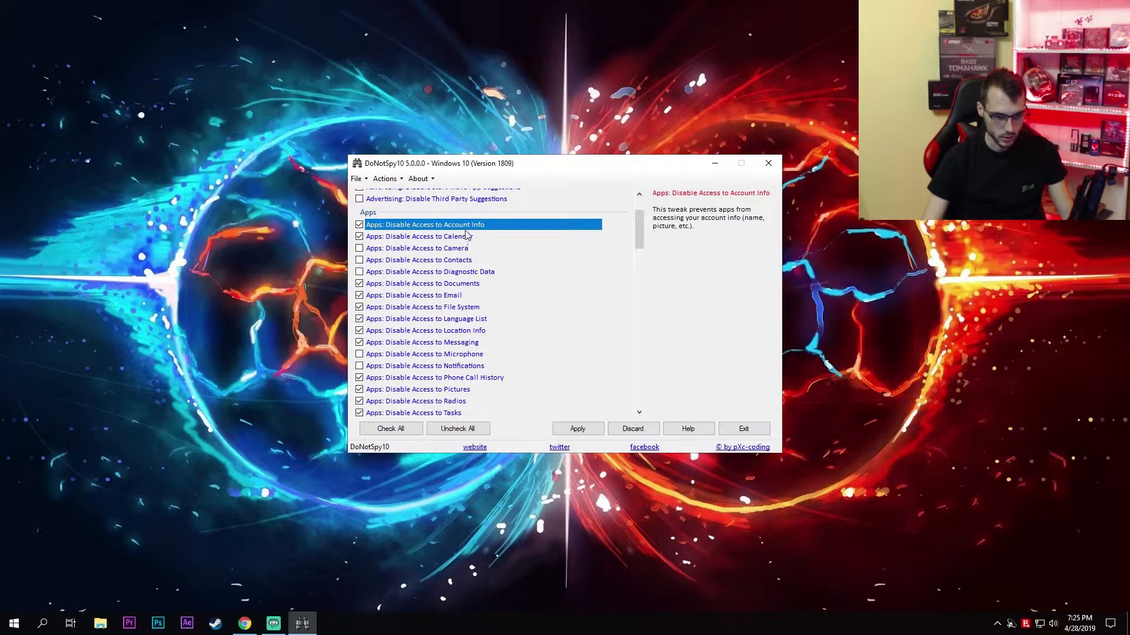
mouse_move(460, 255)
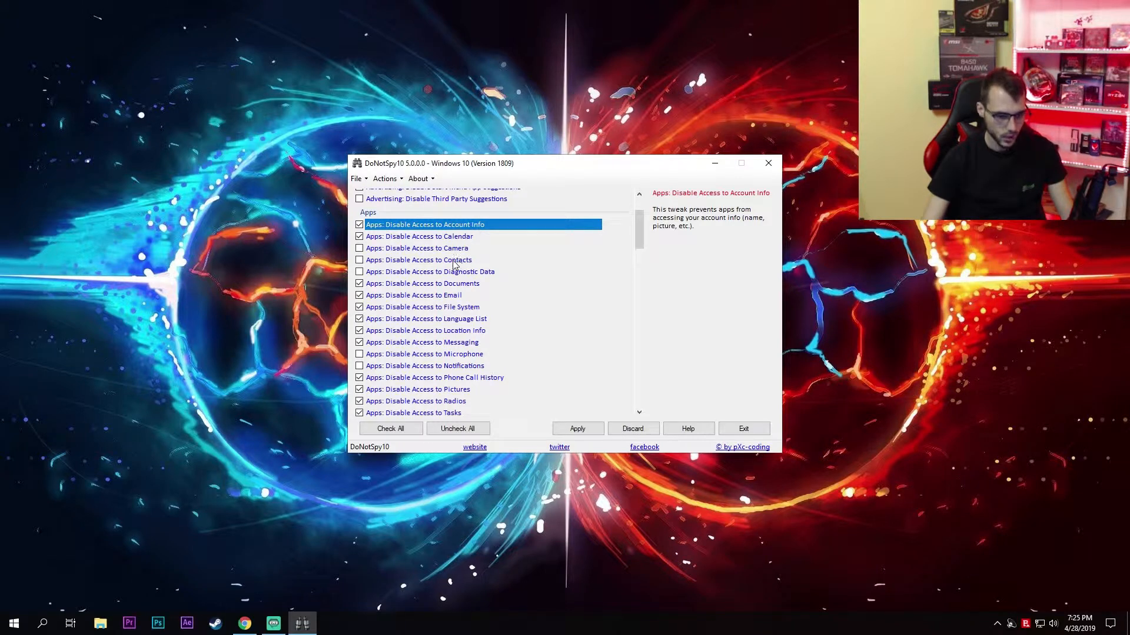
left_click(417, 259)
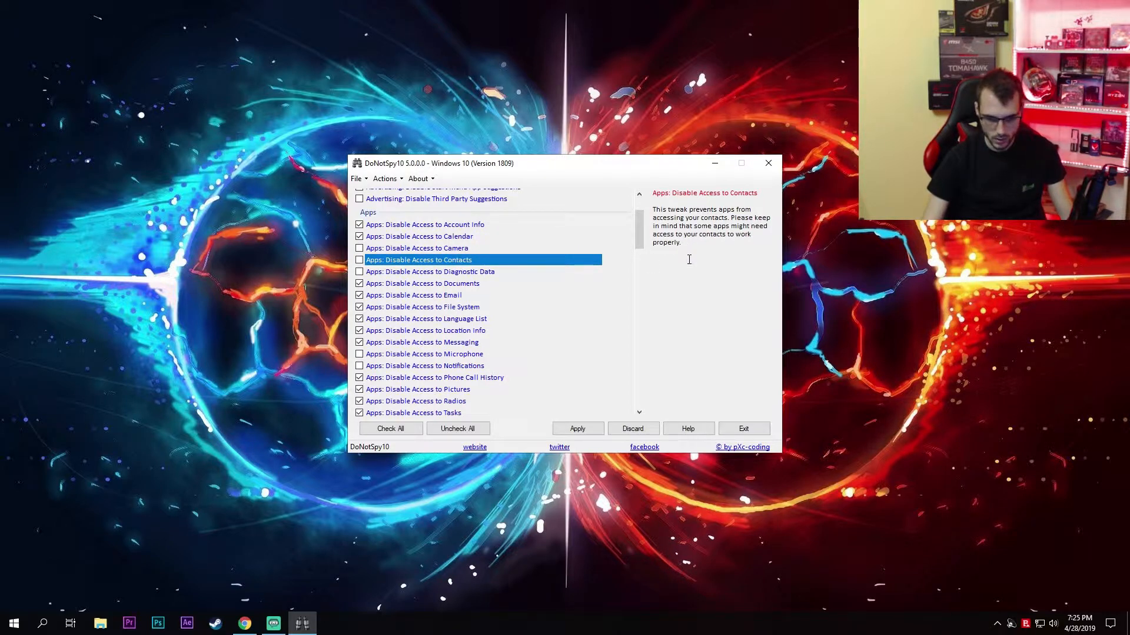
mouse_move(649, 234)
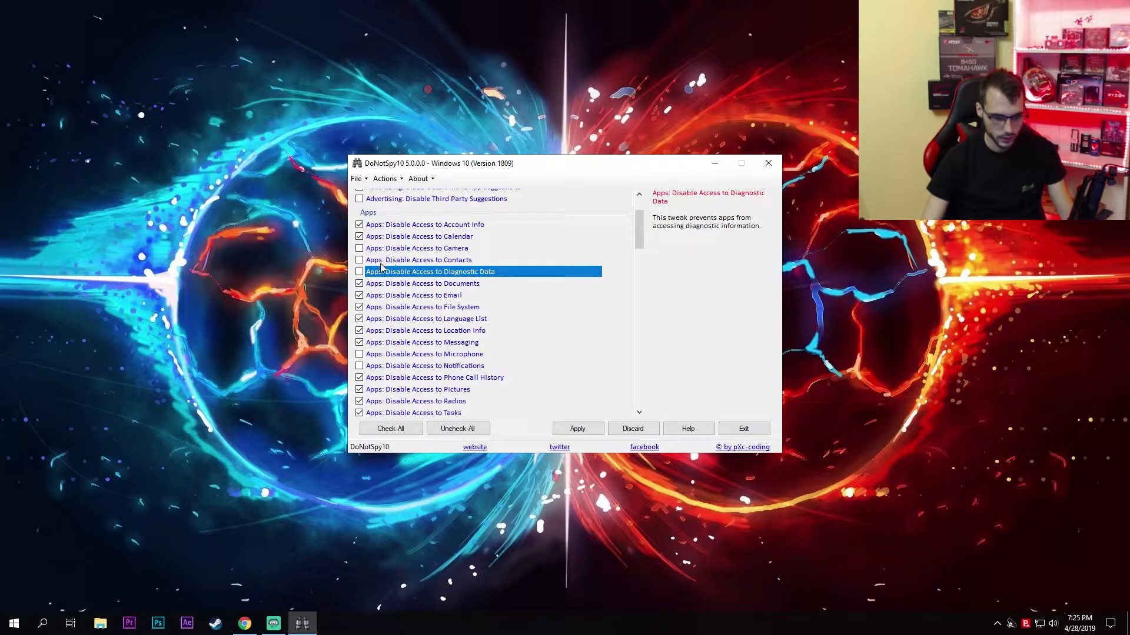
mouse_move(428, 281)
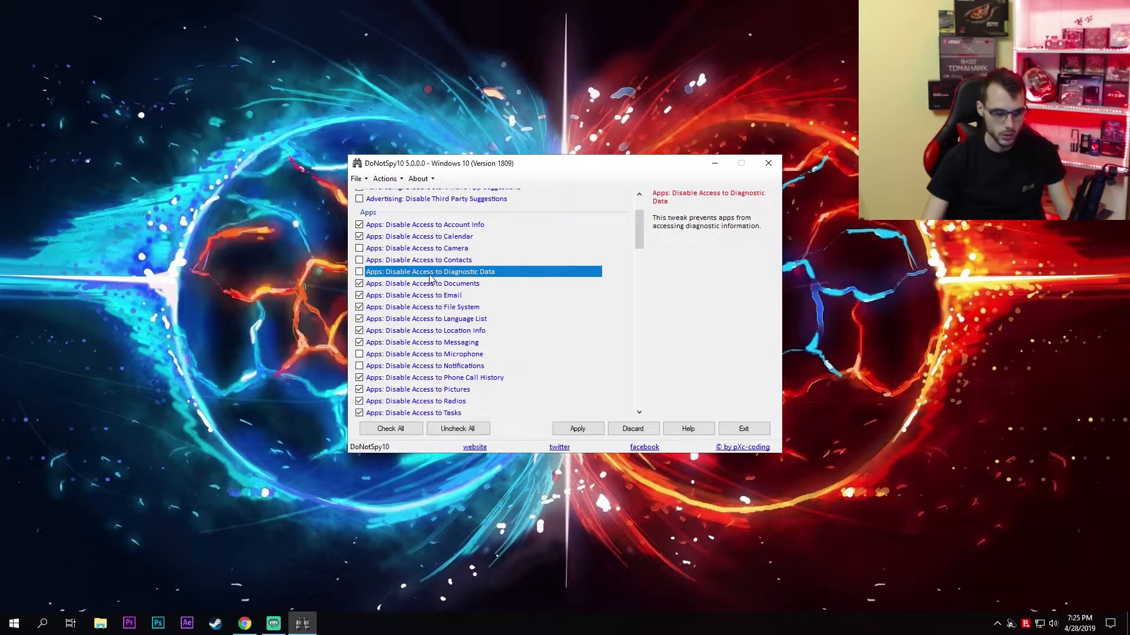
mouse_move(444, 287)
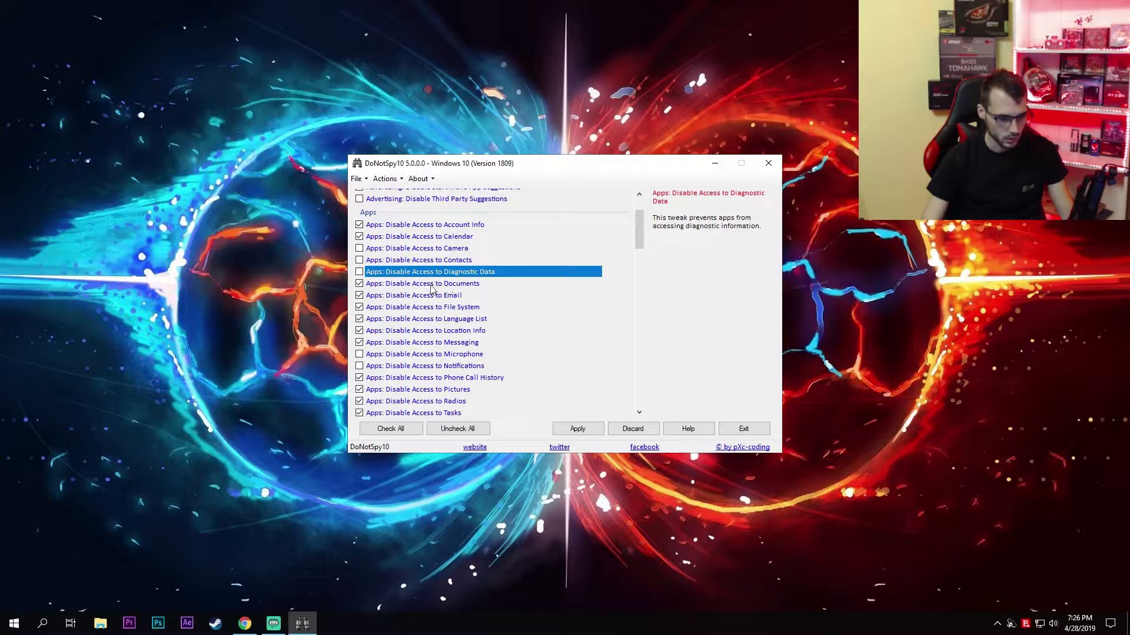
left_click(423, 283)
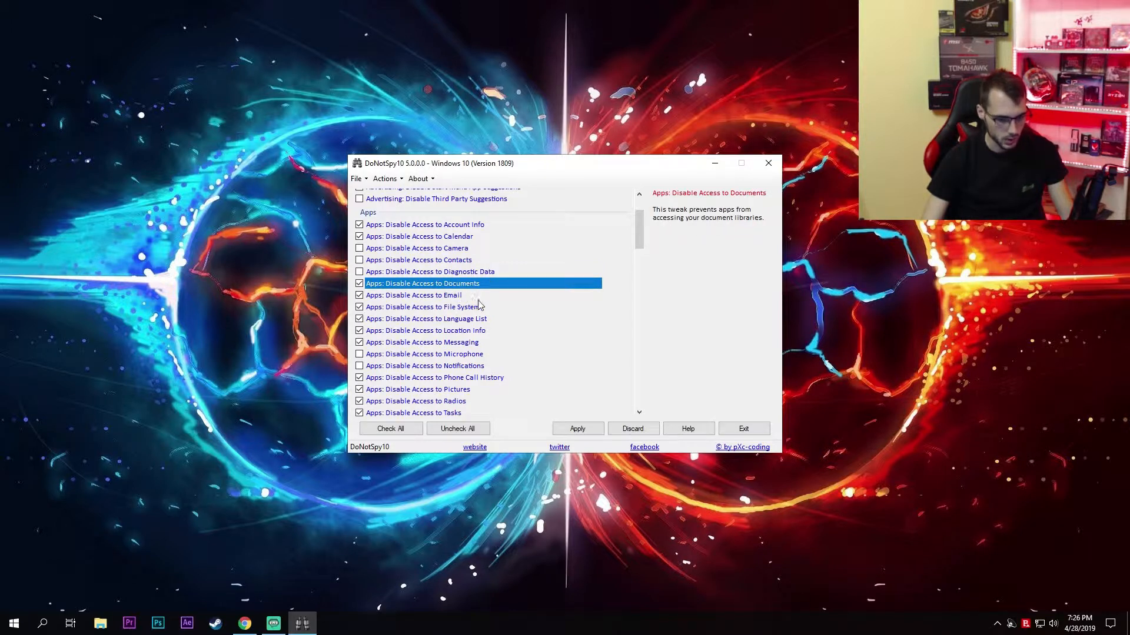
mouse_move(469, 343)
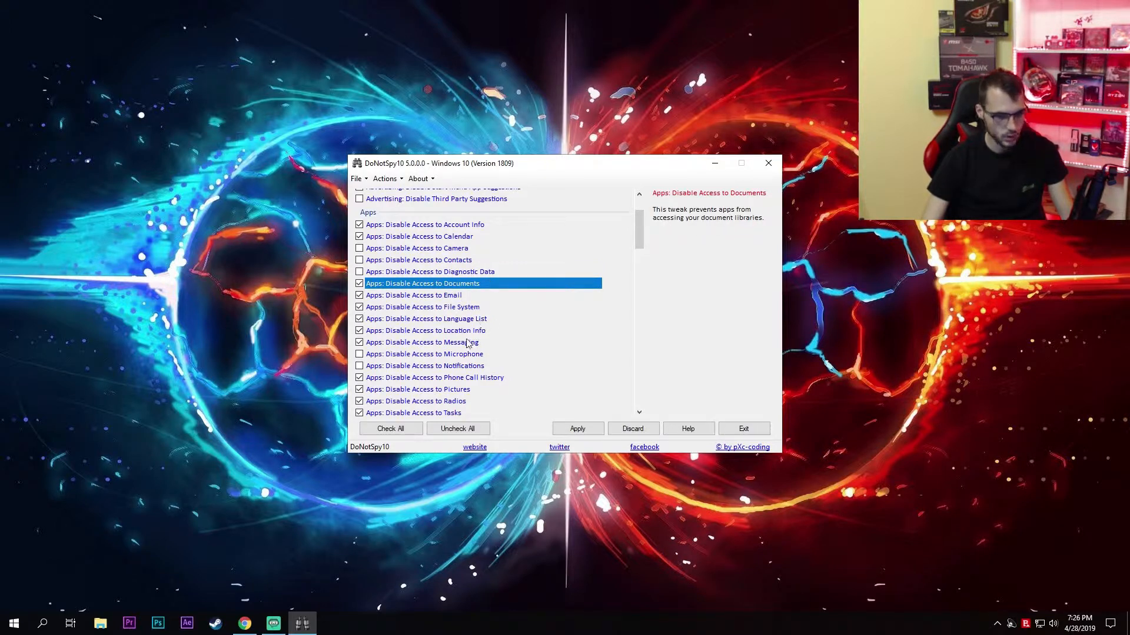
left_click(432, 342)
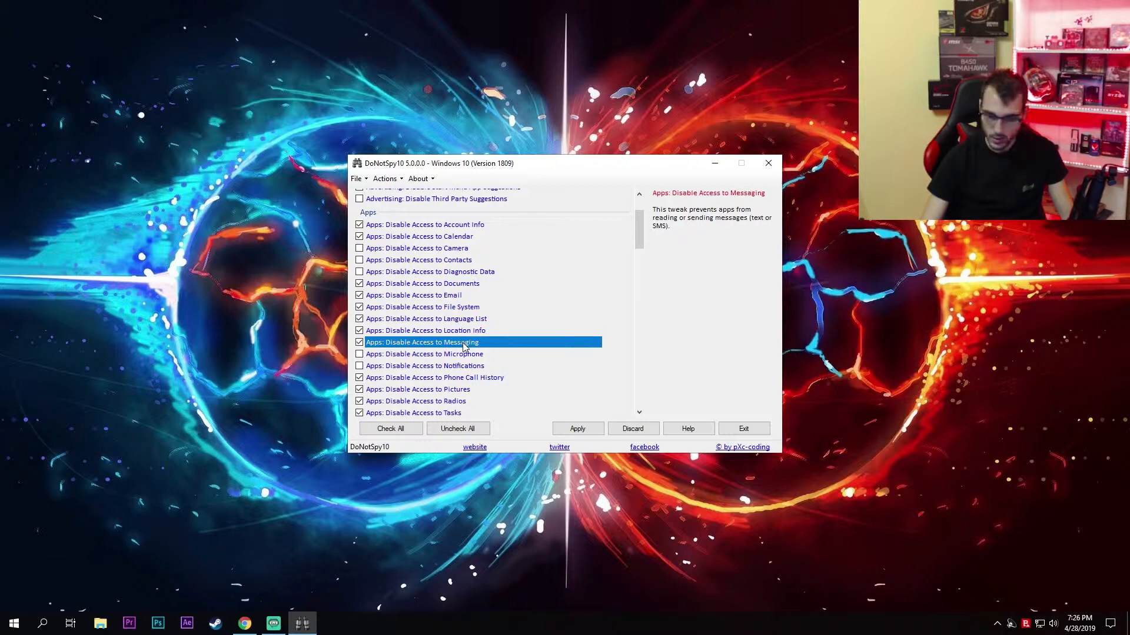
Review the Microphone, Notifications, Phone Call History, App Notifications and Application Telemetry tweak descriptions.
scroll("down", 3)
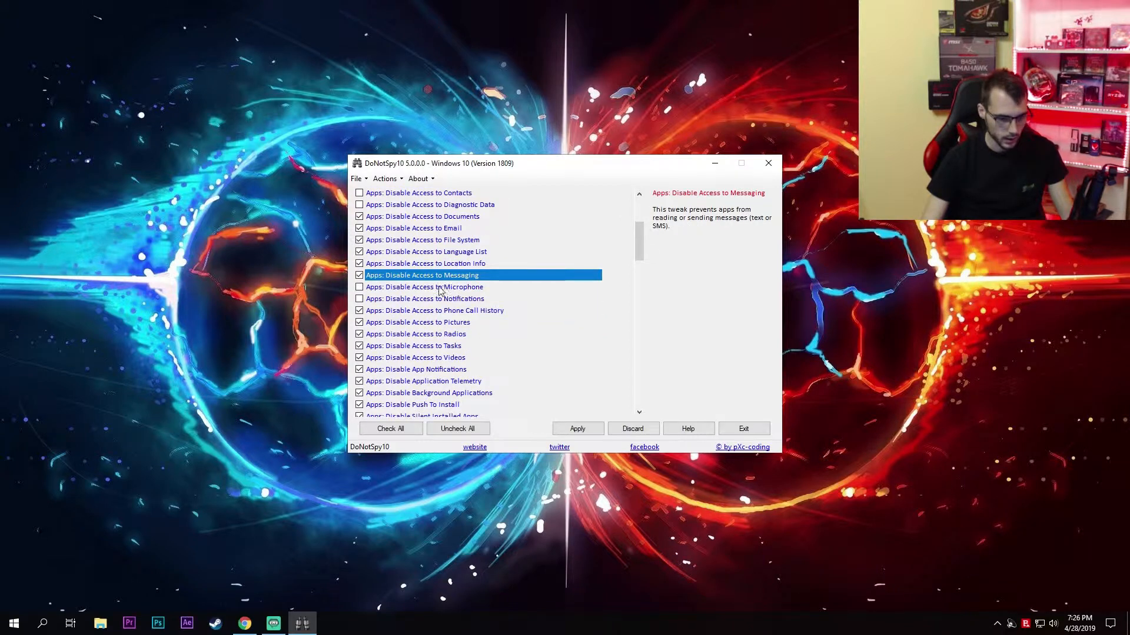
left_click(423, 286)
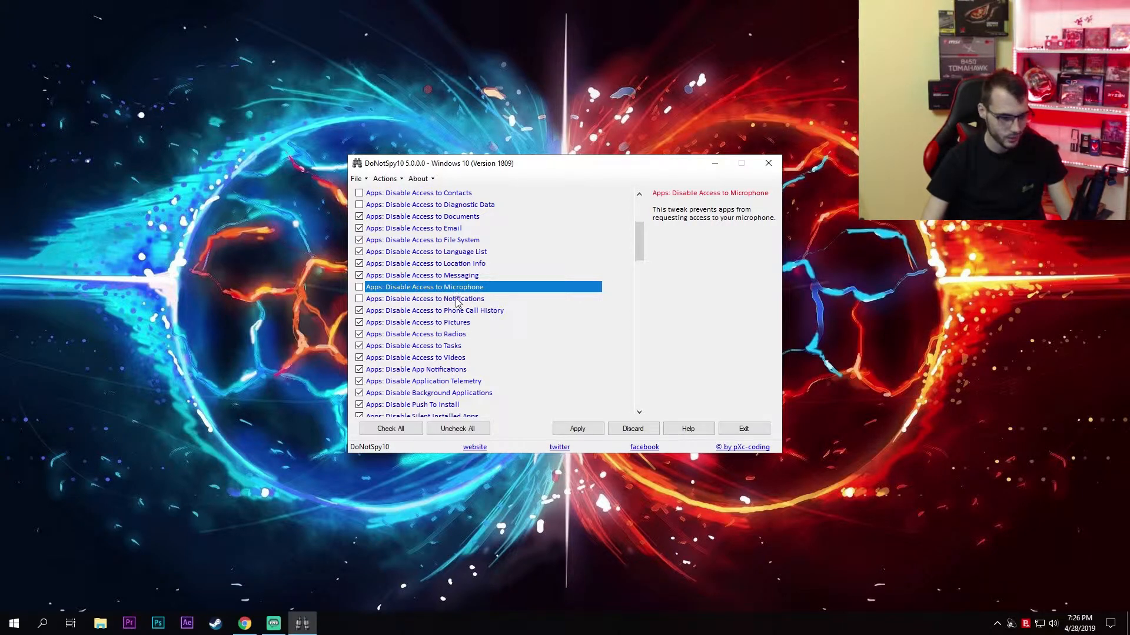
left_click(424, 298)
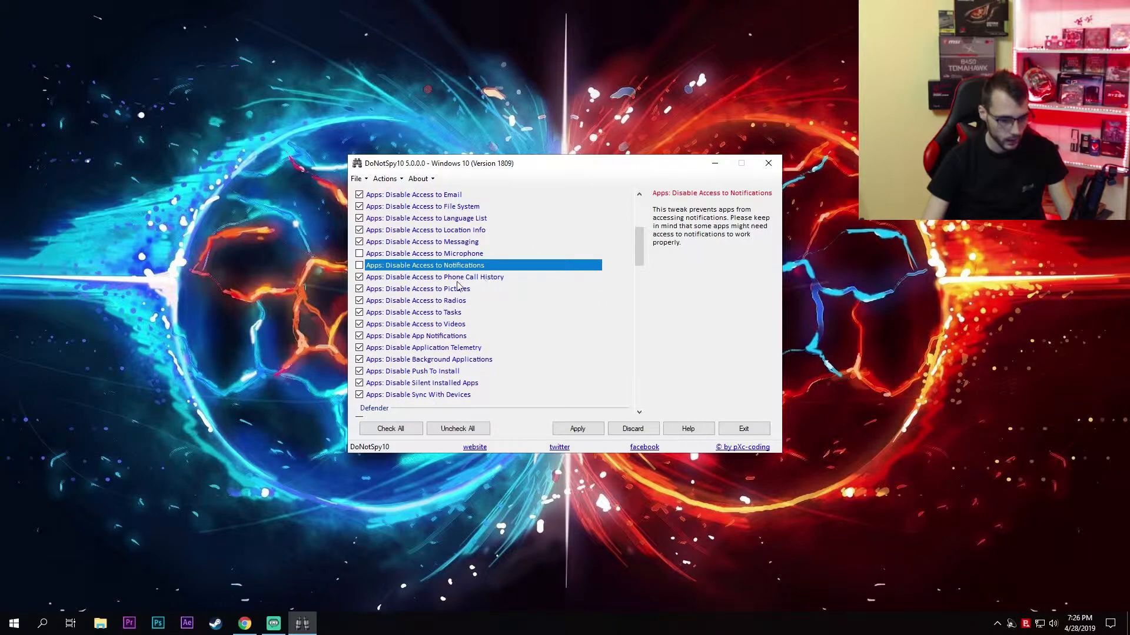
left_click(435, 277)
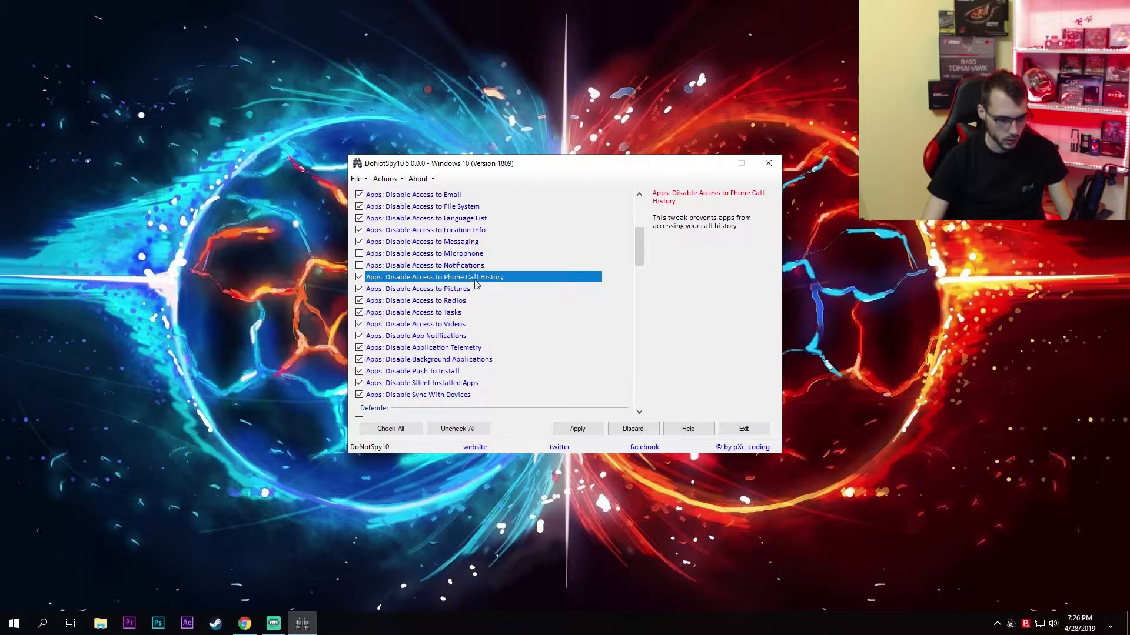
mouse_move(468, 317)
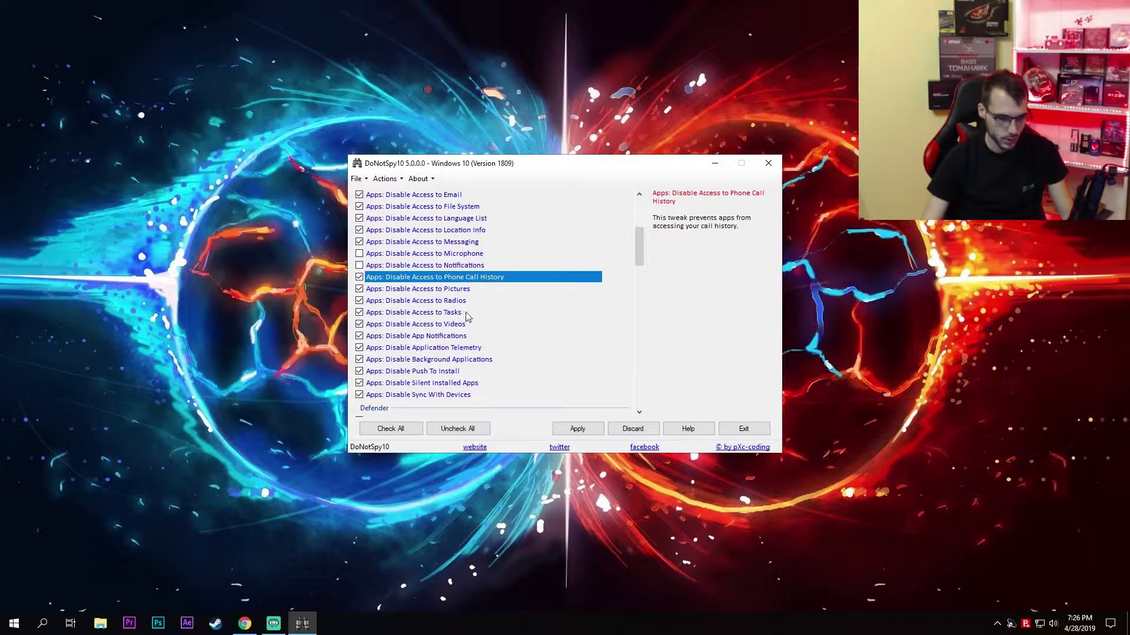
left_click(416, 324)
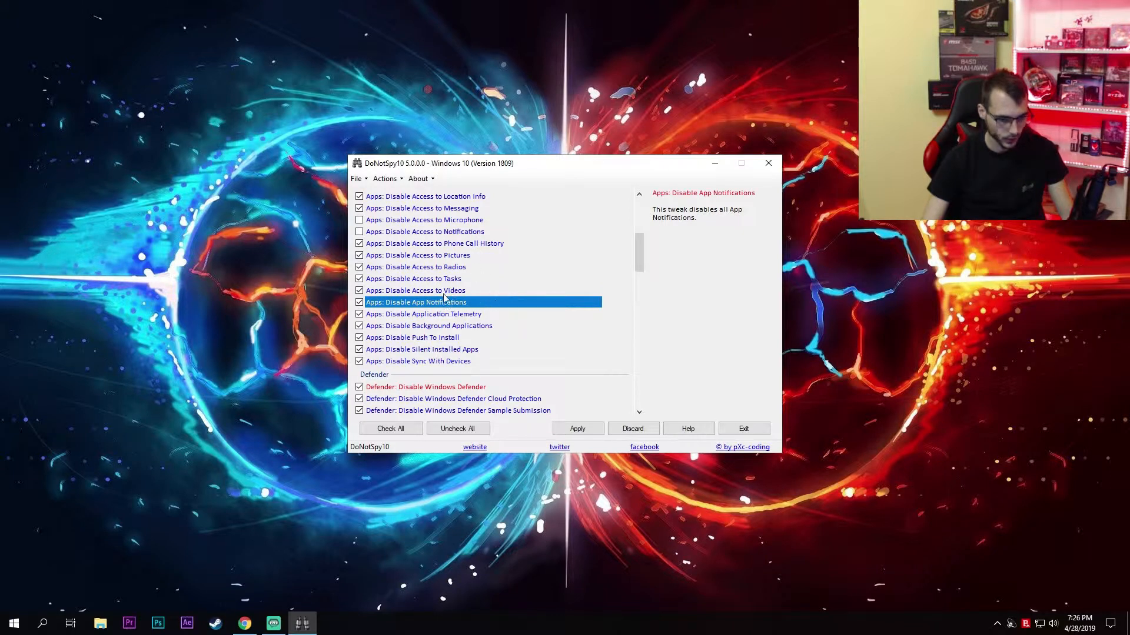
left_click(424, 313)
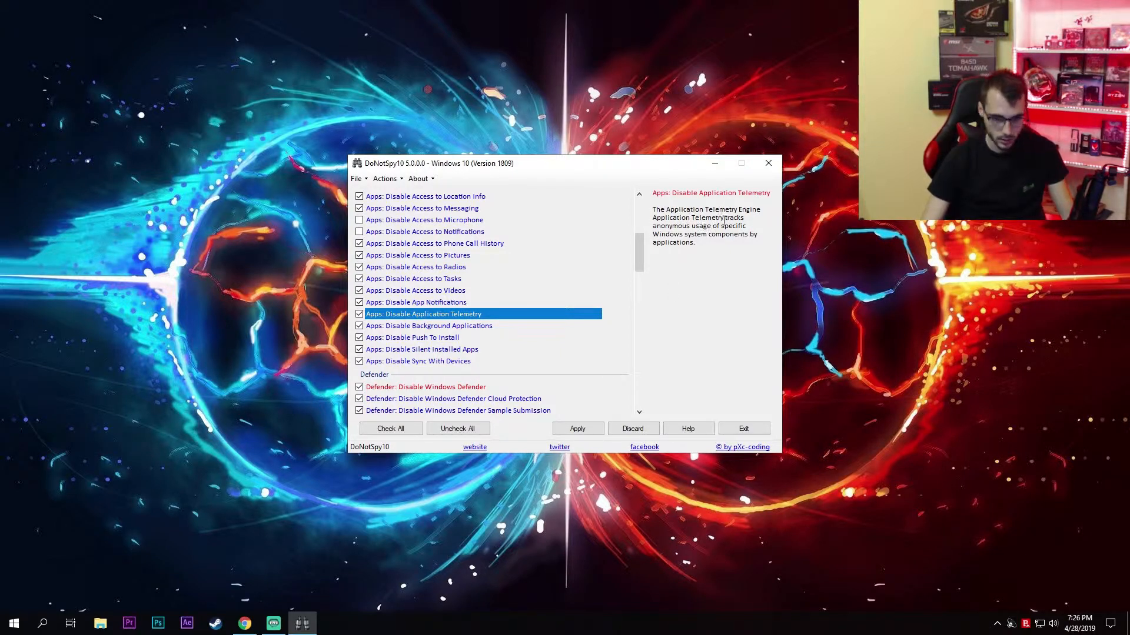
mouse_move(686, 274)
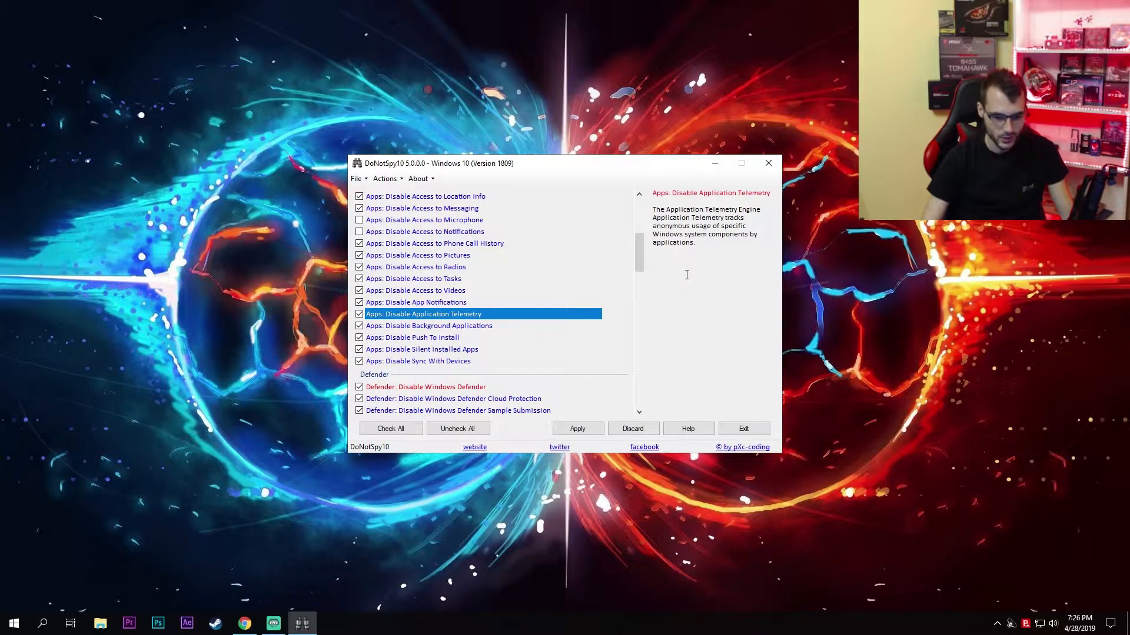
mouse_move(717, 277)
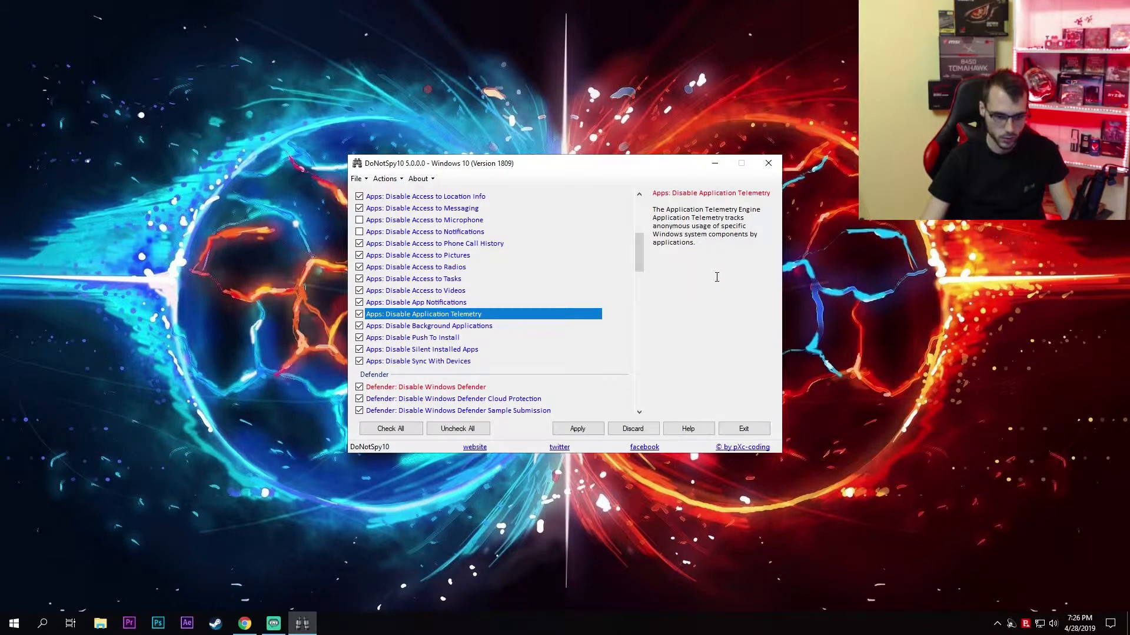
mouse_move(640, 265)
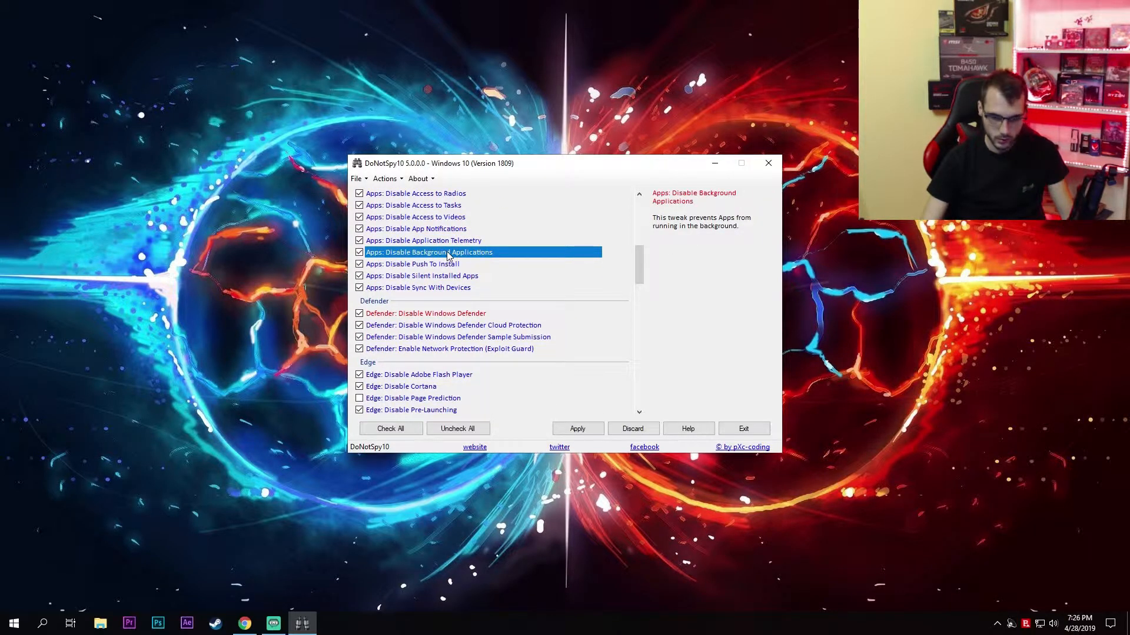
mouse_move(518, 258)
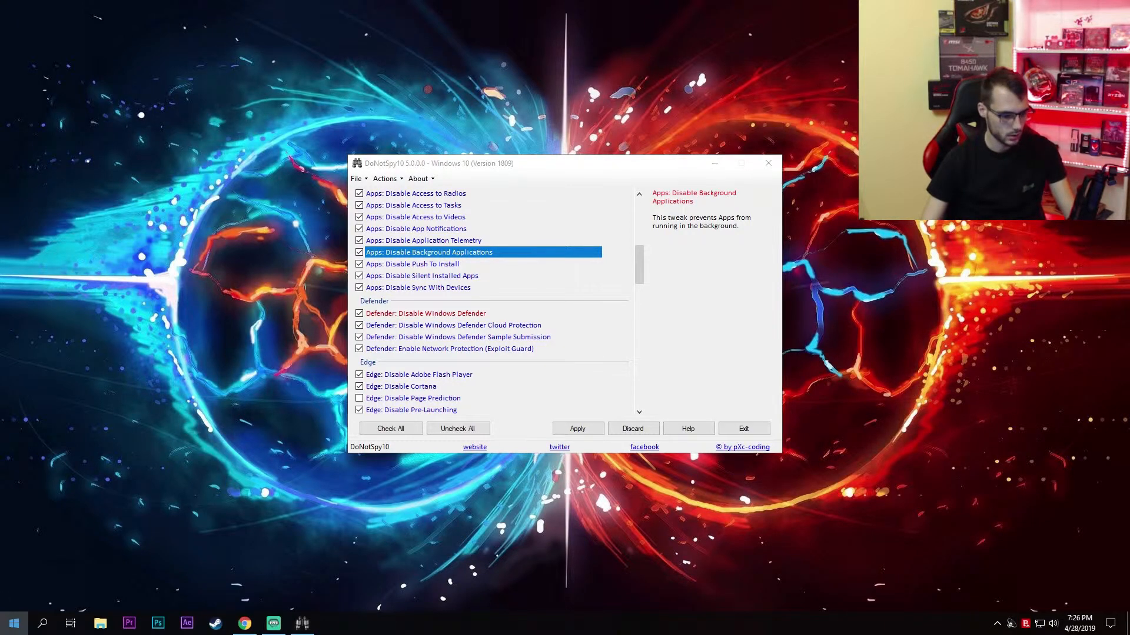
Review the Background apps privacy page found via Windows Search, then return to DoNotSpy10.
type("background apps")
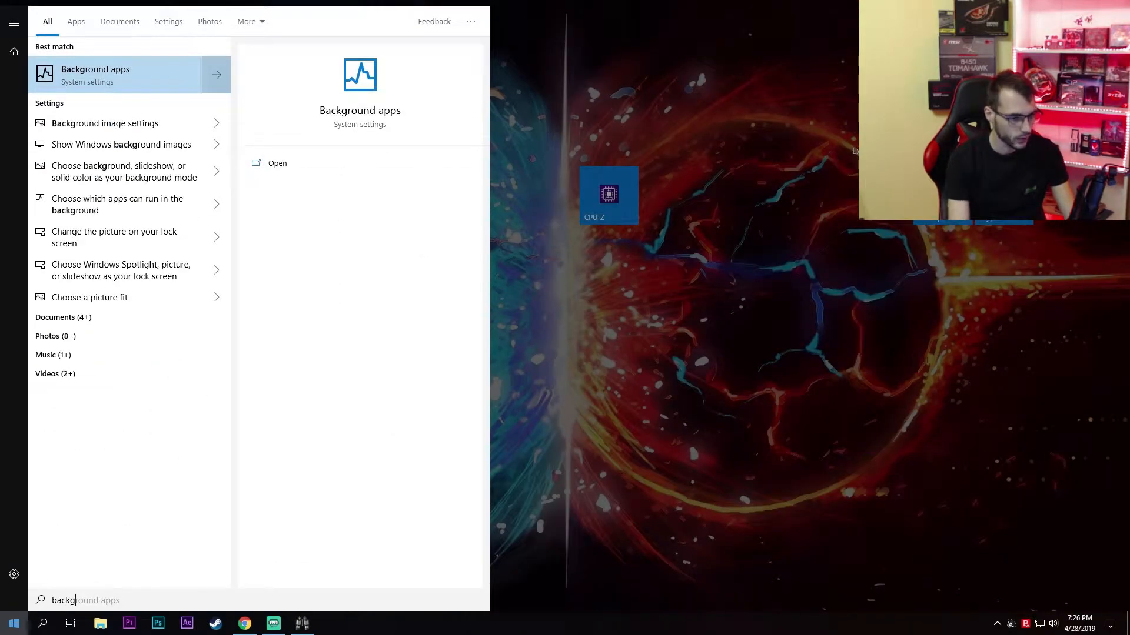
left_click(278, 163)
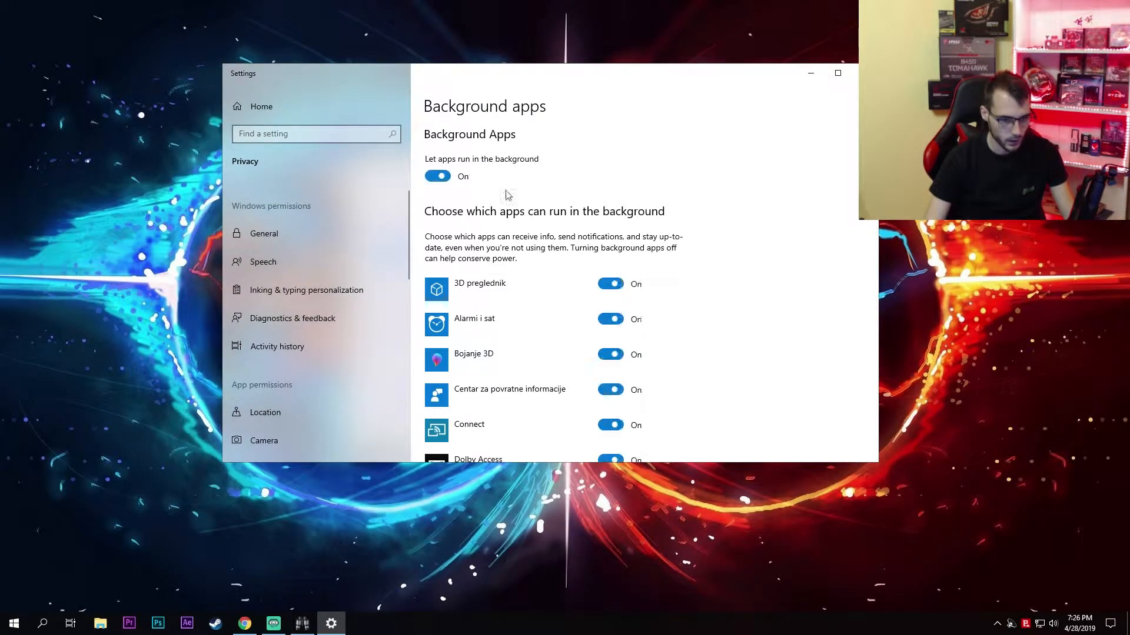
scroll("down", 3)
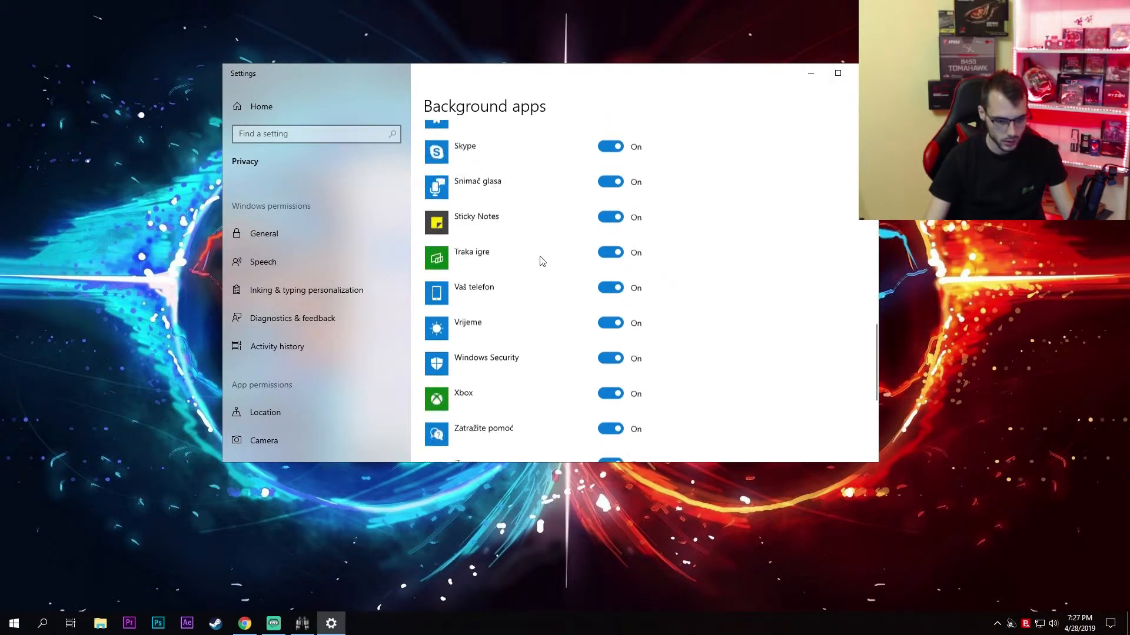
scroll("up", 3)
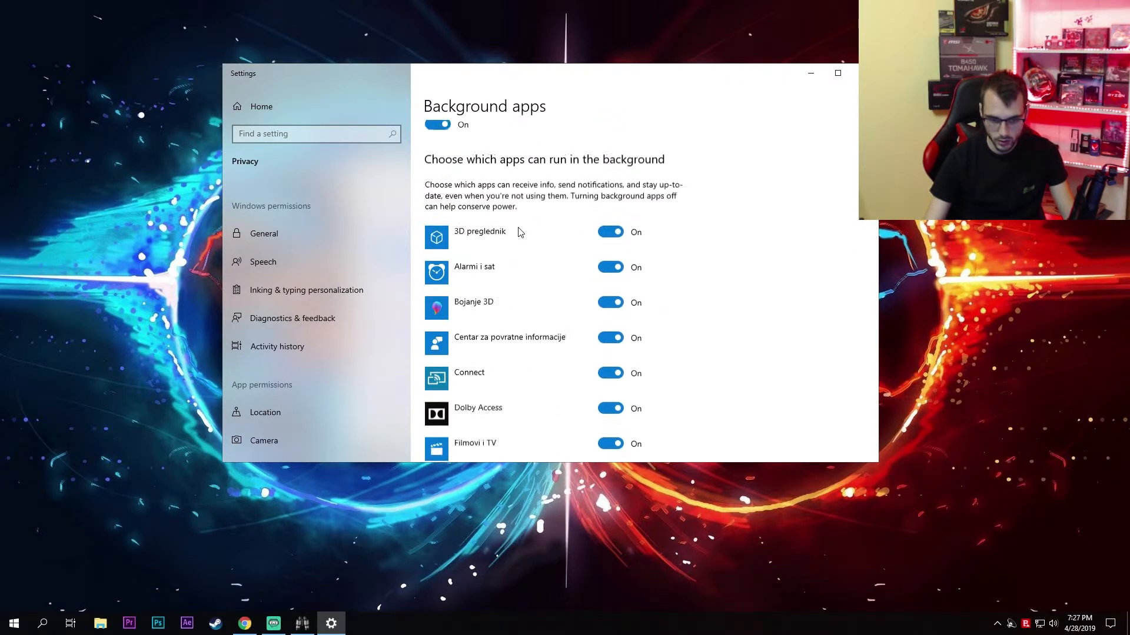
scroll("up", 3)
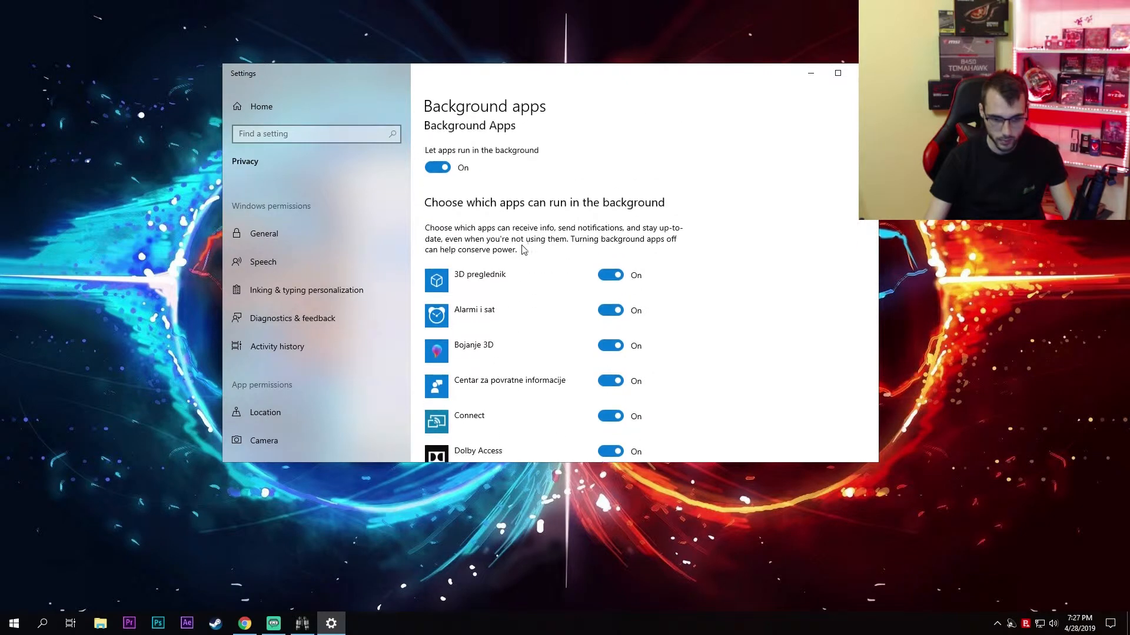
scroll("down", 3)
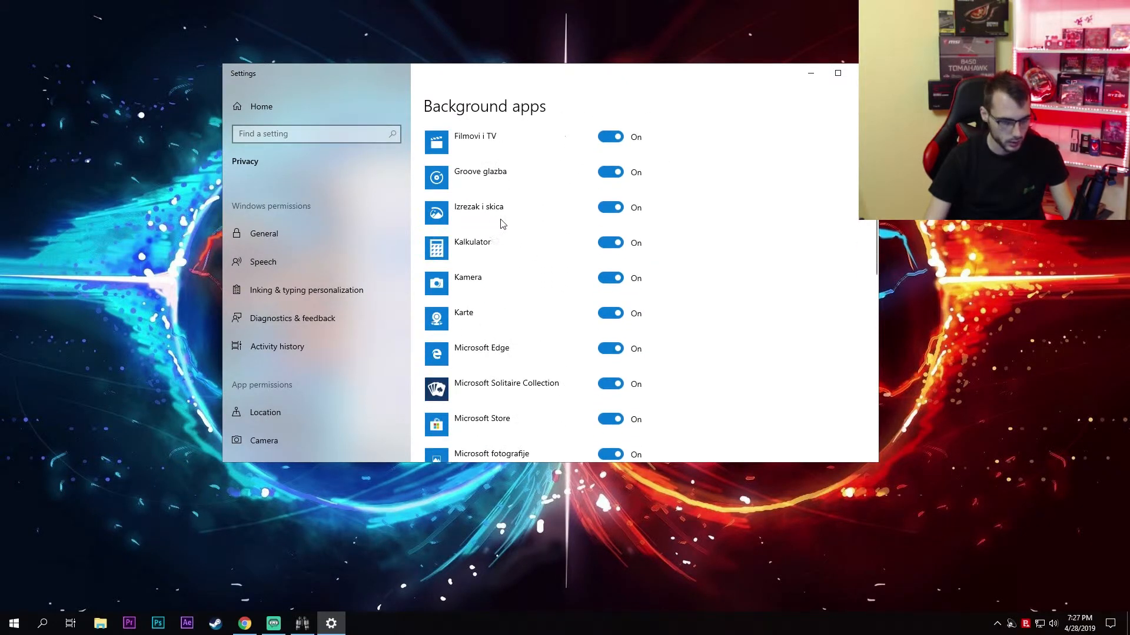
left_click(437, 175)
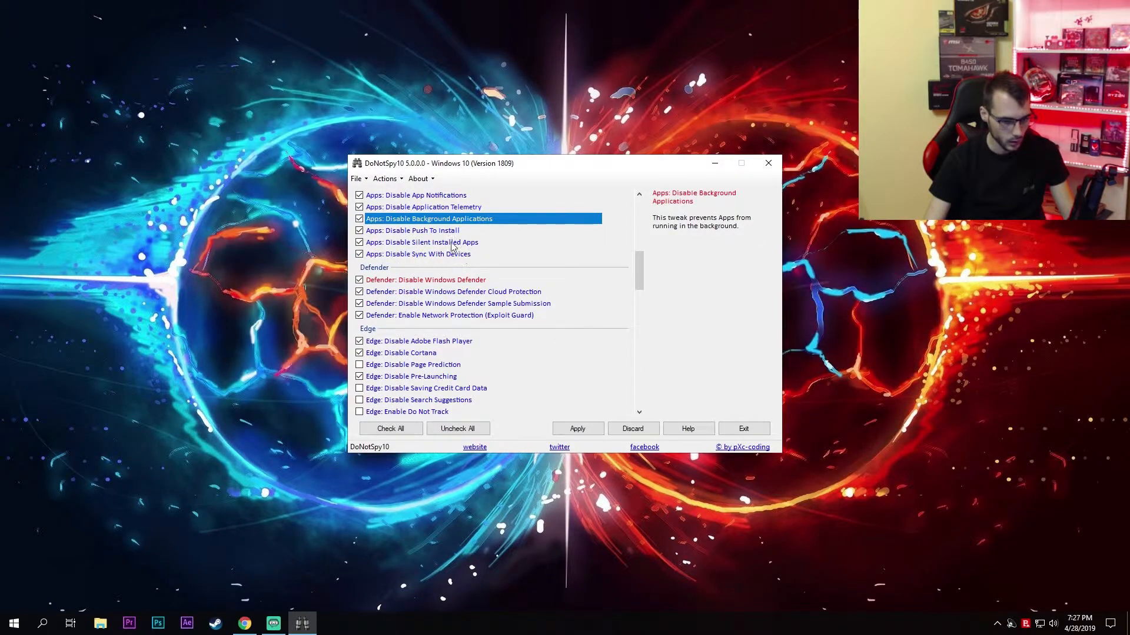
left_click(411, 229)
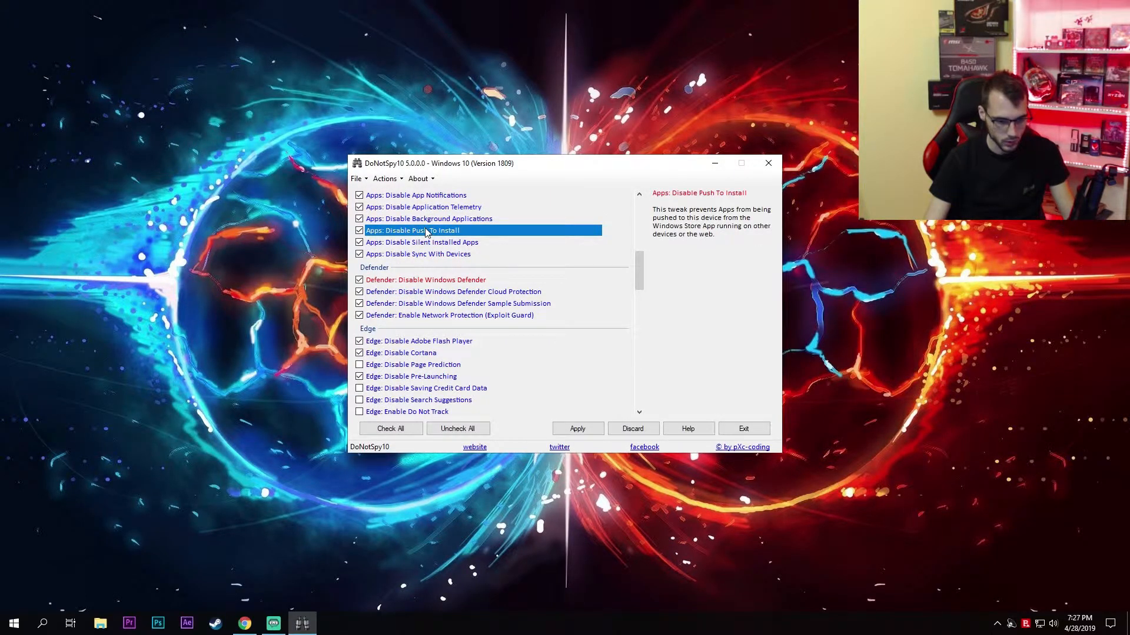
mouse_move(484, 235)
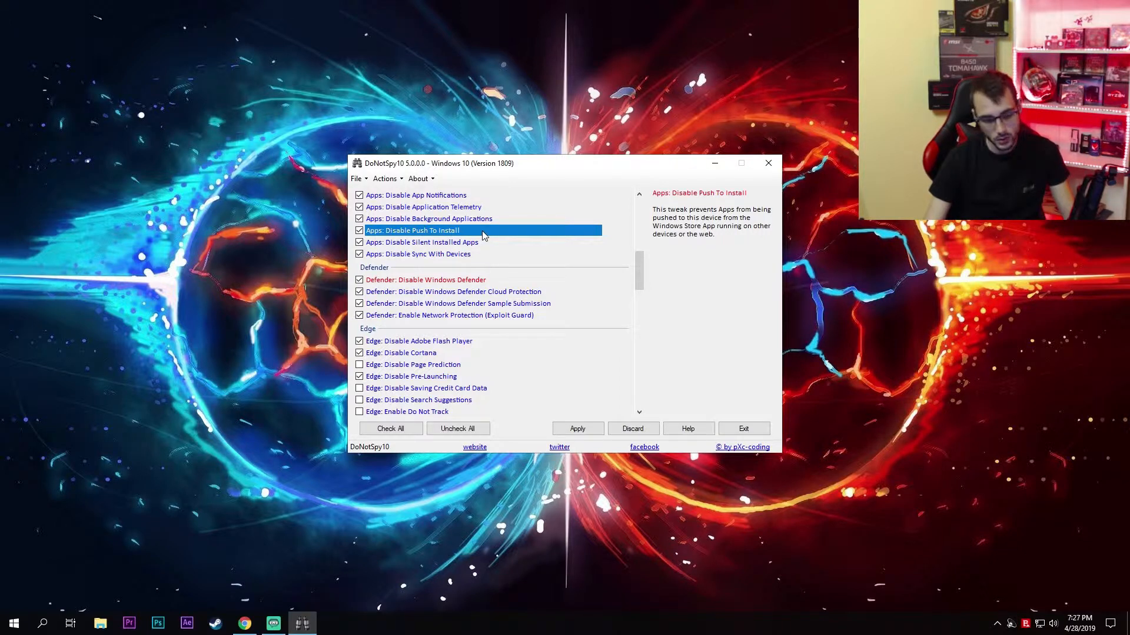
mouse_move(458, 230)
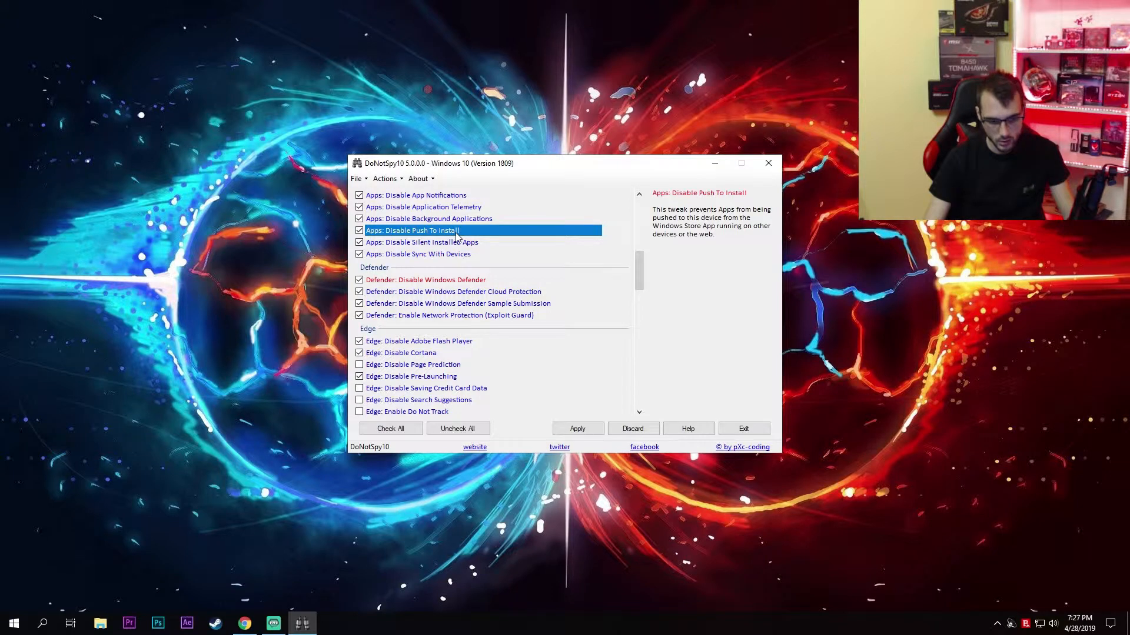
mouse_move(452, 237)
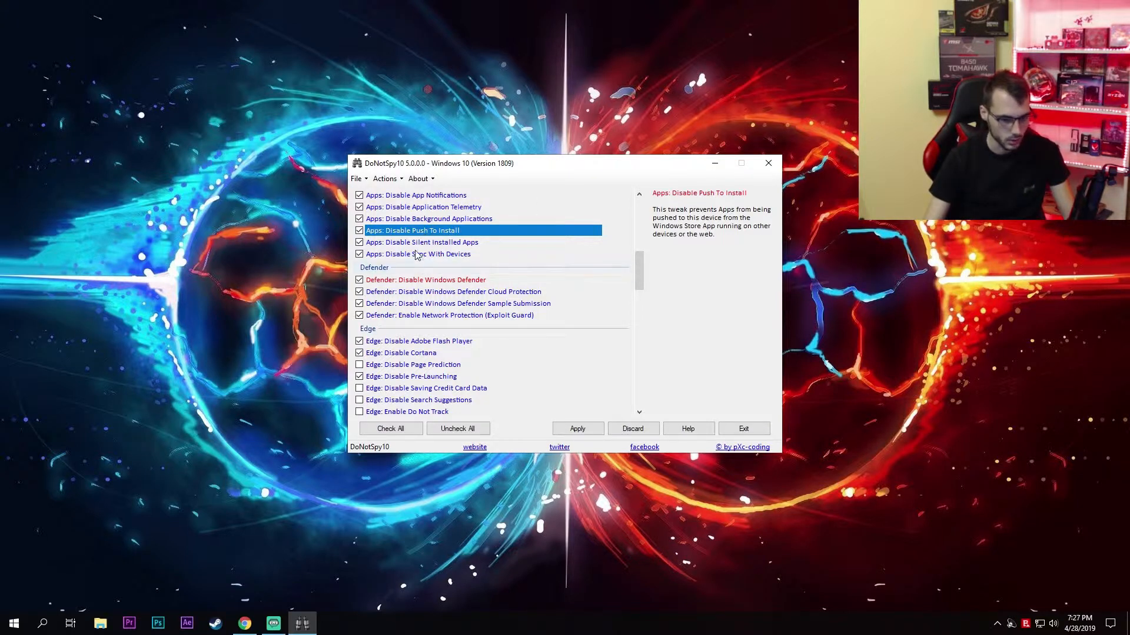
left_click(421, 243)
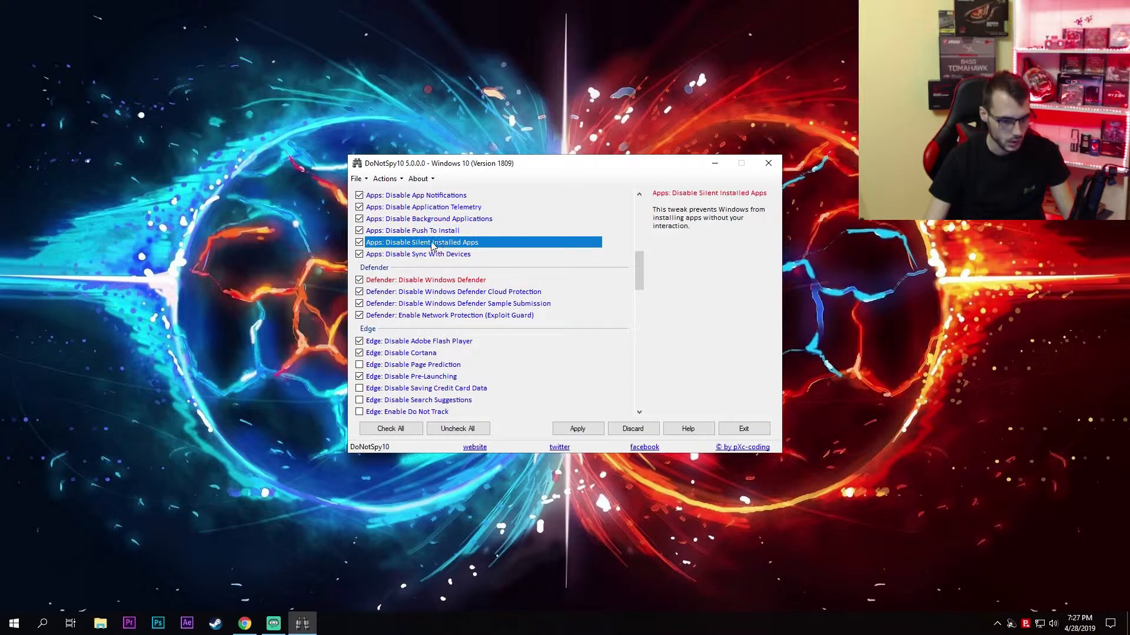
mouse_move(512, 249)
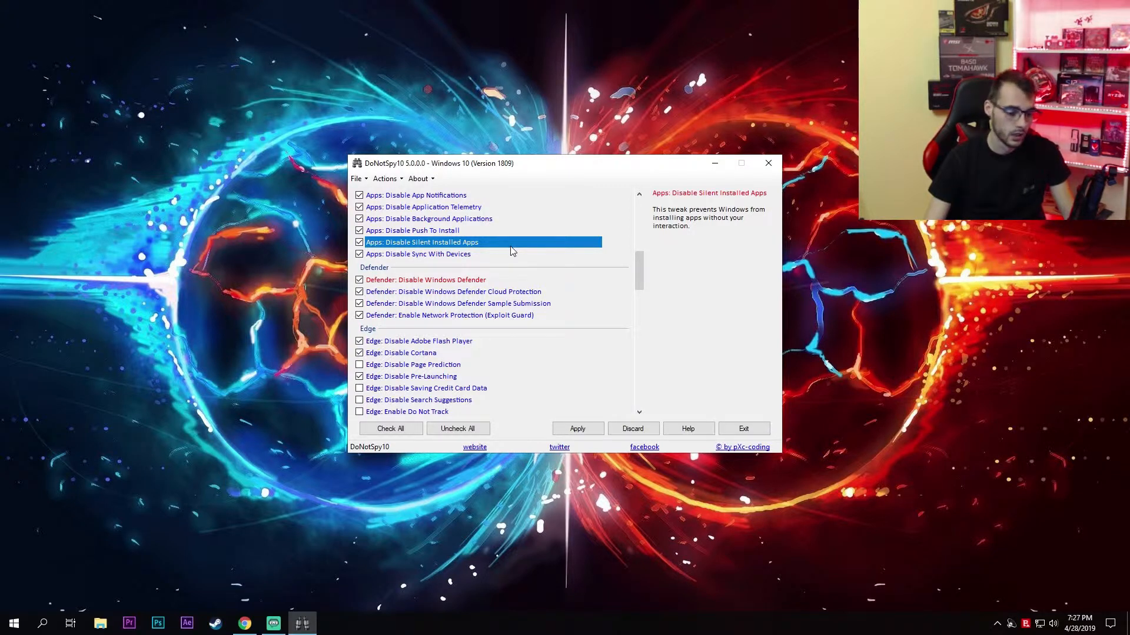
mouse_move(431, 245)
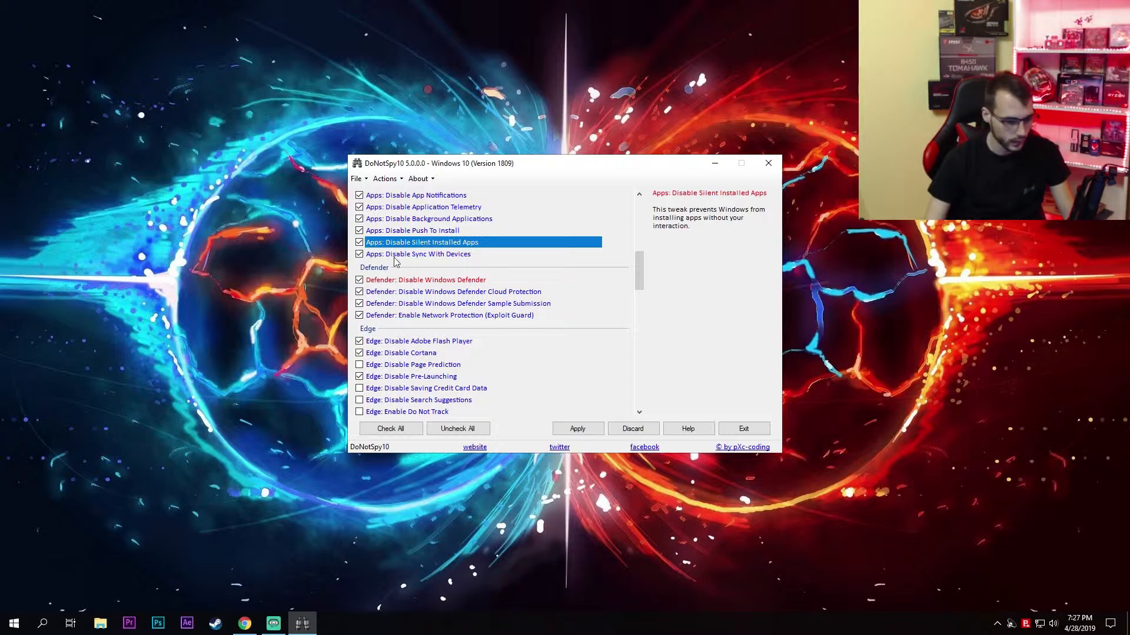
left_click(417, 254)
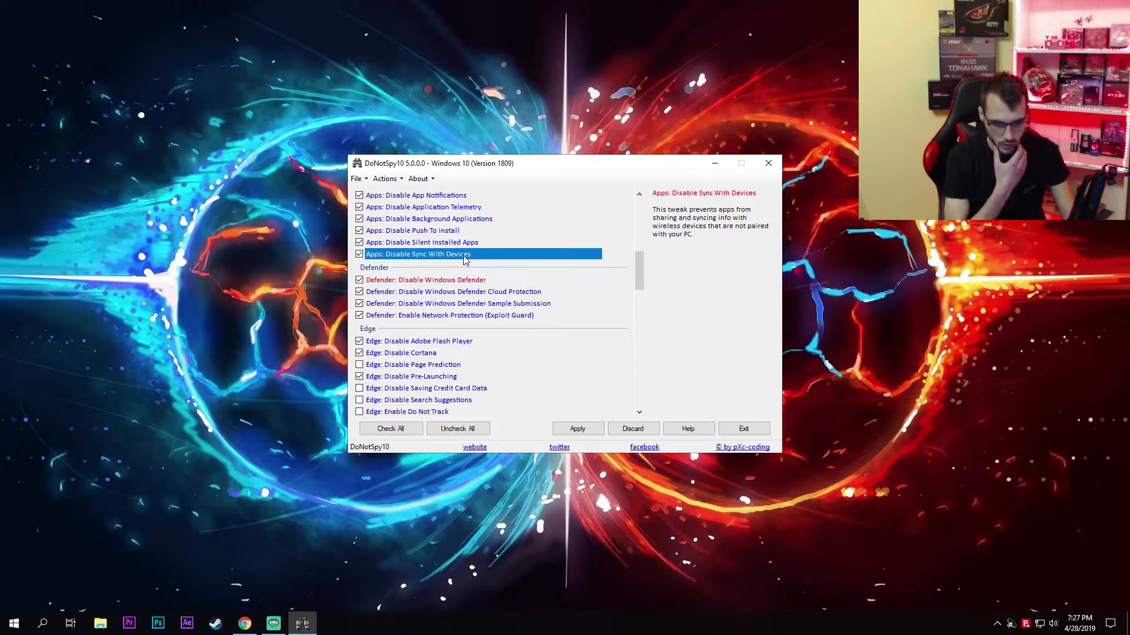
mouse_move(670, 227)
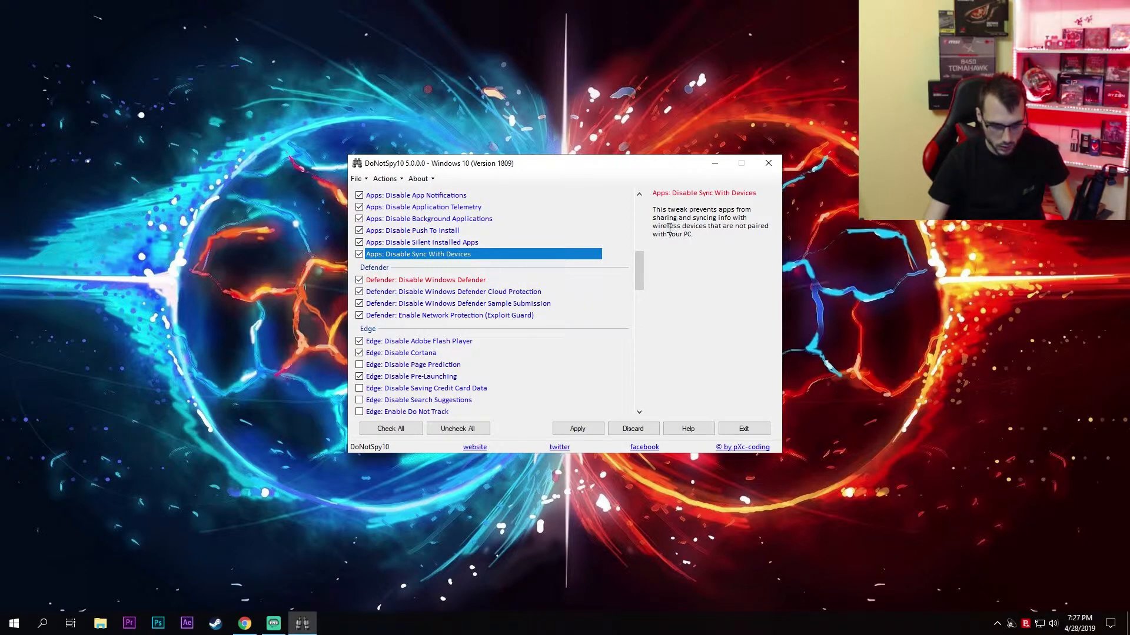
mouse_move(727, 250)
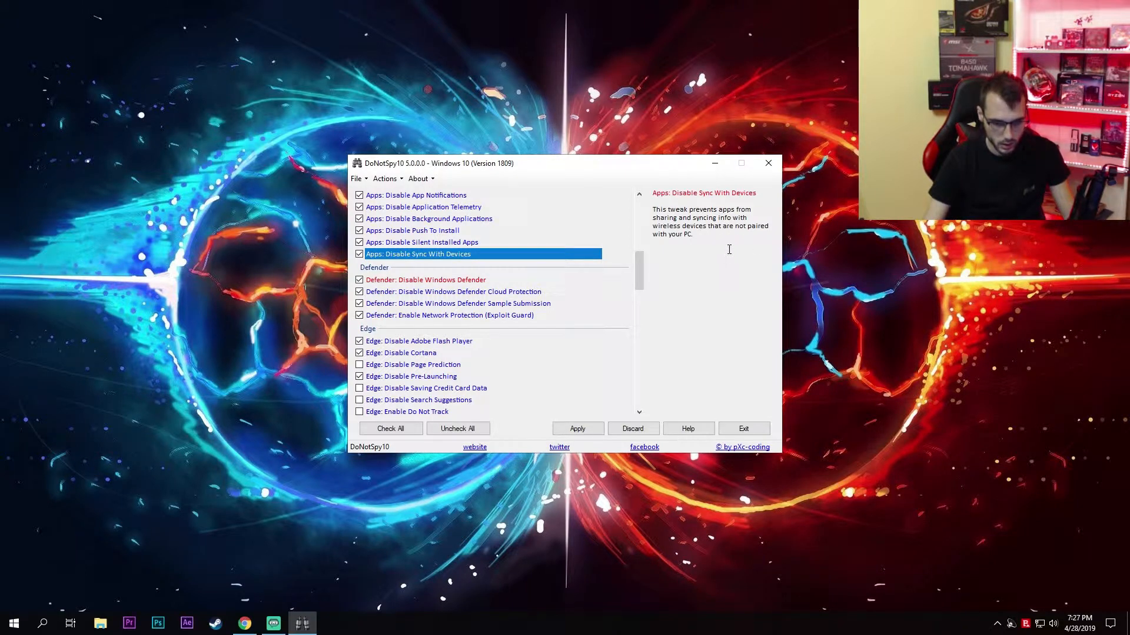
scroll("down", 3)
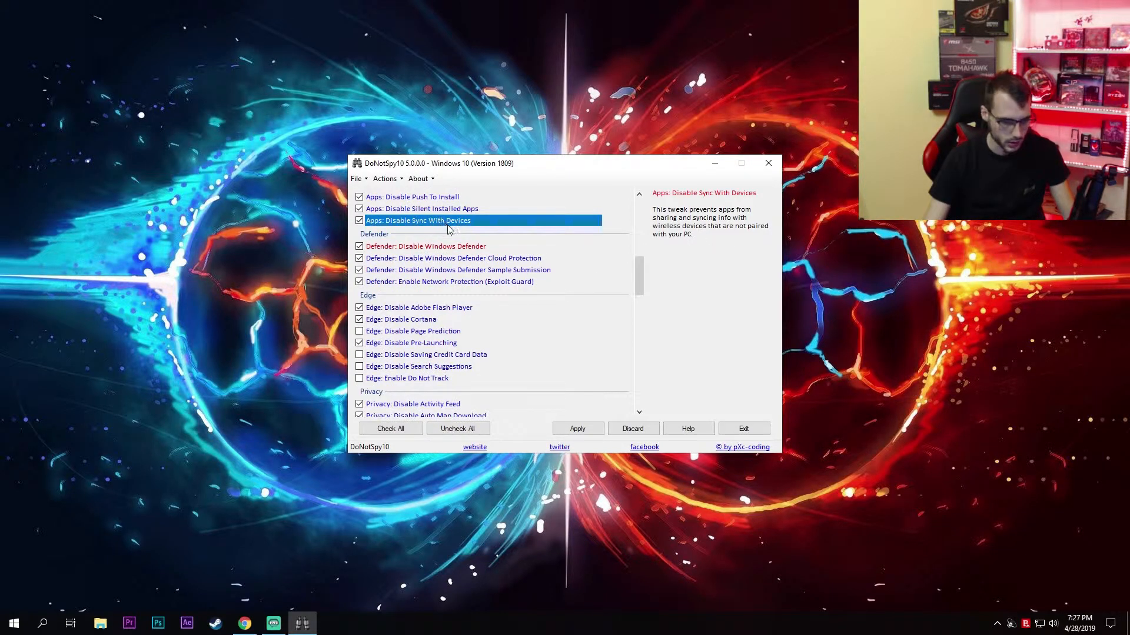
scroll("down", 3)
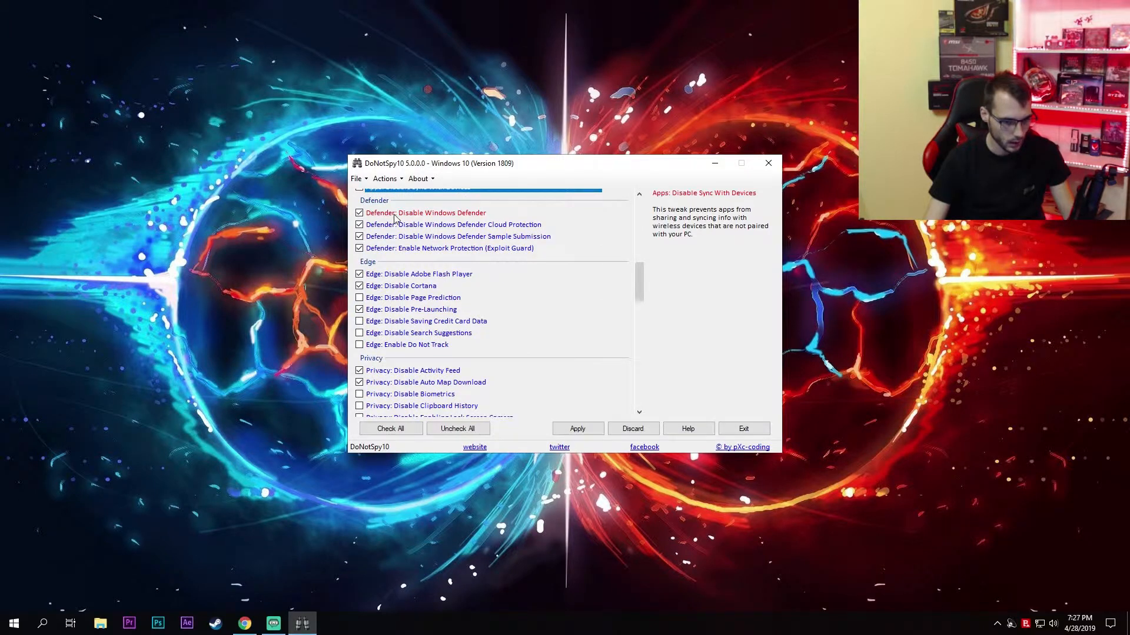
mouse_move(387, 205)
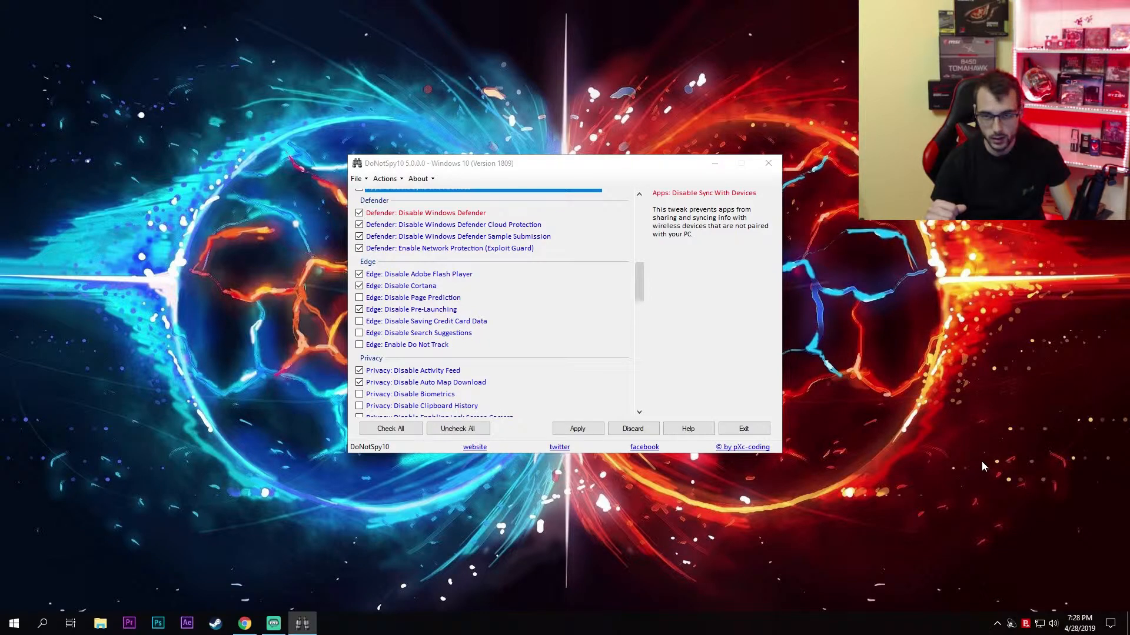
mouse_move(586, 239)
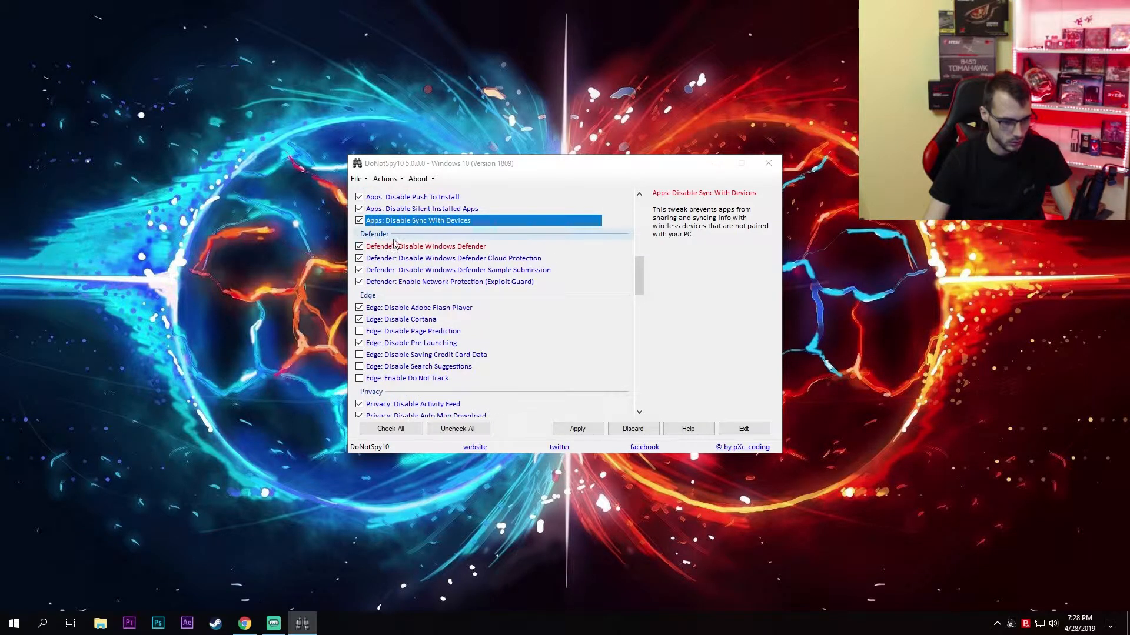
left_click(425, 246)
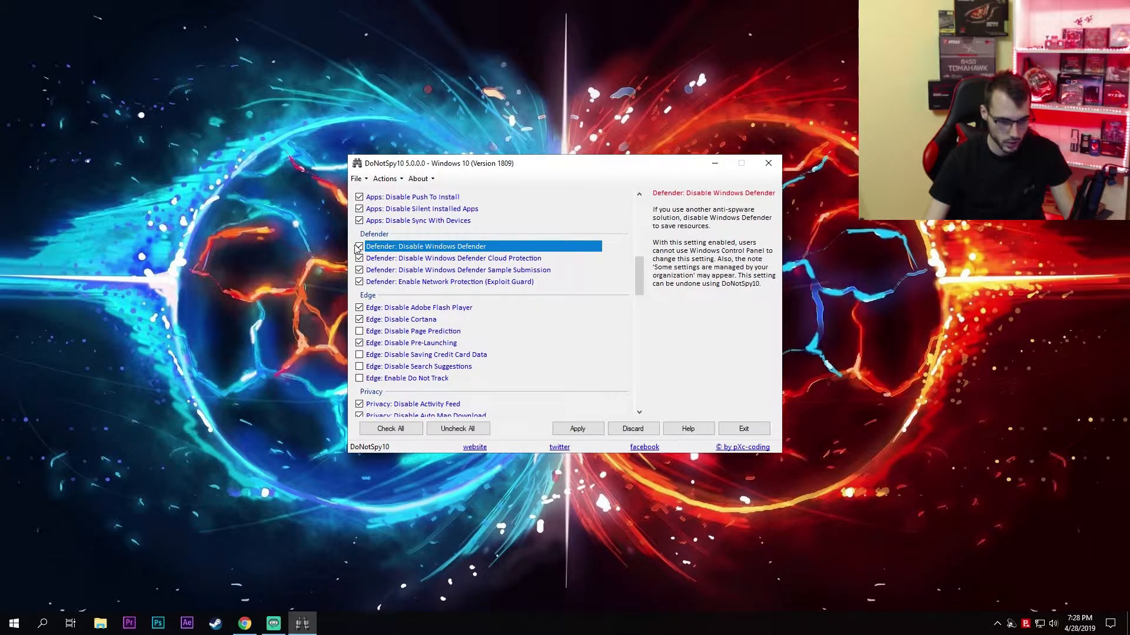
mouse_move(409, 272)
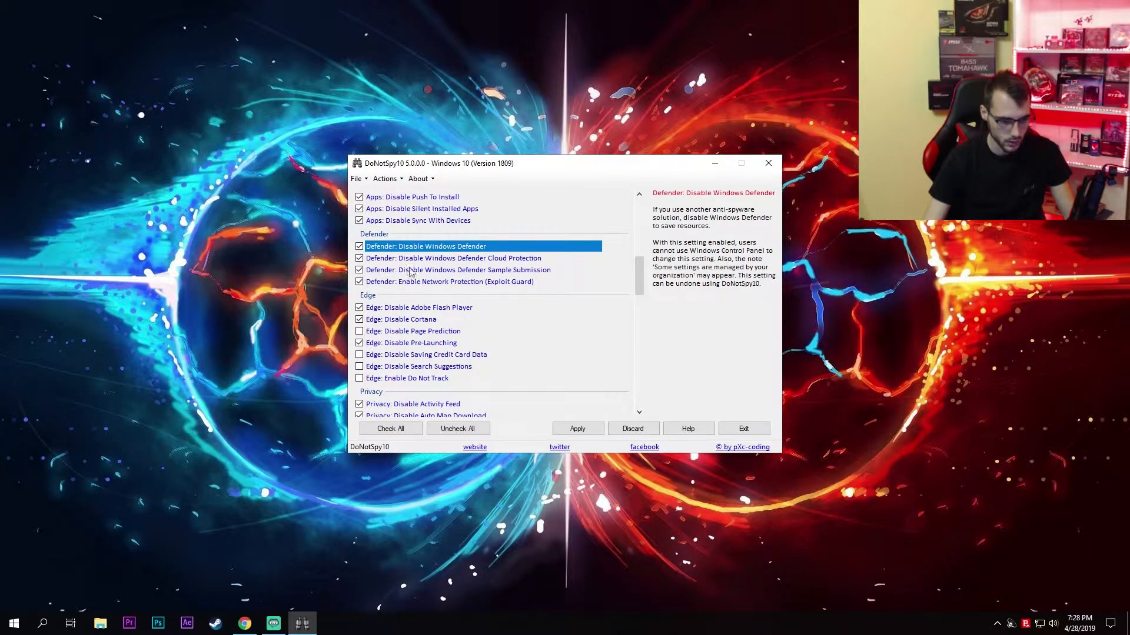
scroll("down", 3)
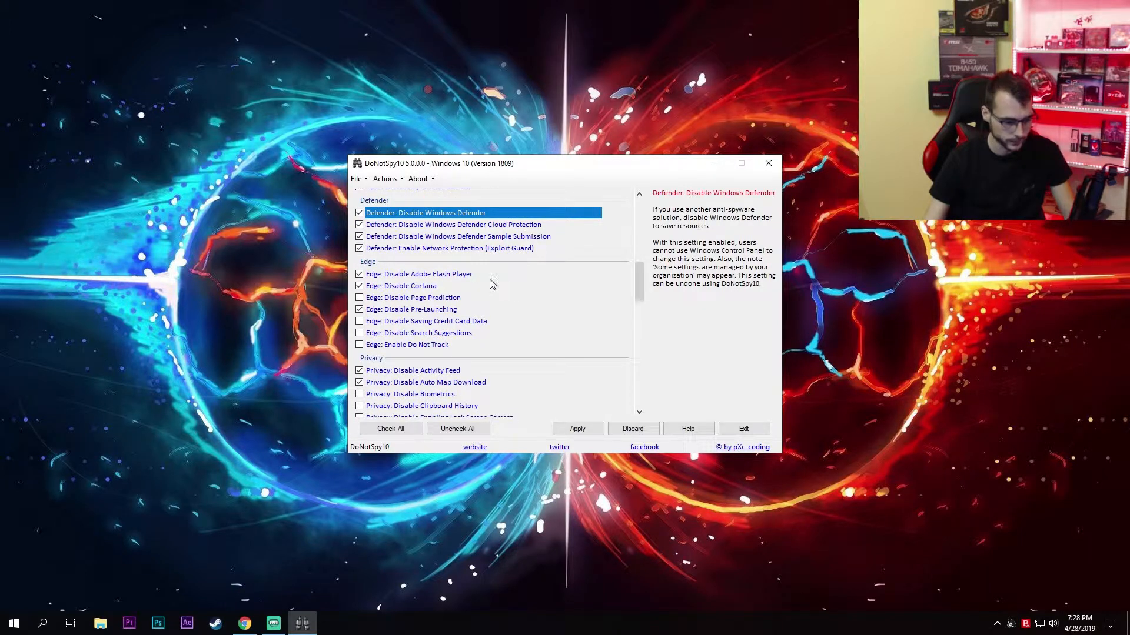
left_click(419, 274)
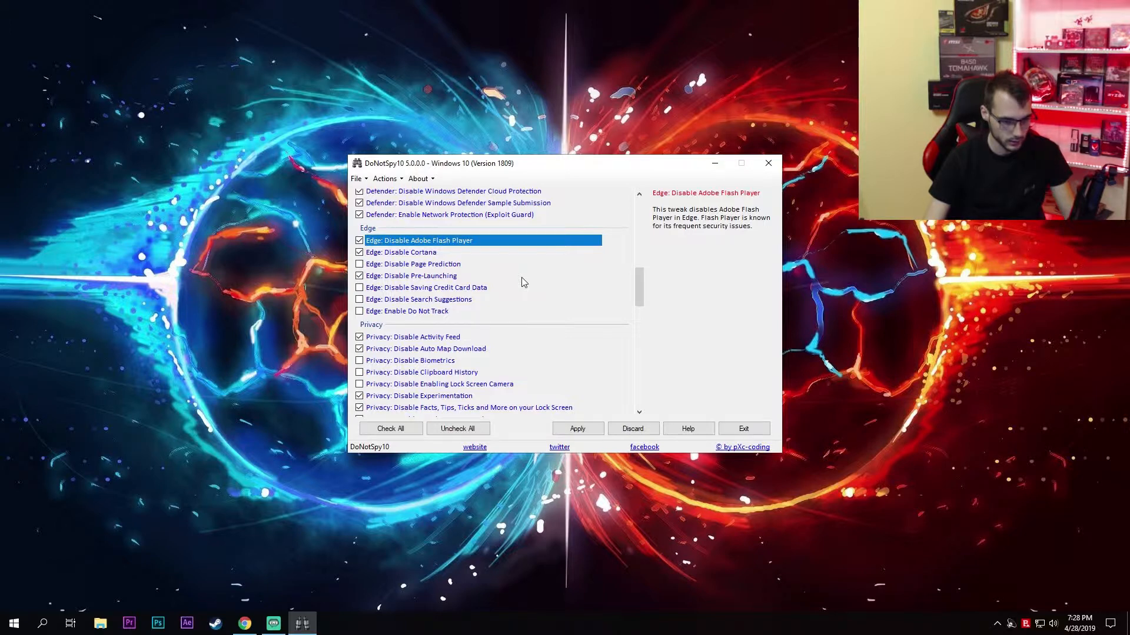
mouse_move(284, 266)
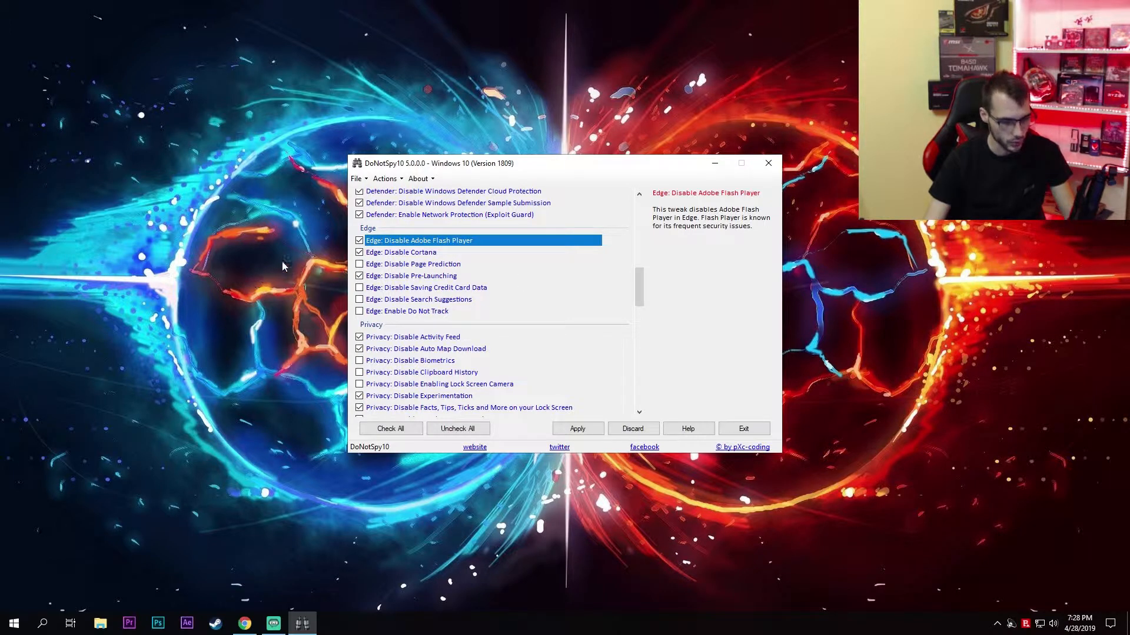
left_click(411, 276)
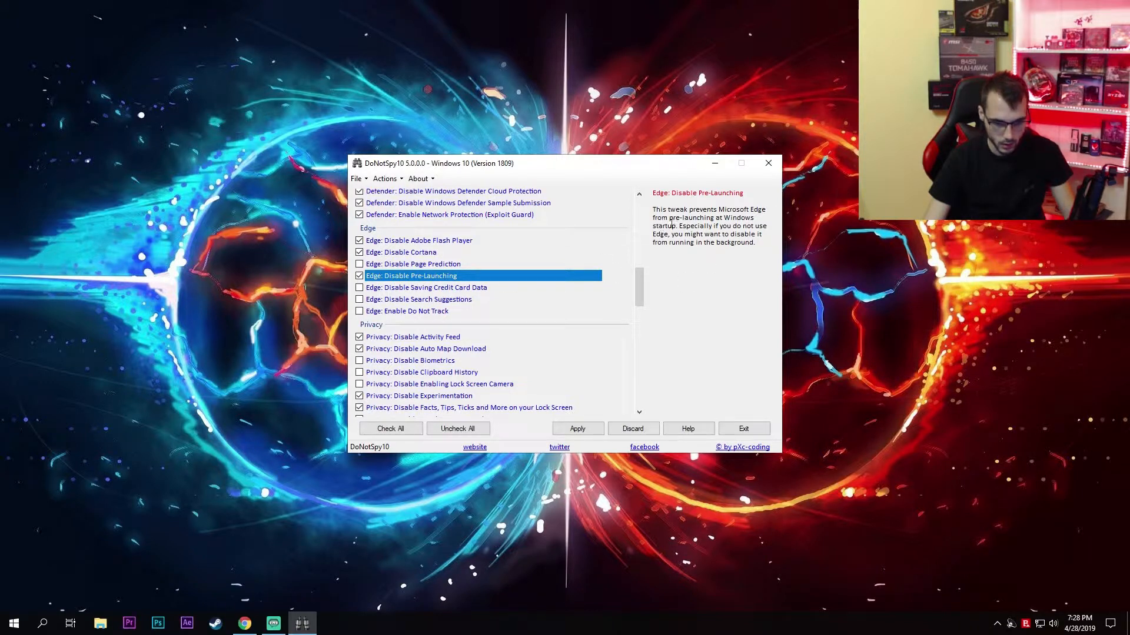
mouse_move(721, 227)
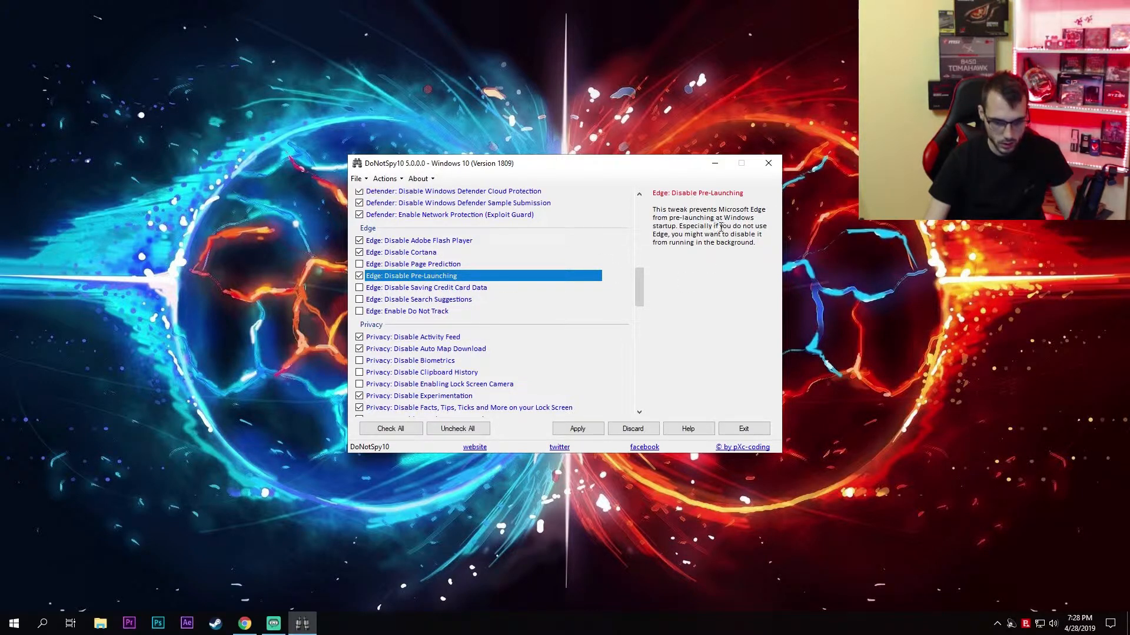
mouse_move(675, 280)
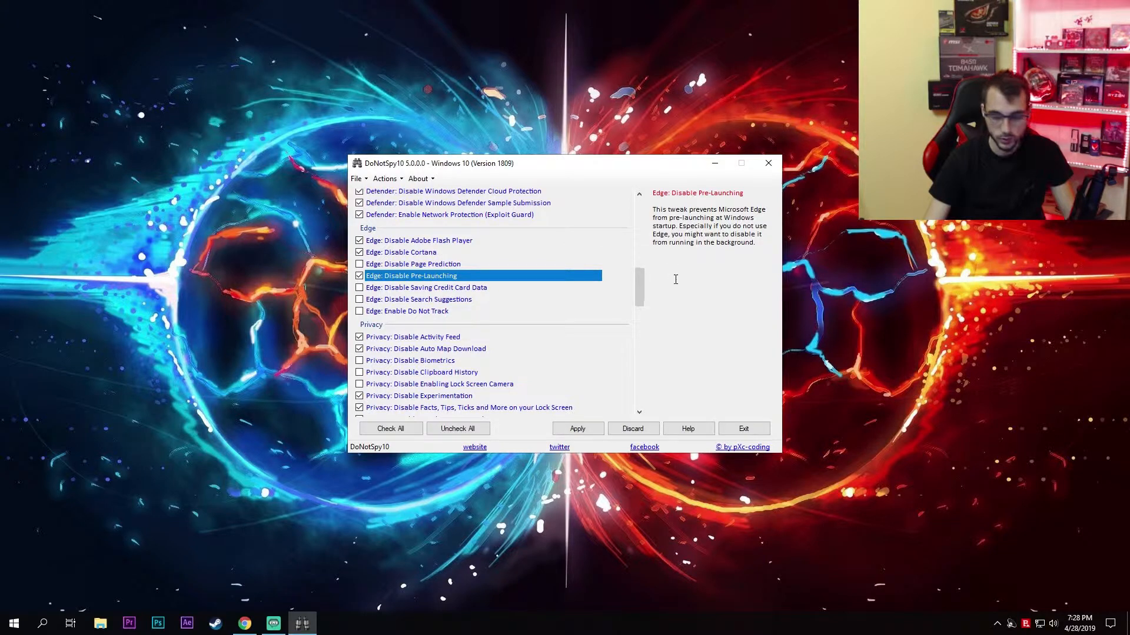
mouse_move(663, 277)
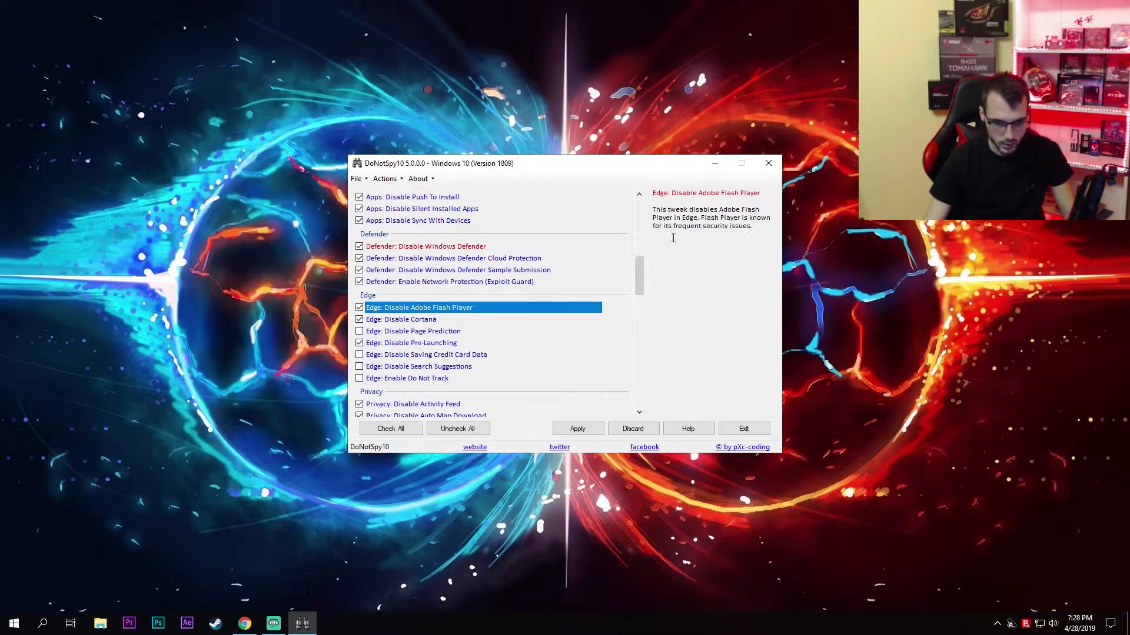
mouse_move(648, 307)
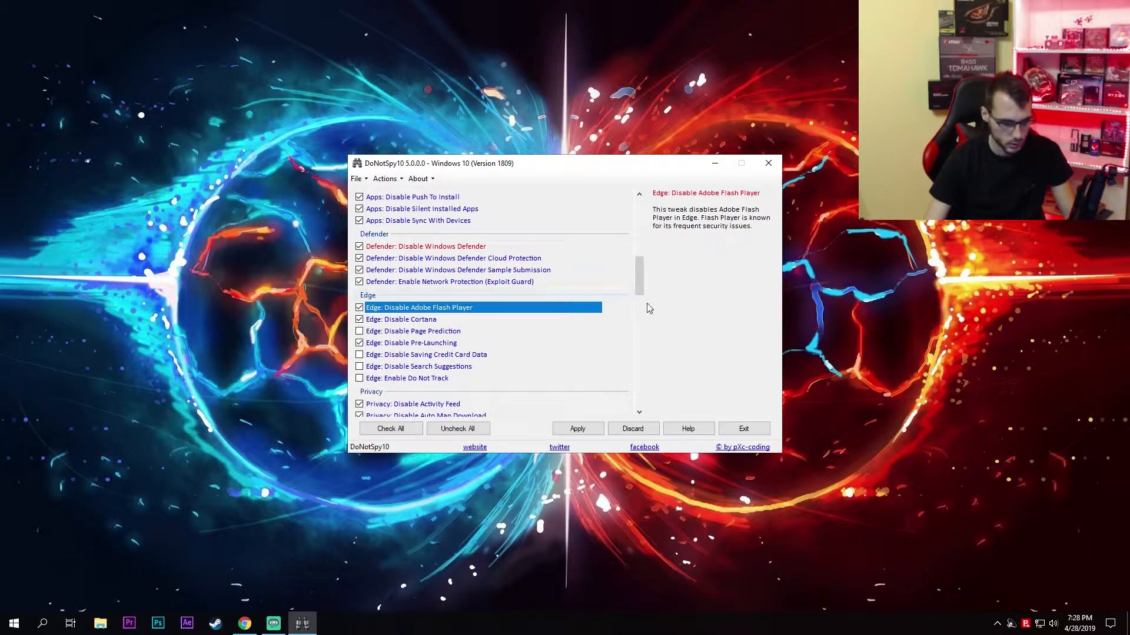
scroll("down", 3)
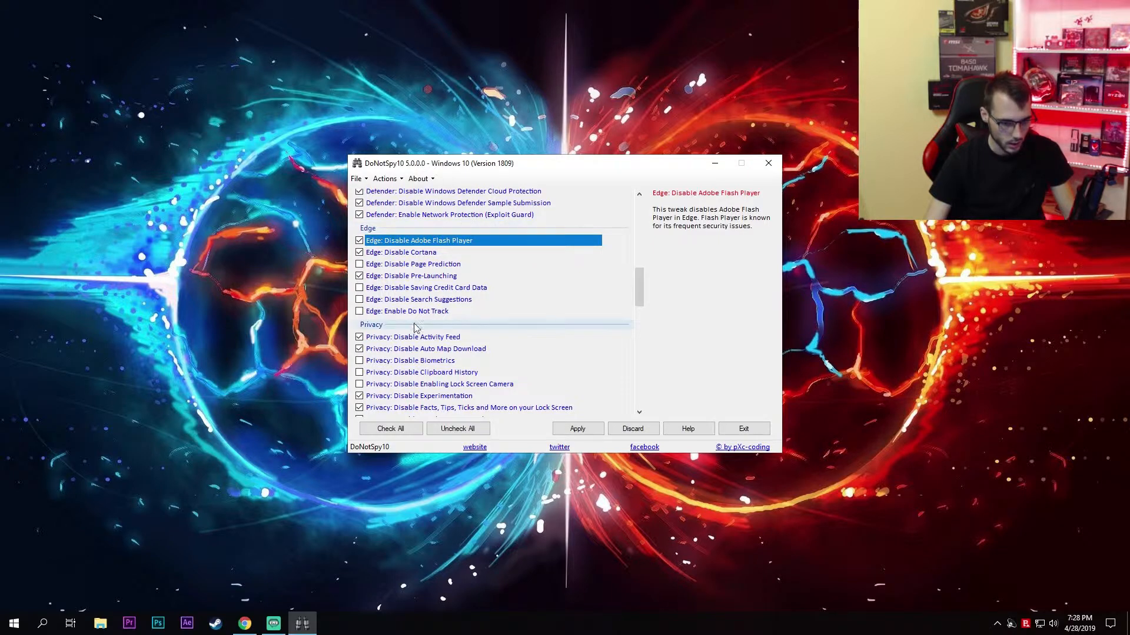
left_click(411, 276)
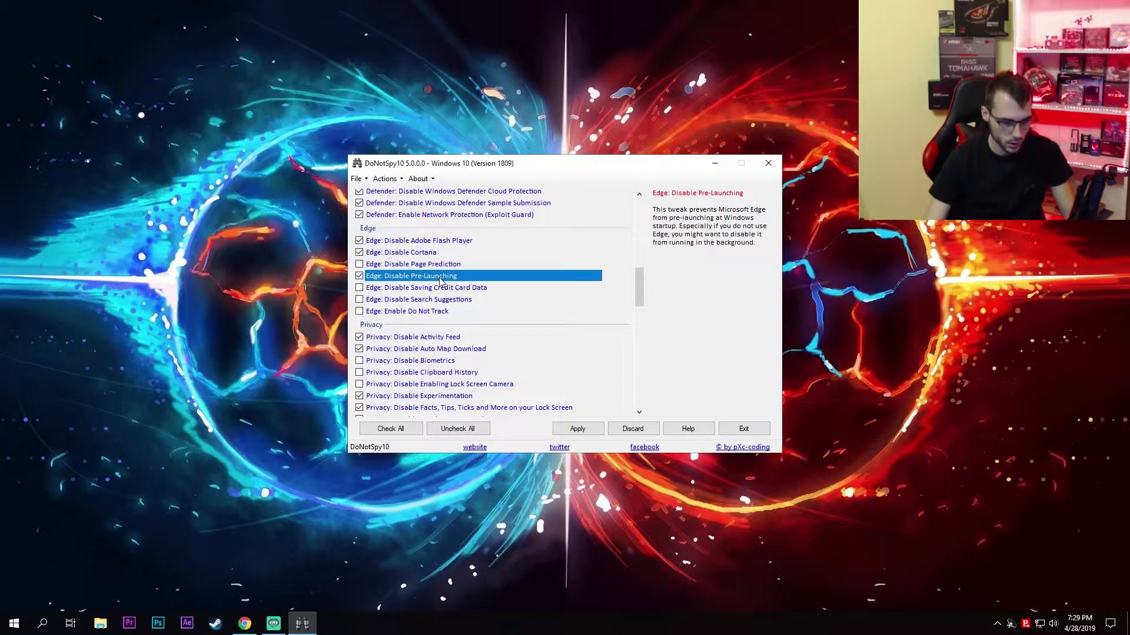
left_click(418, 240)
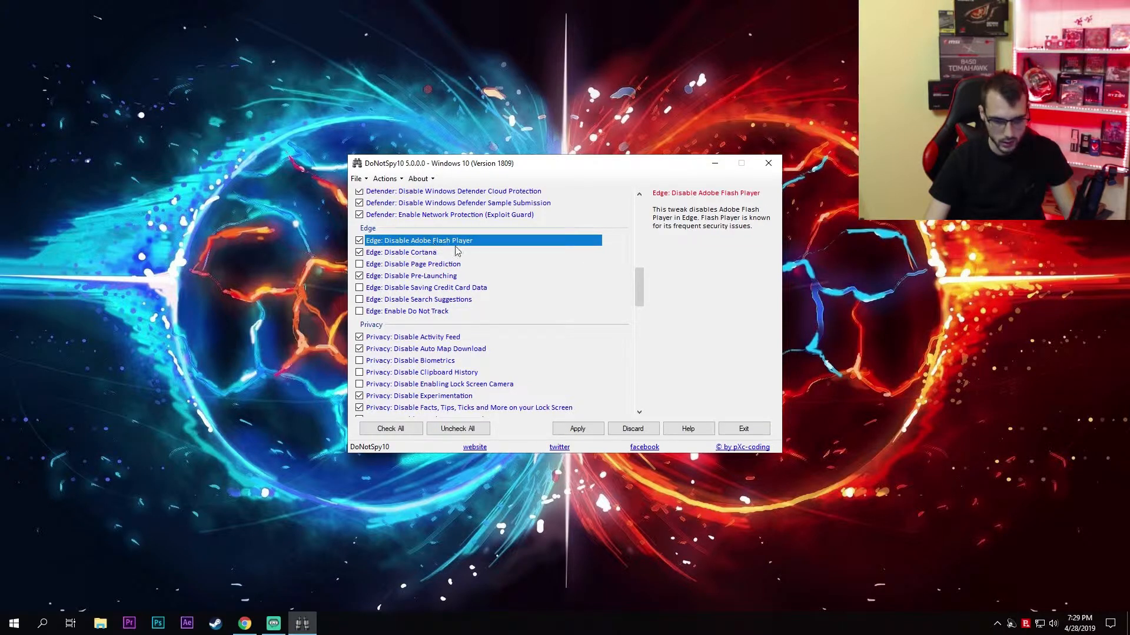
left_click(401, 252)
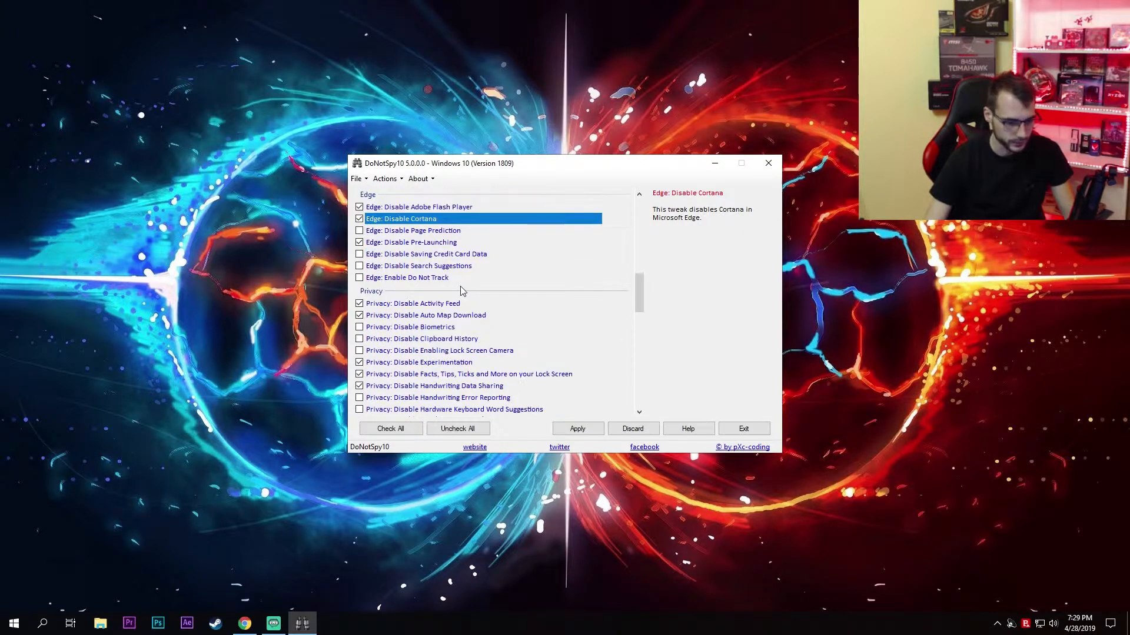
scroll("down", 3)
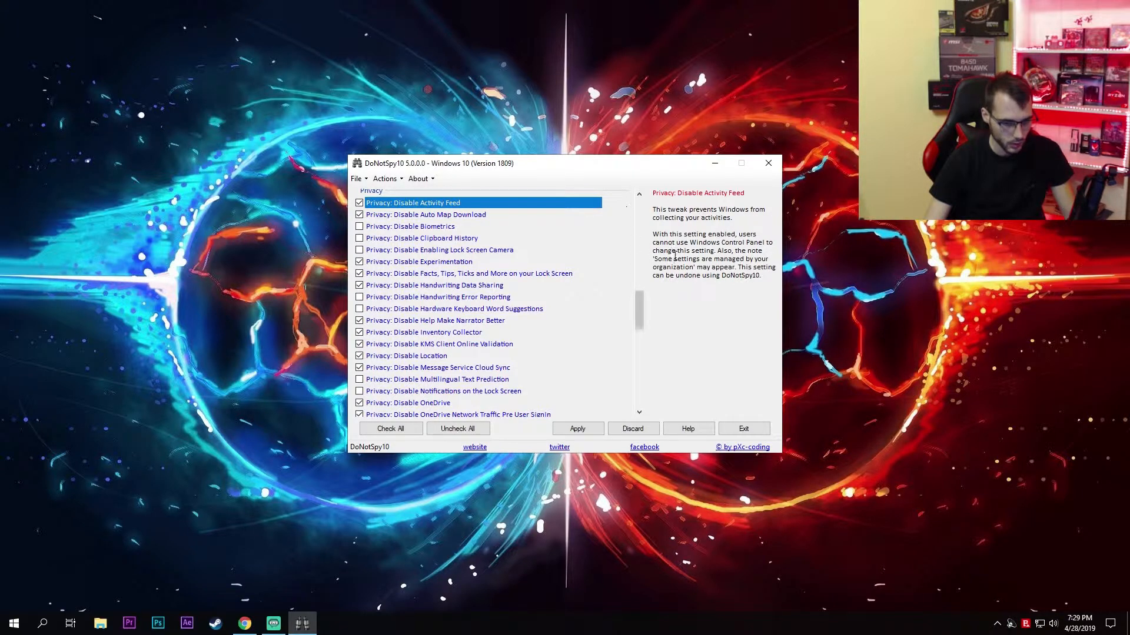
left_click(410, 226)
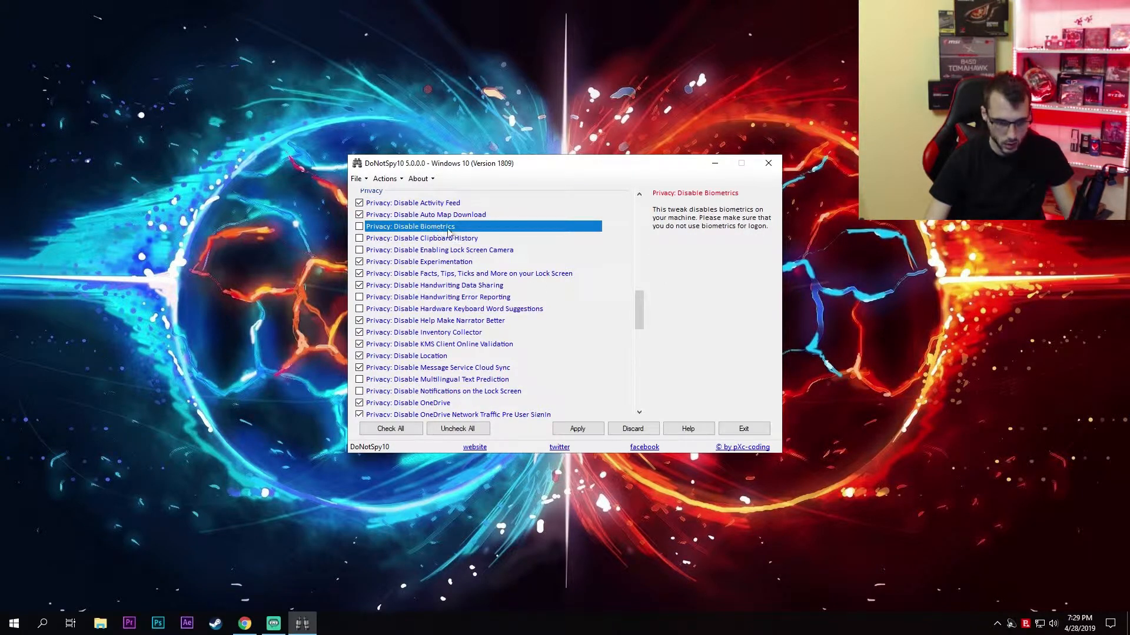
mouse_move(474, 232)
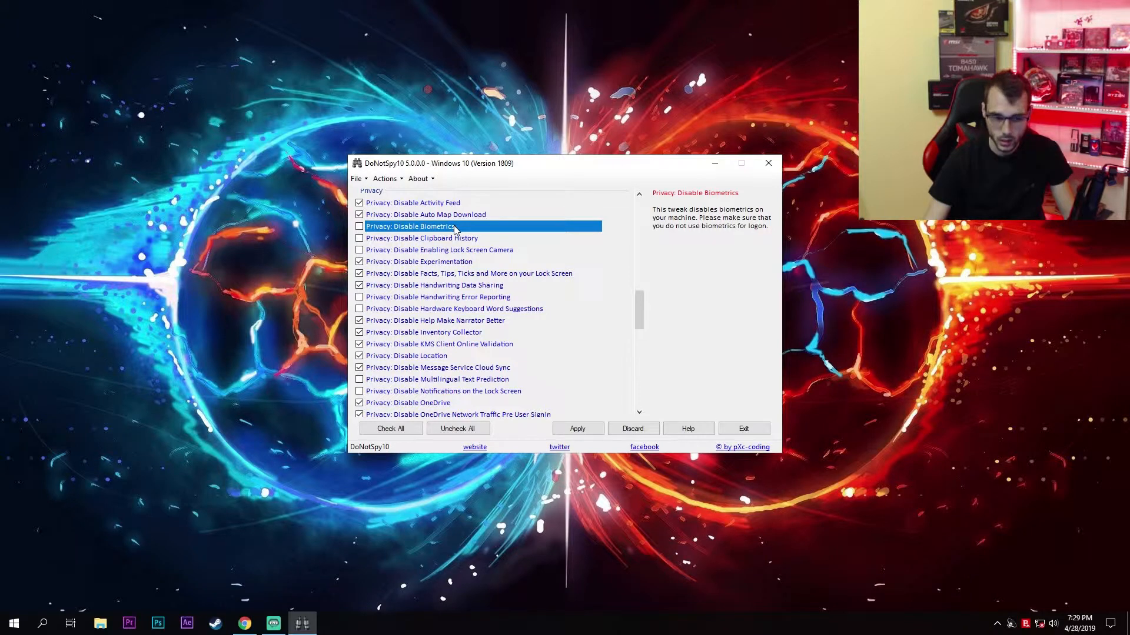
left_click(421, 238)
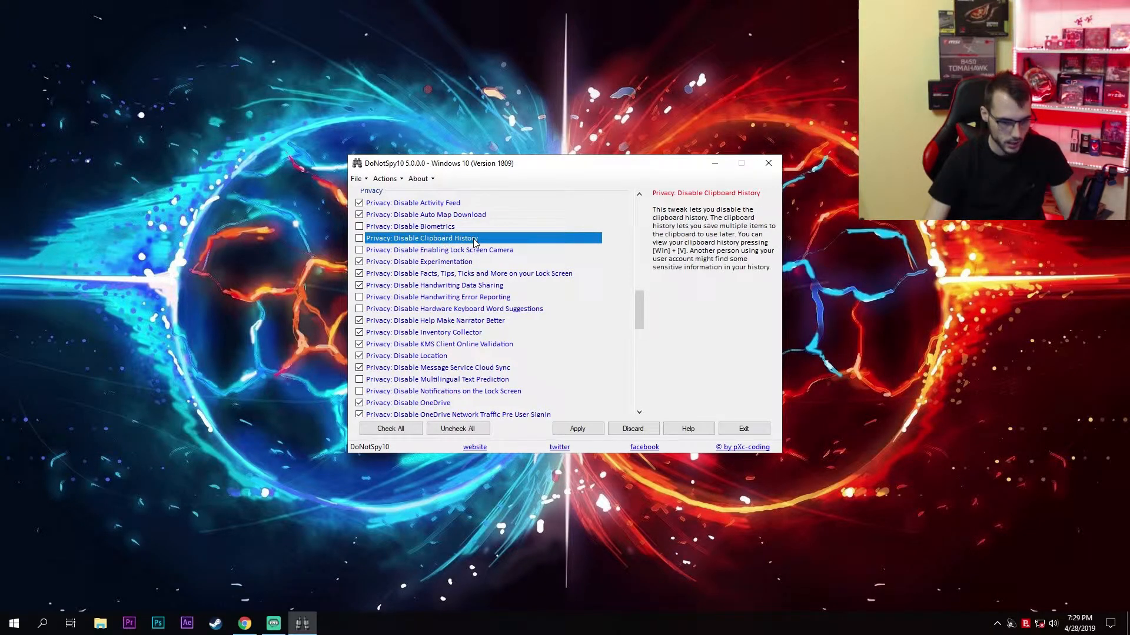
mouse_move(448, 261)
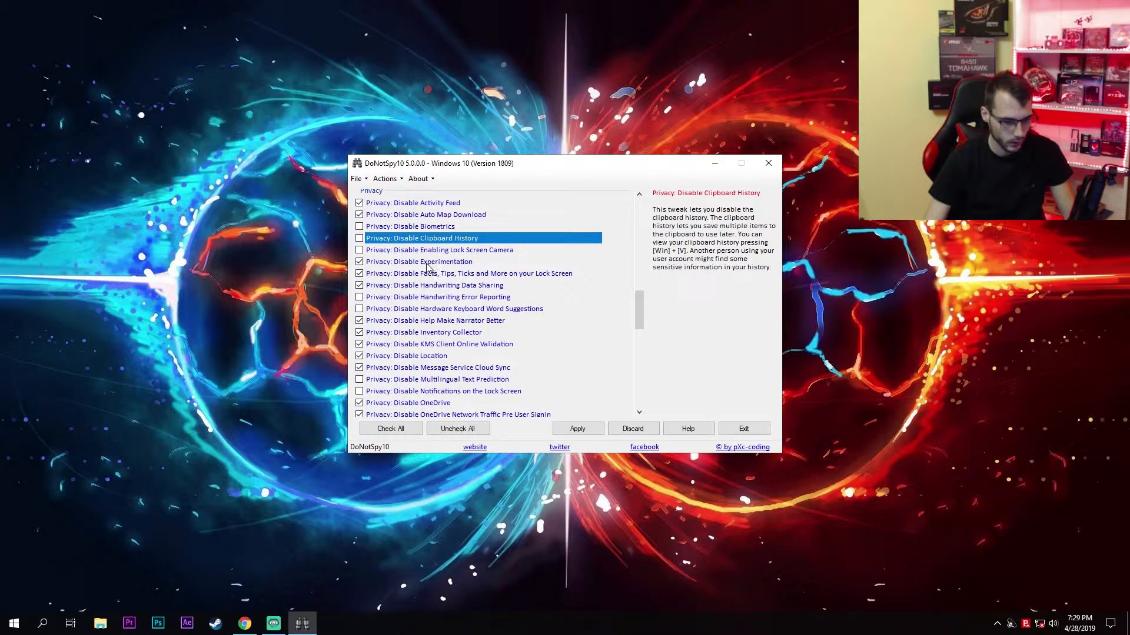
left_click(419, 261)
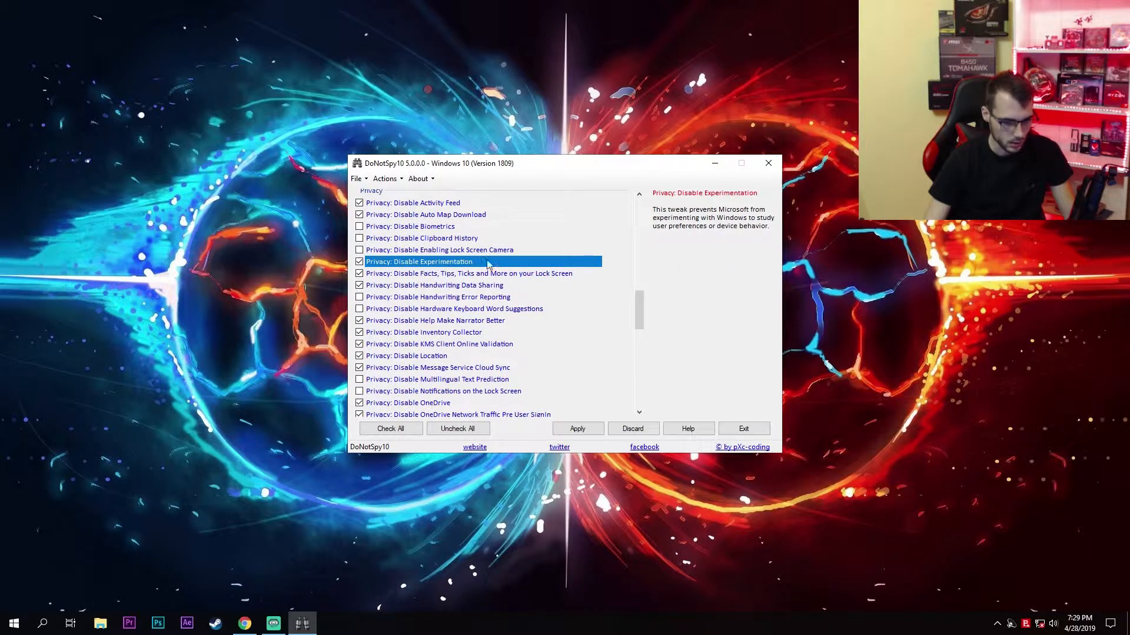
mouse_move(481, 289)
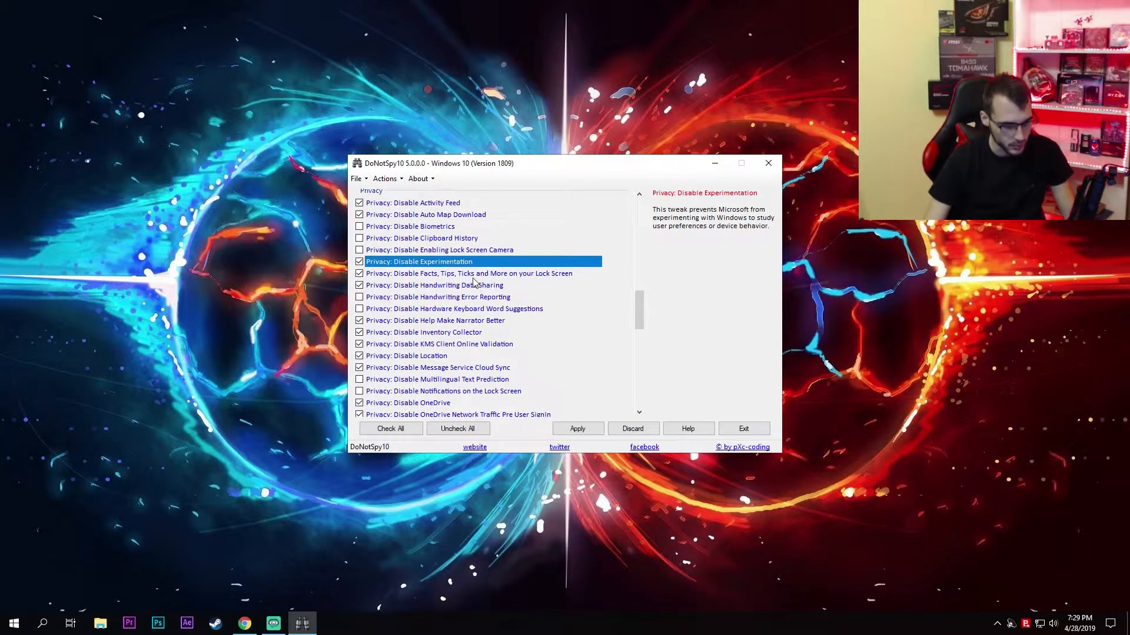
left_click(468, 273)
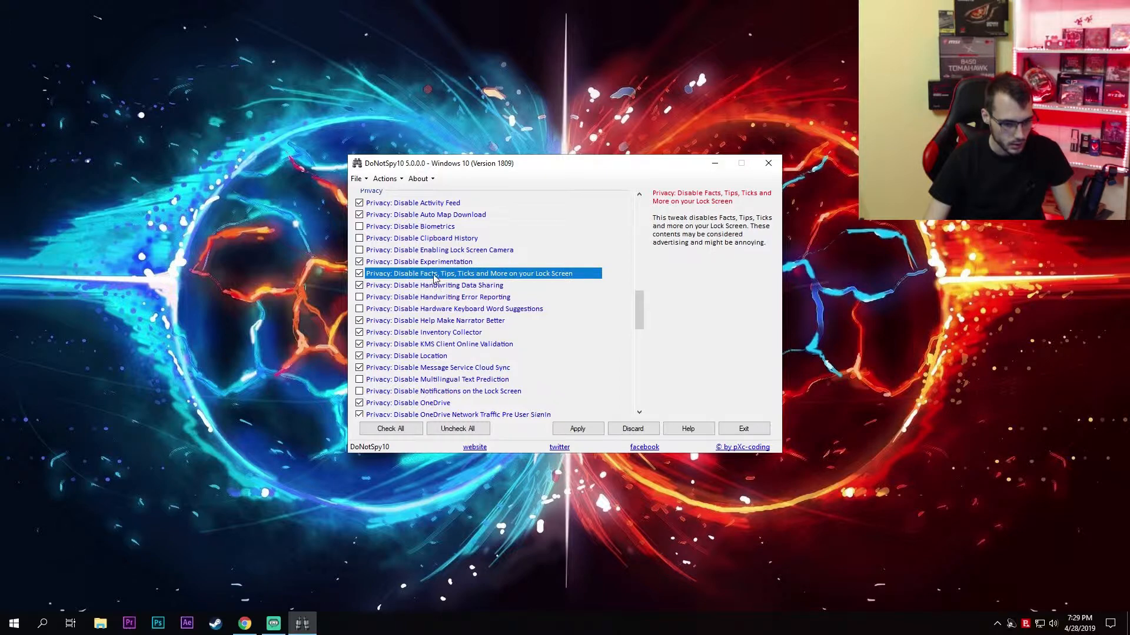
mouse_move(574, 261)
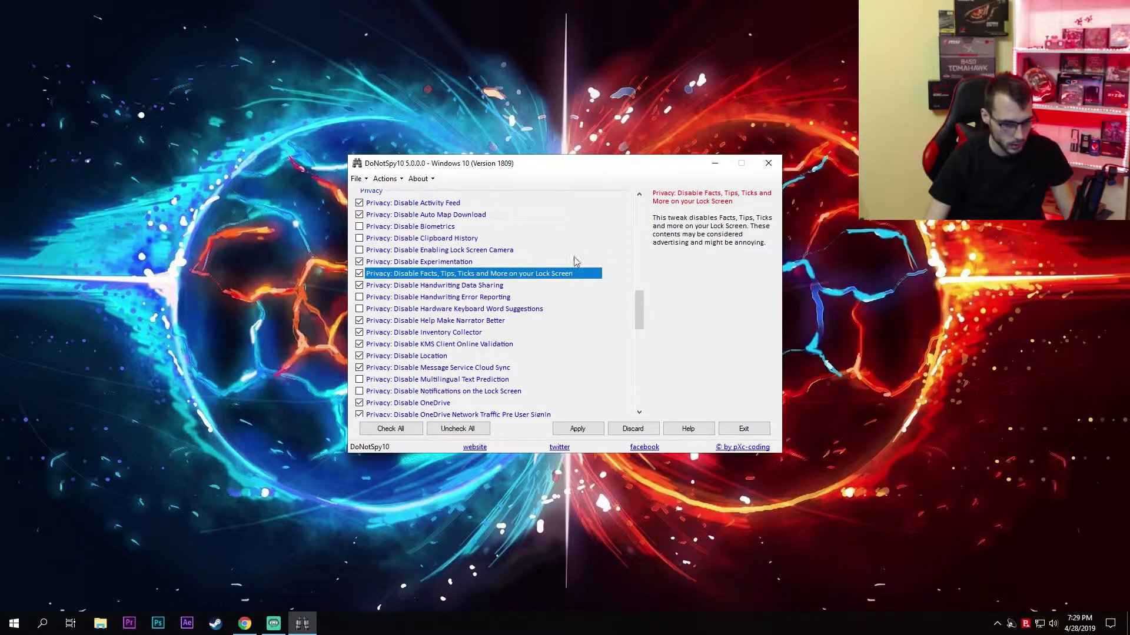
left_click(434, 284)
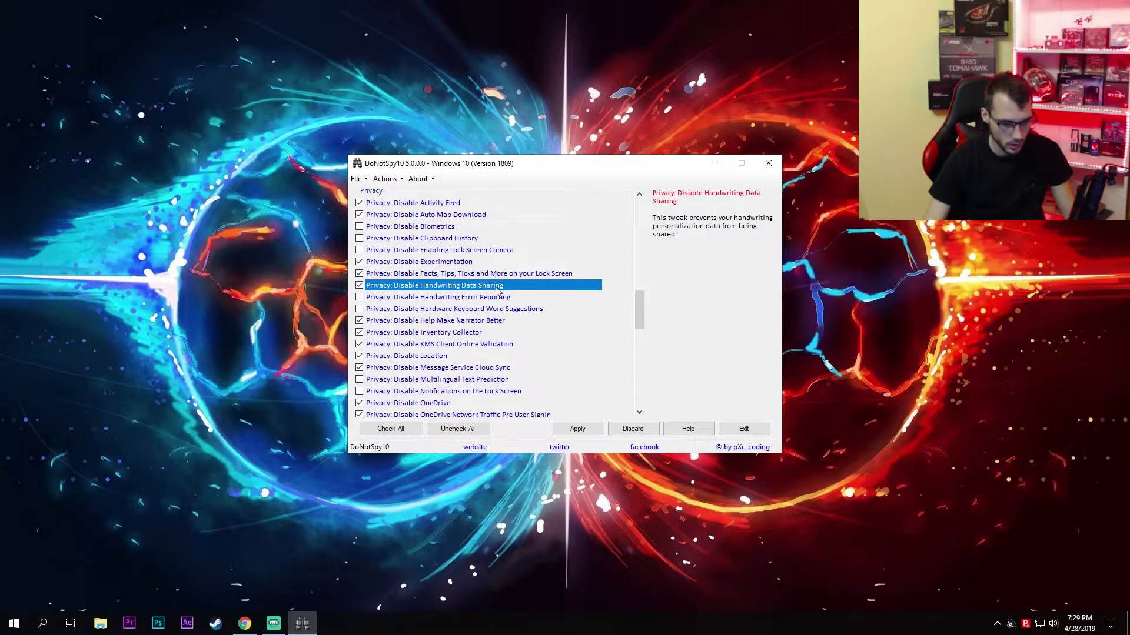
scroll("down", 3)
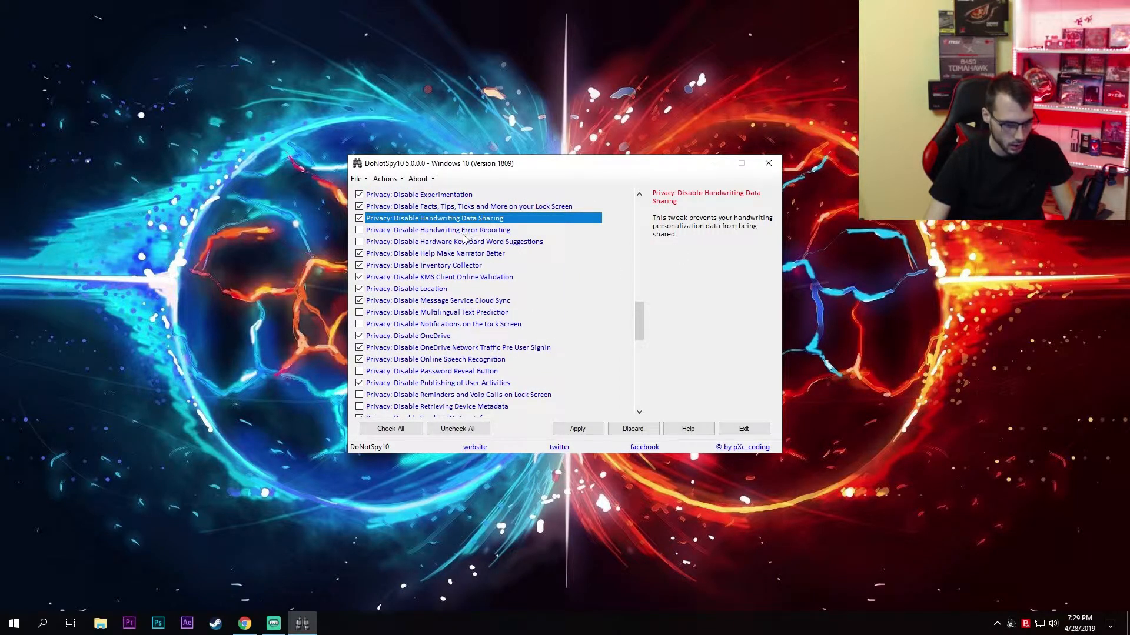
left_click(436, 230)
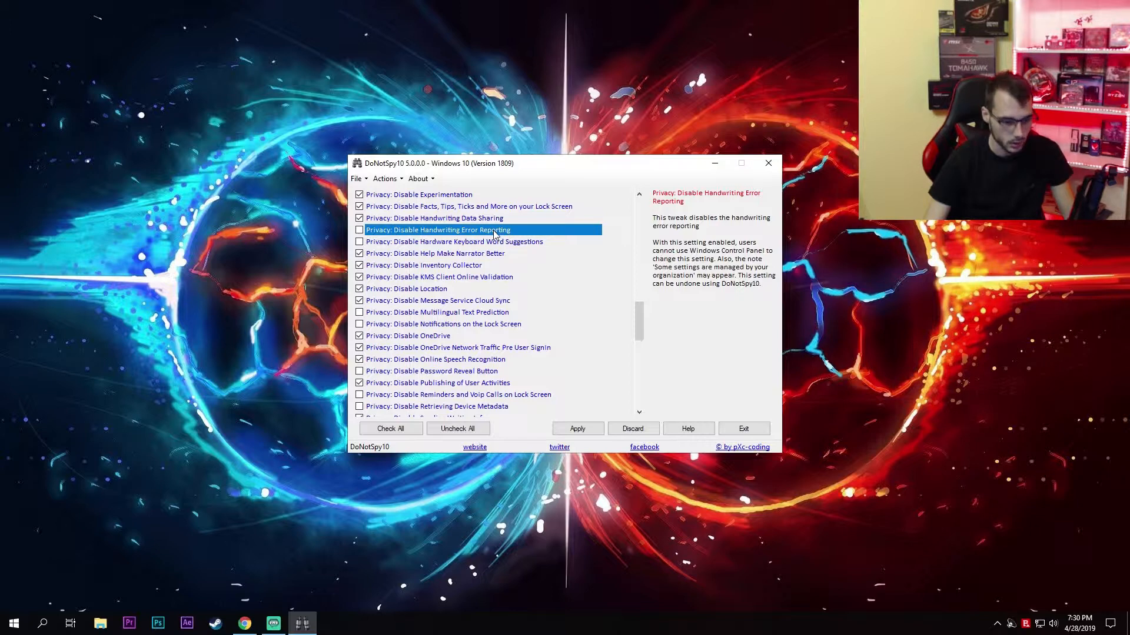
mouse_move(505, 234)
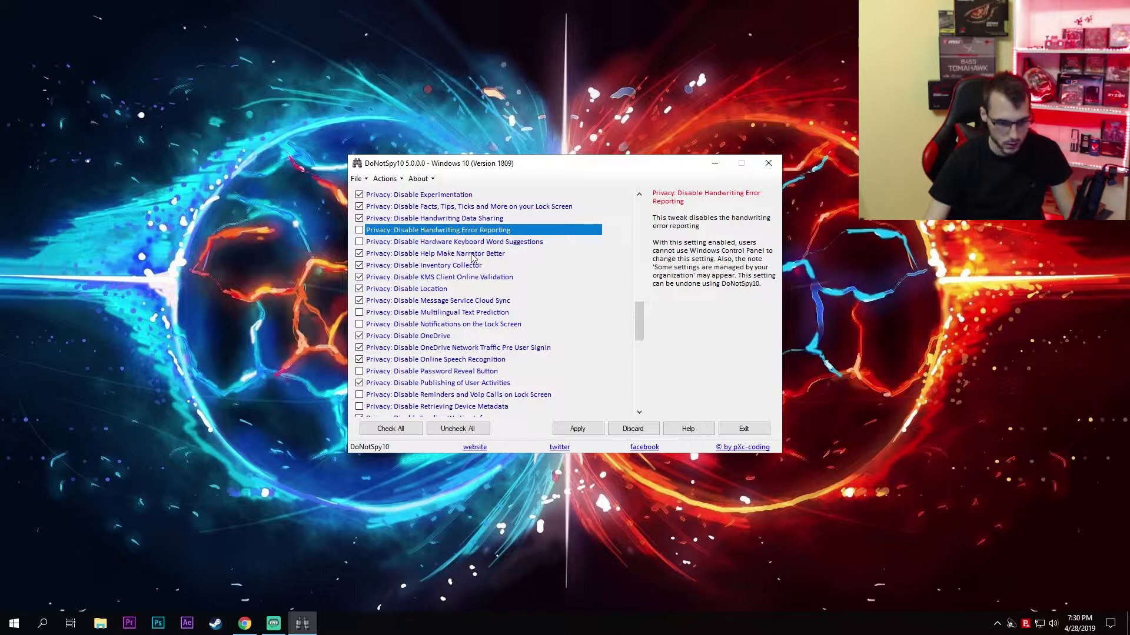
left_click(434, 253)
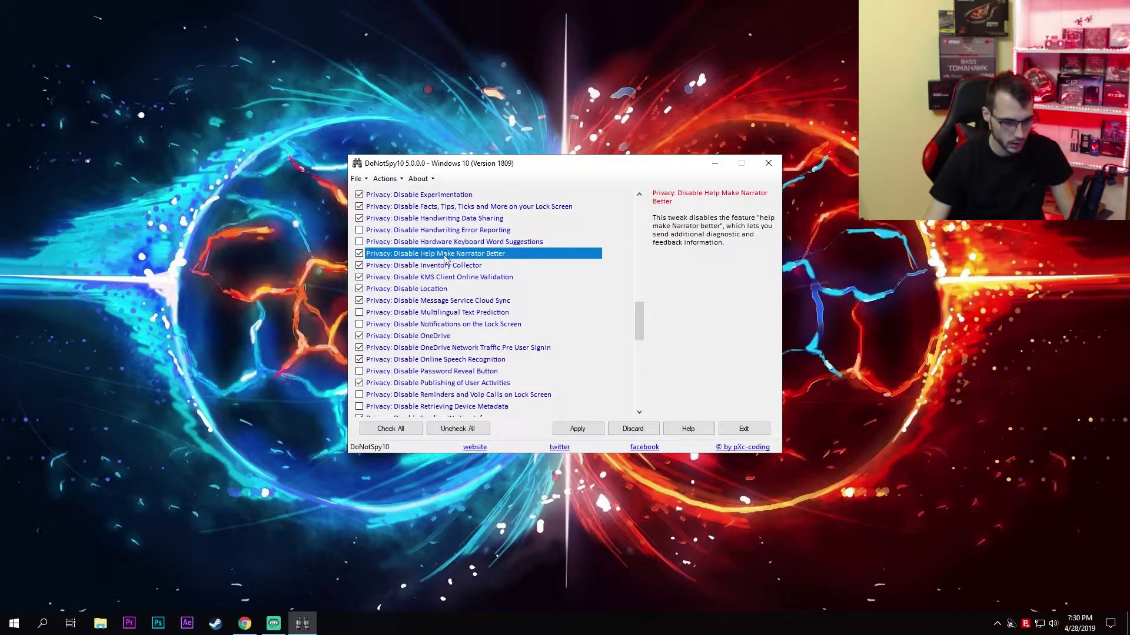
mouse_move(509, 261)
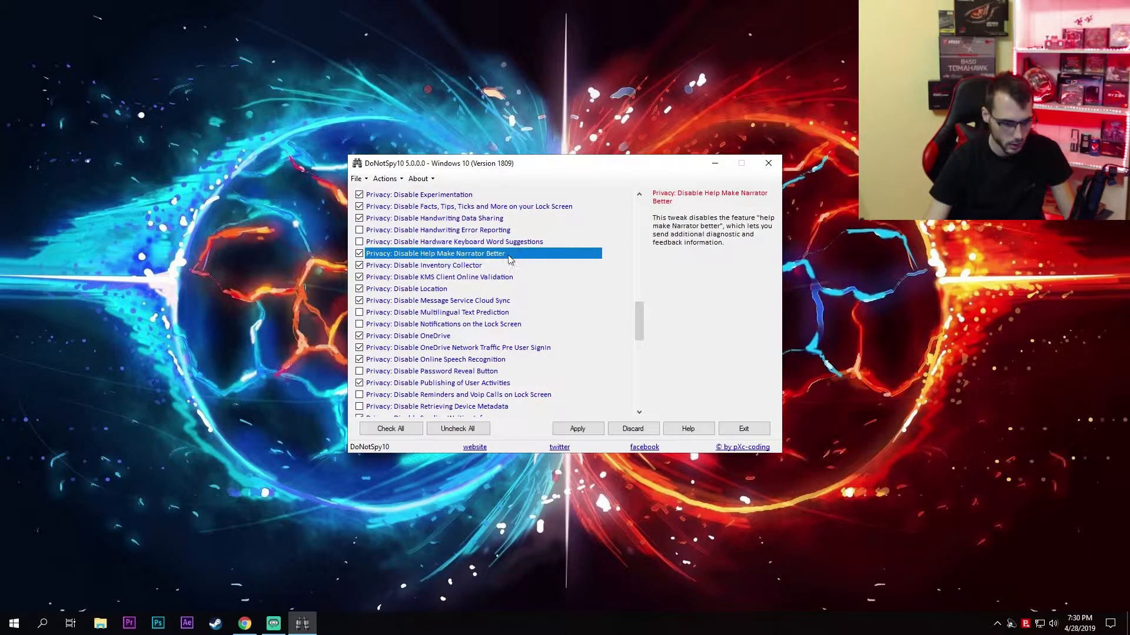
left_click(424, 265)
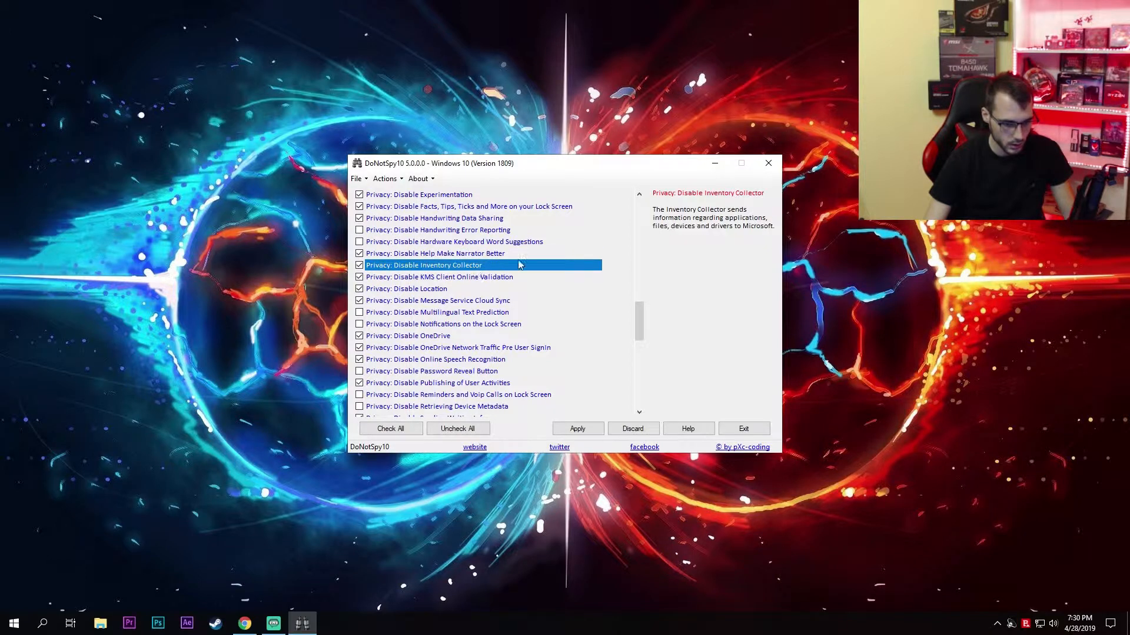
left_click(439, 276)
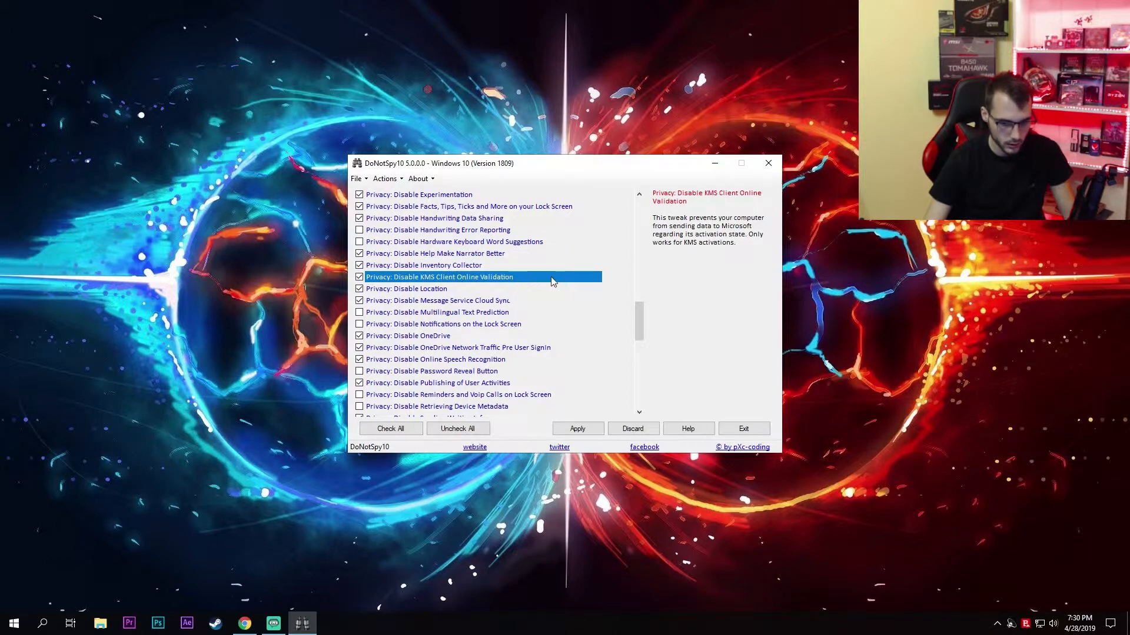
mouse_move(436, 283)
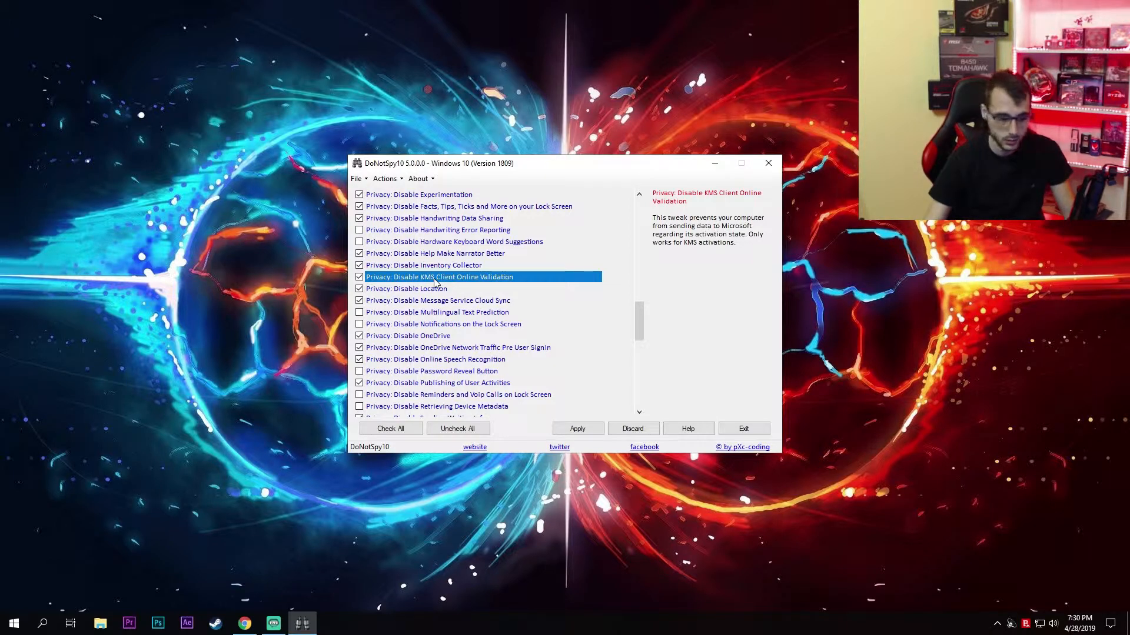
mouse_move(530, 281)
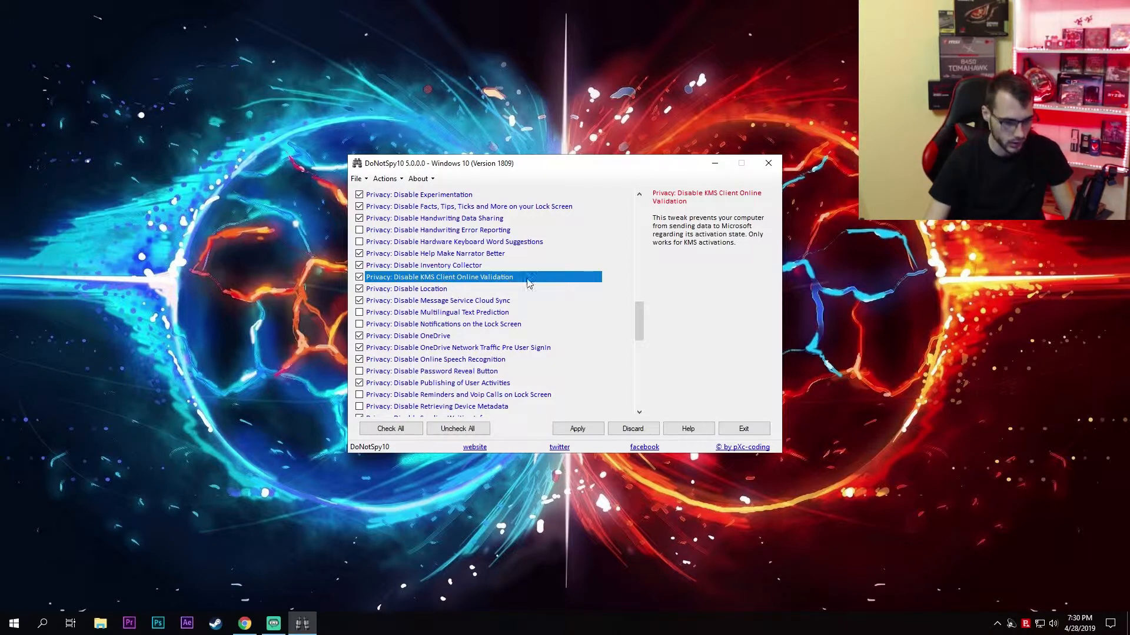
mouse_move(413, 284)
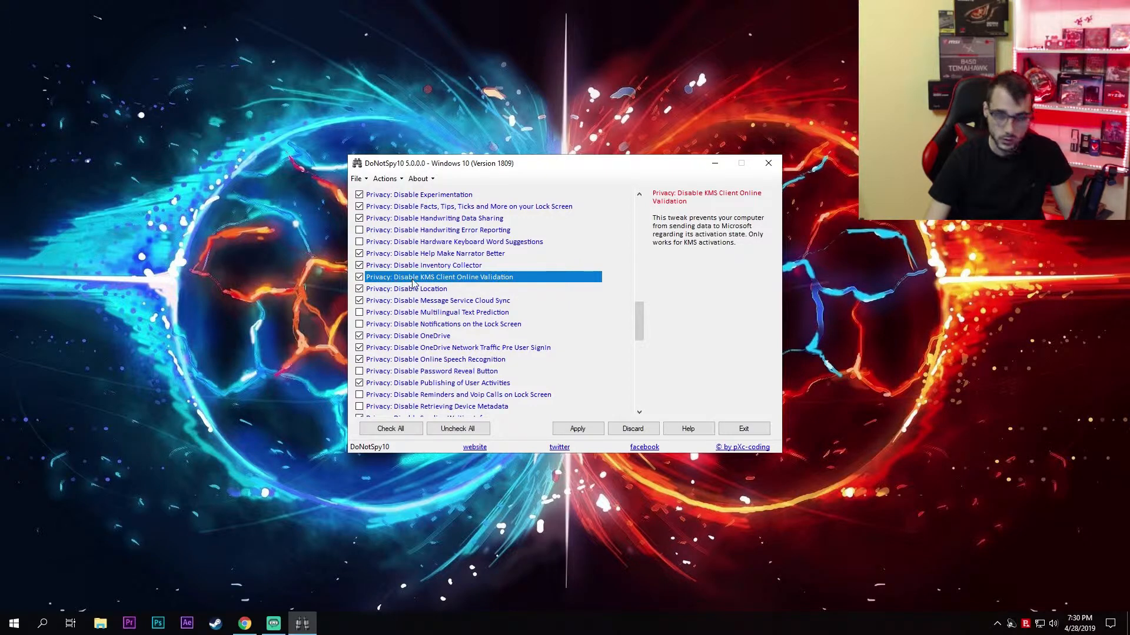
left_click(406, 288)
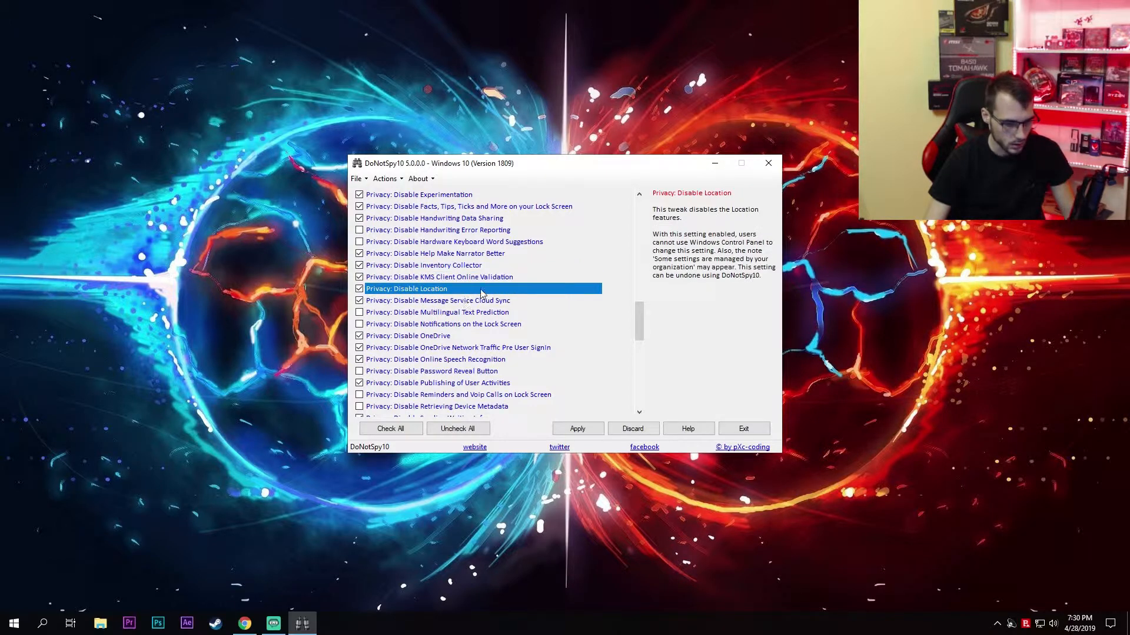
left_click(435, 300)
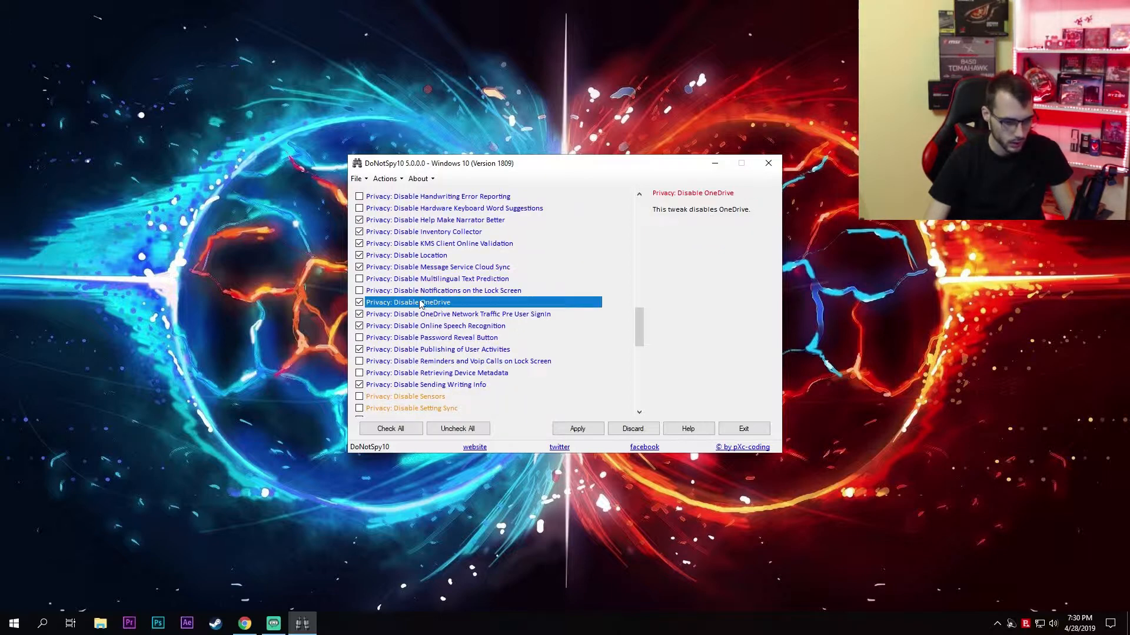
mouse_move(490, 314)
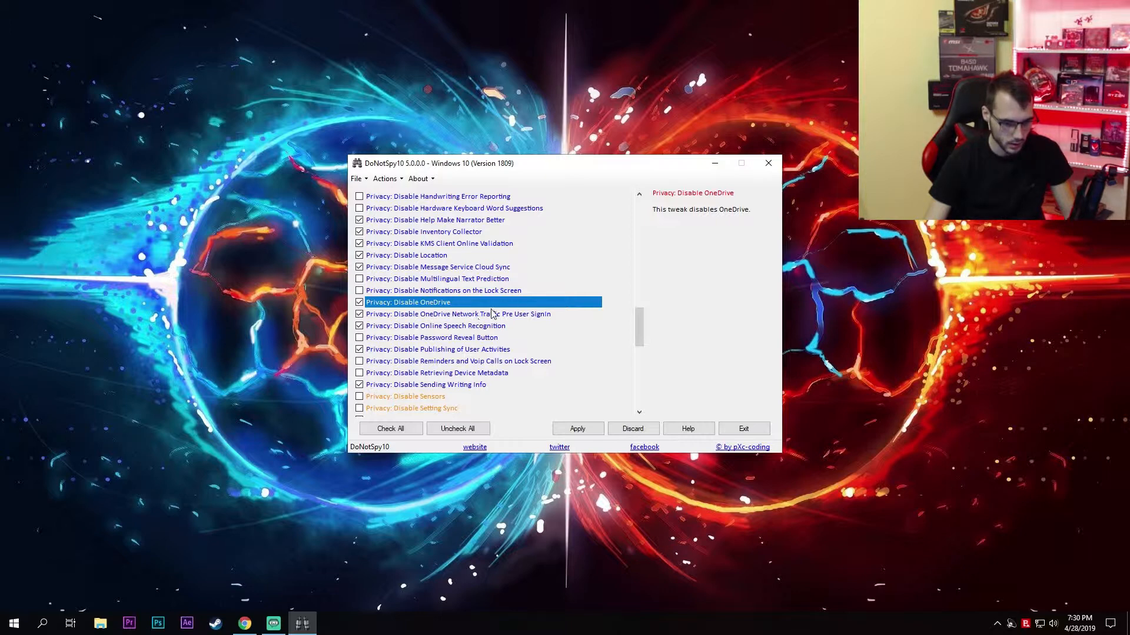
mouse_move(548, 322)
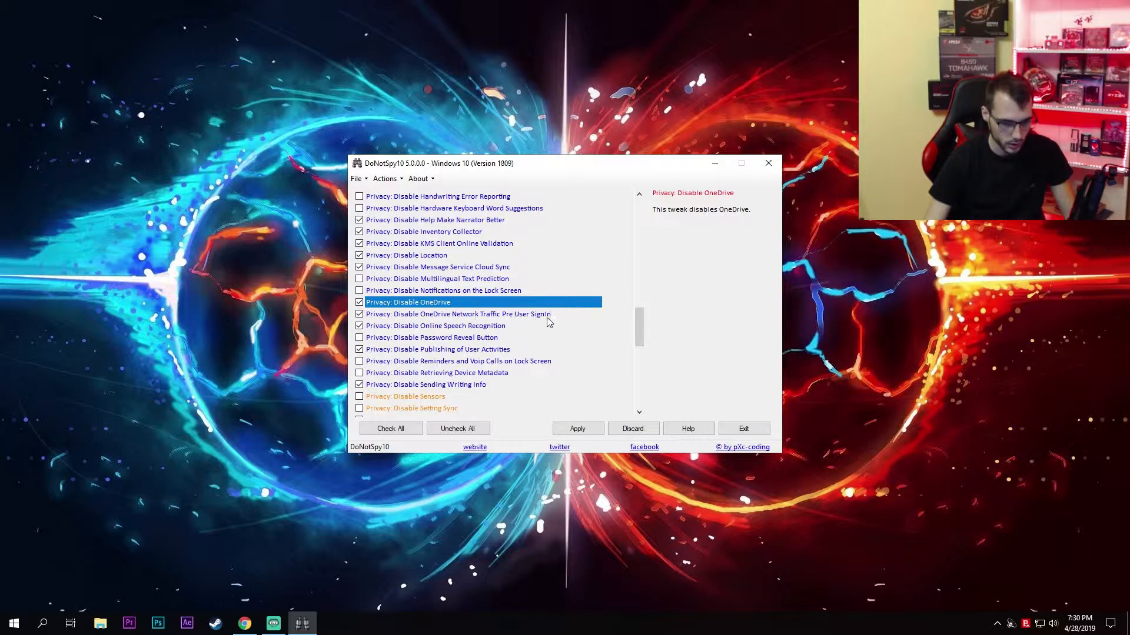
left_click(457, 313)
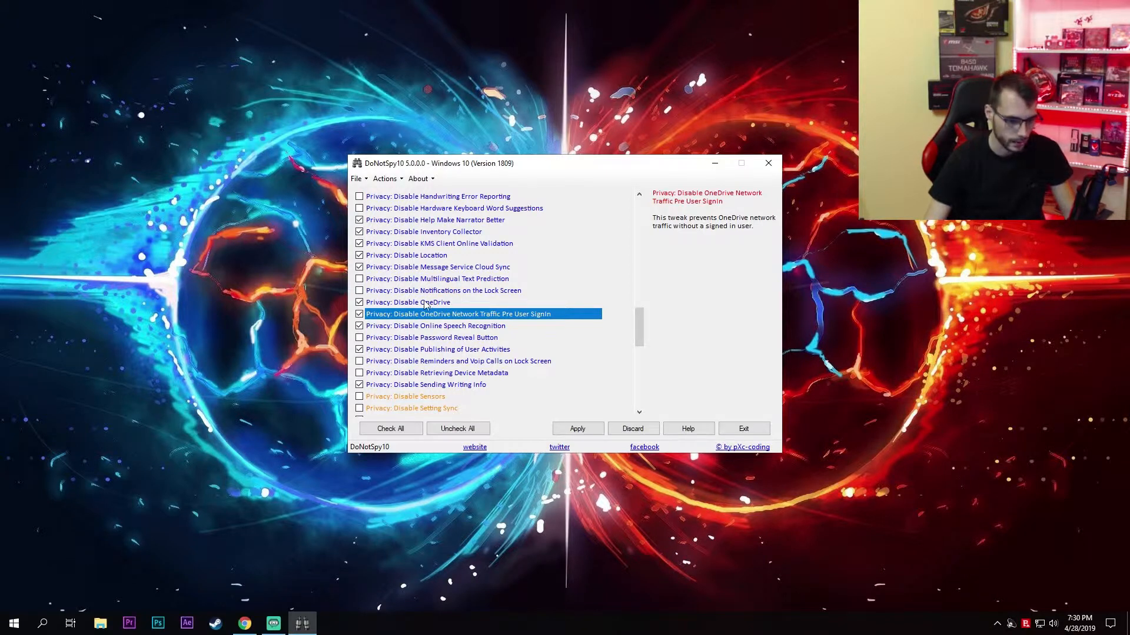
left_click(409, 302)
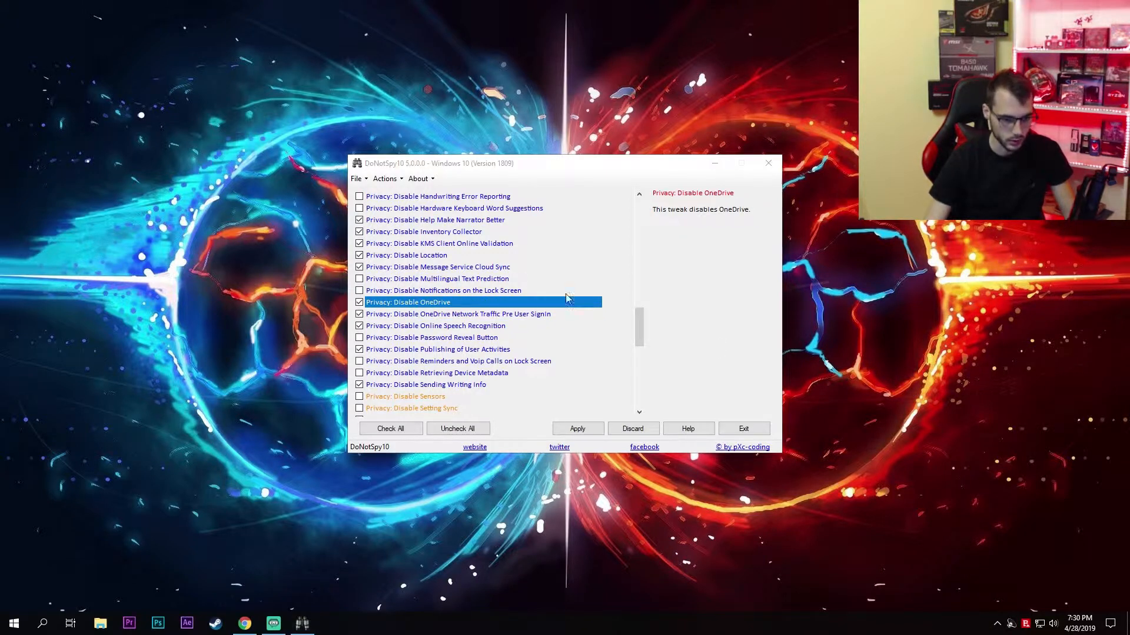
mouse_move(409, 320)
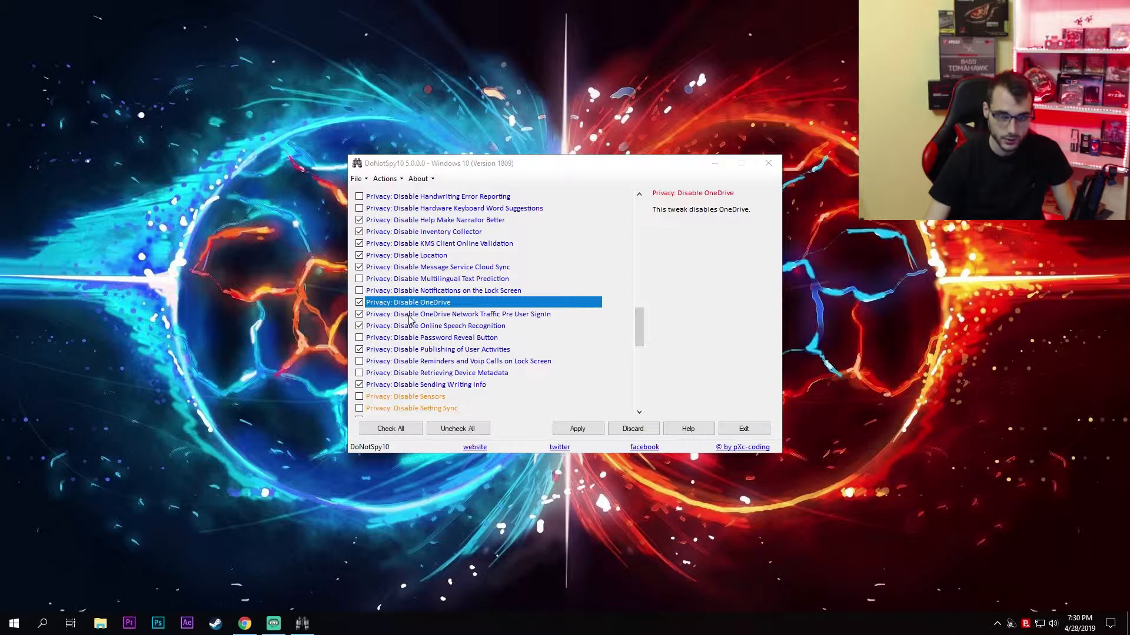
mouse_move(472, 354)
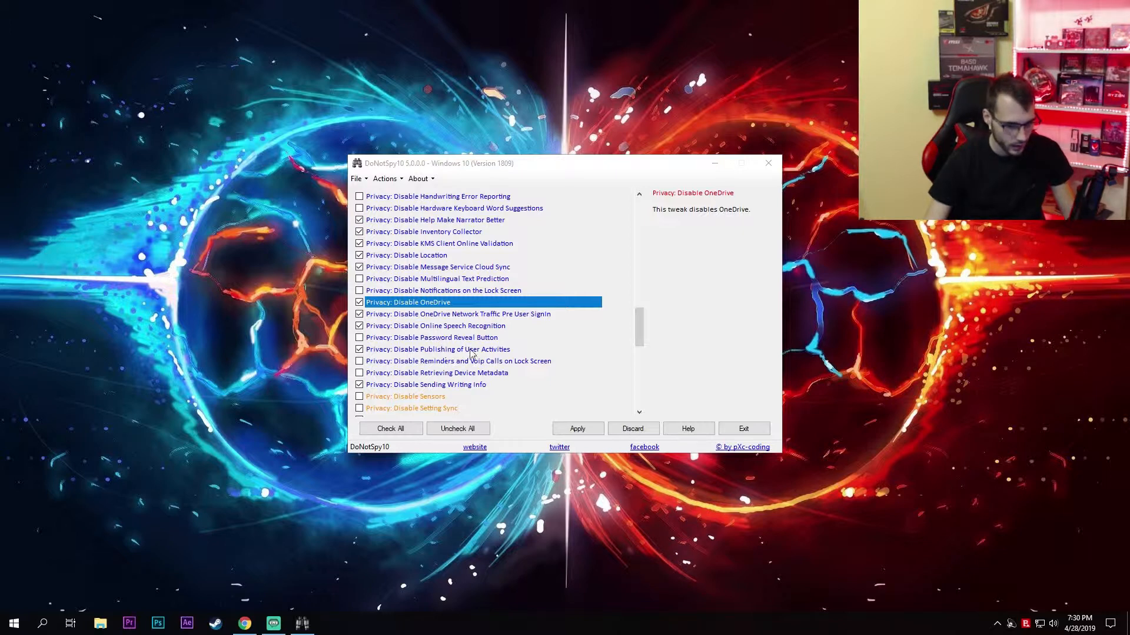
left_click(438, 349)
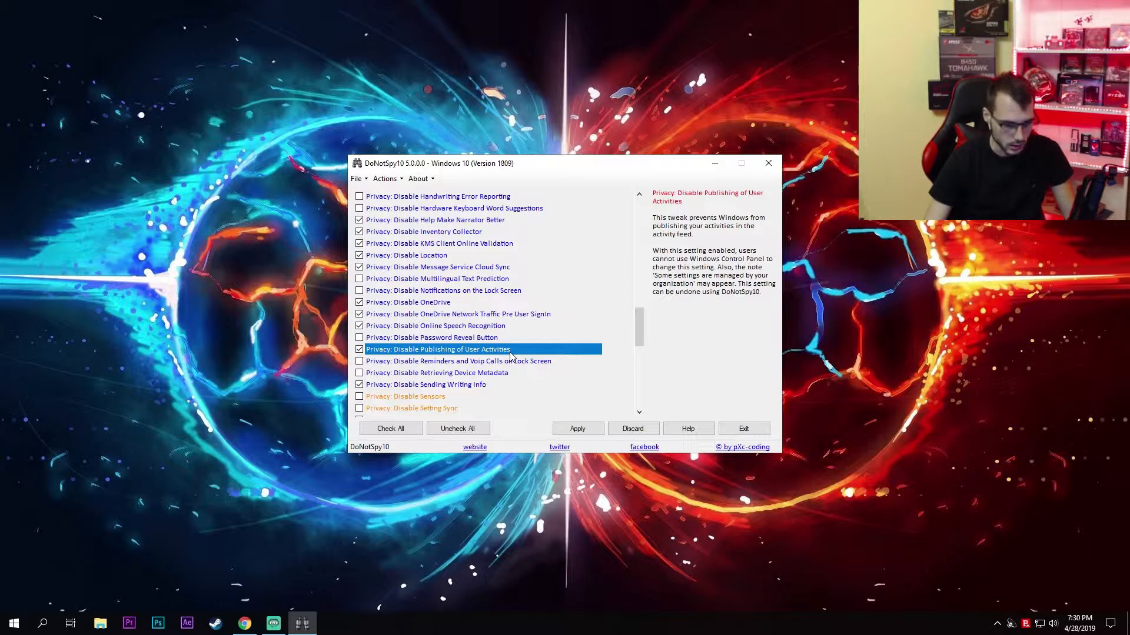
scroll("down", 3)
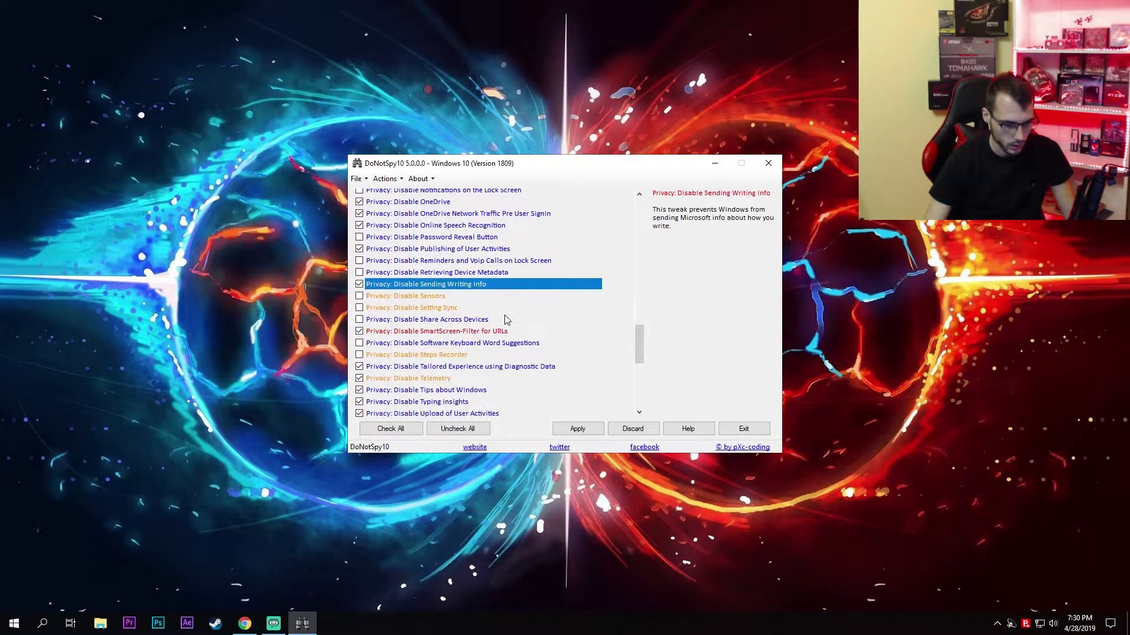
scroll("down", 3)
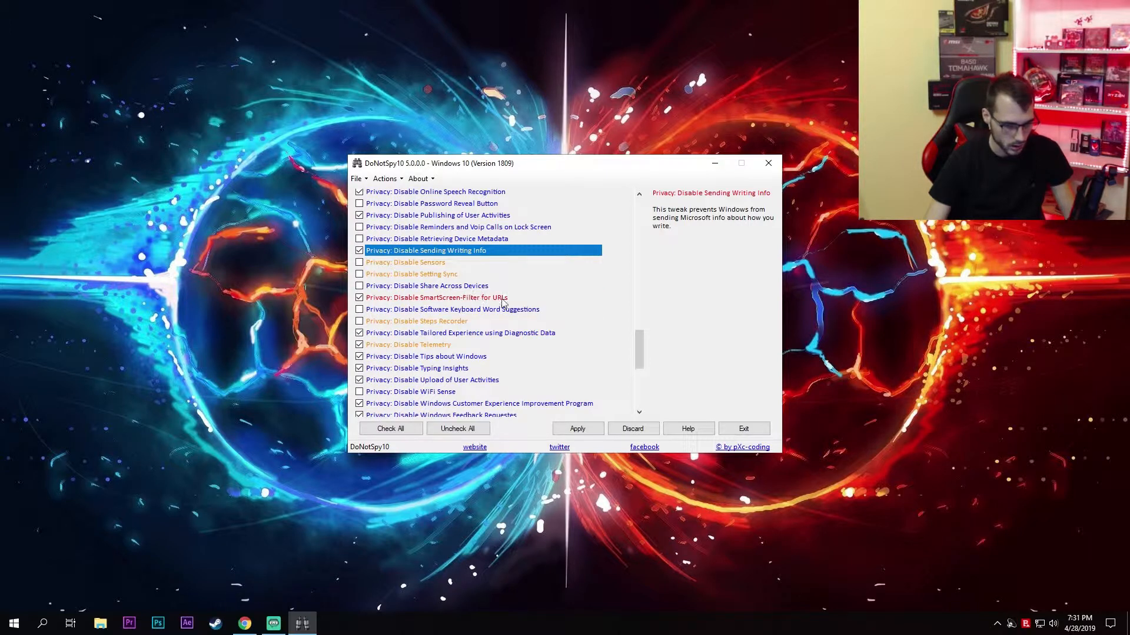
left_click(435, 298)
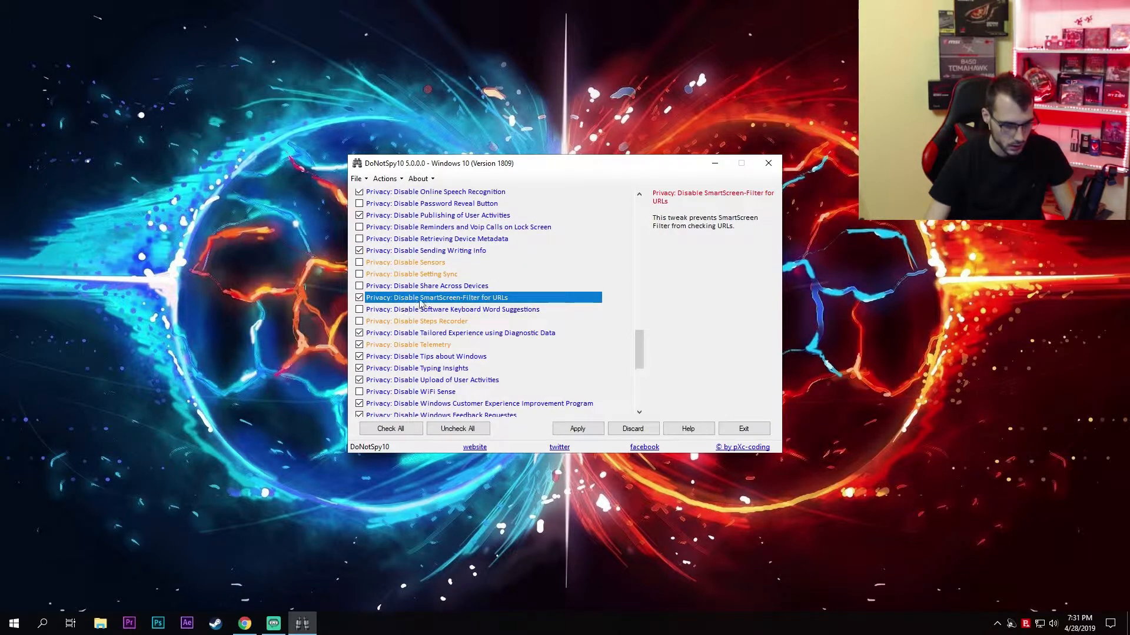
mouse_move(516, 306)
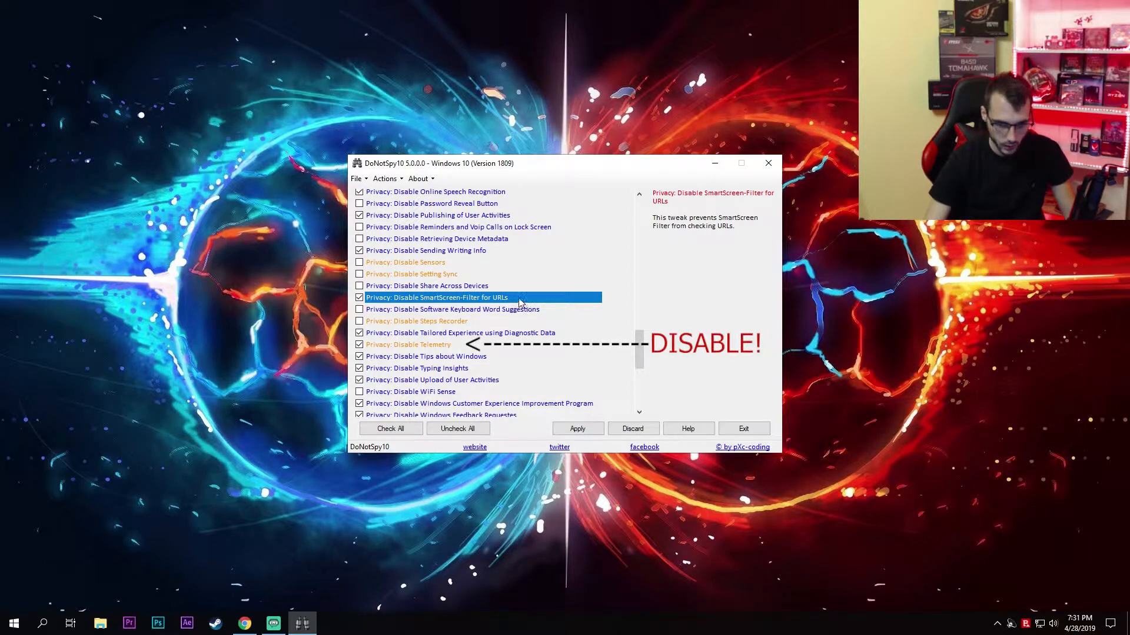
mouse_move(451, 296)
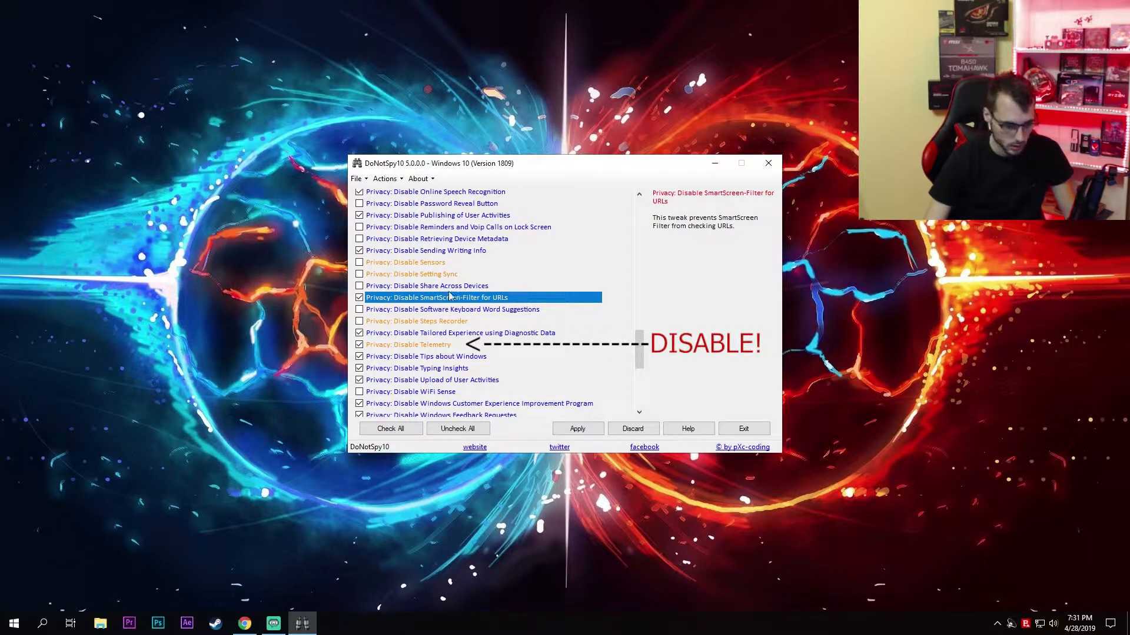
scroll("down", 3)
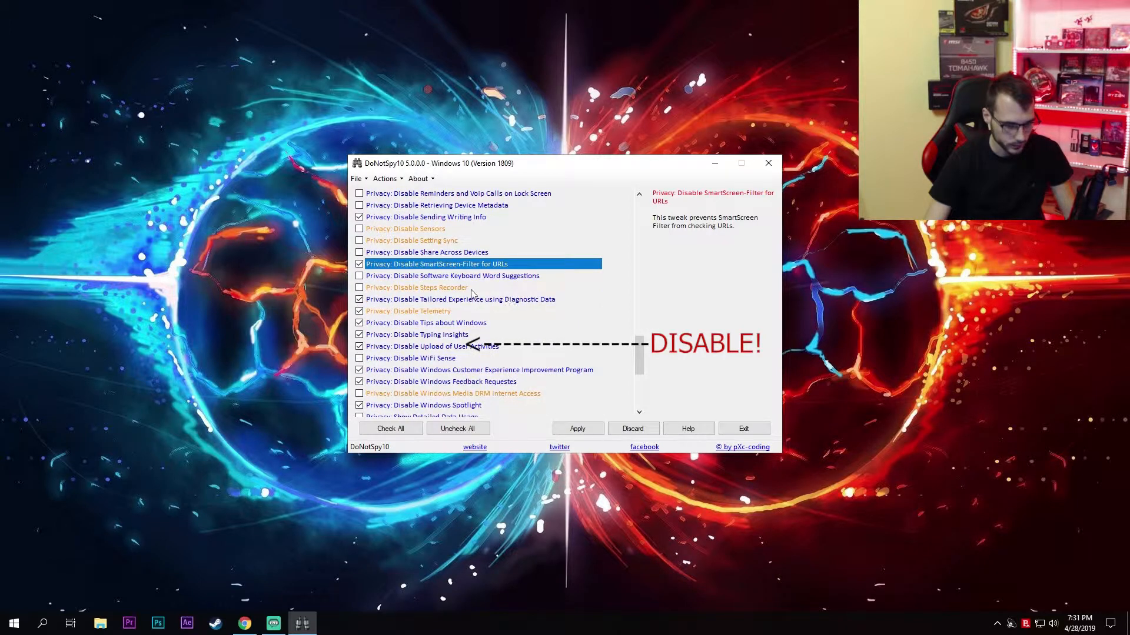
left_click(460, 299)
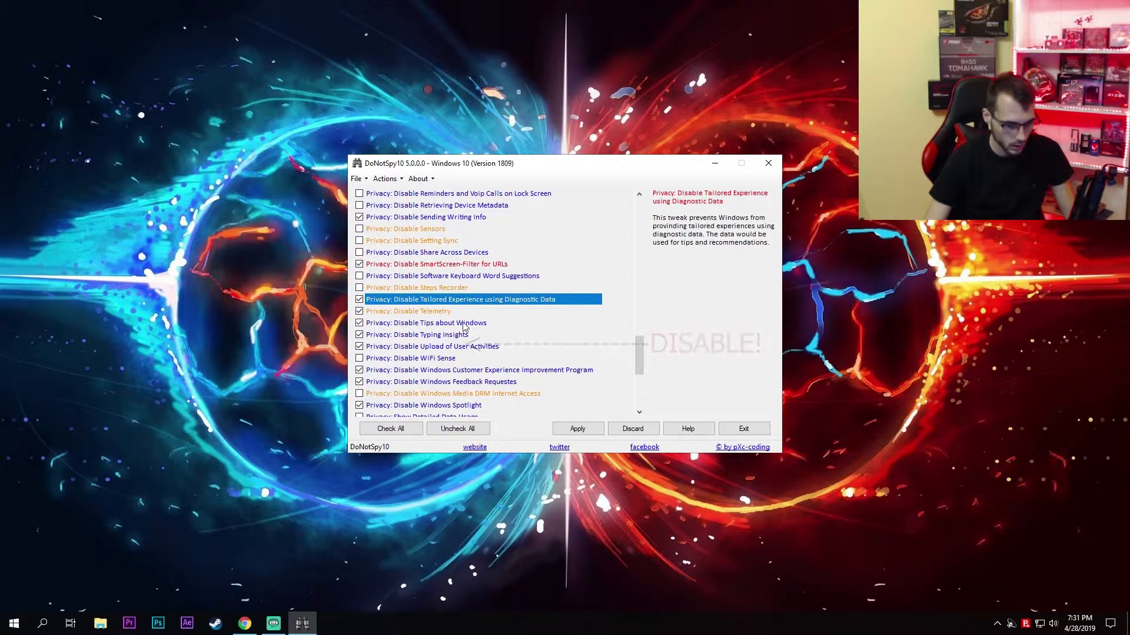
left_click(425, 322)
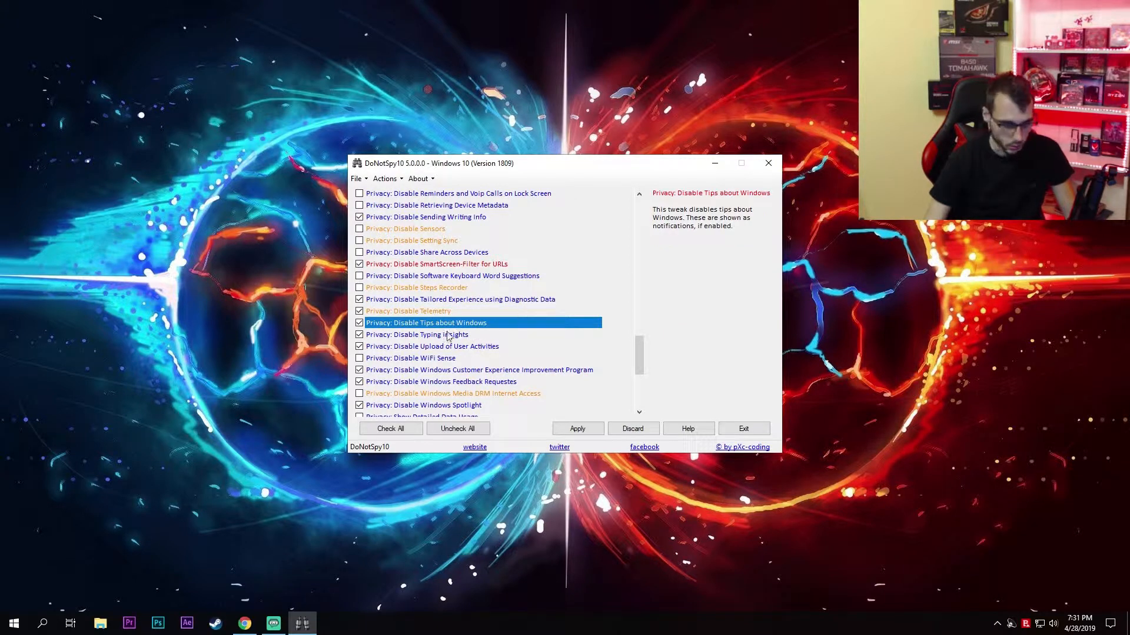
left_click(416, 335)
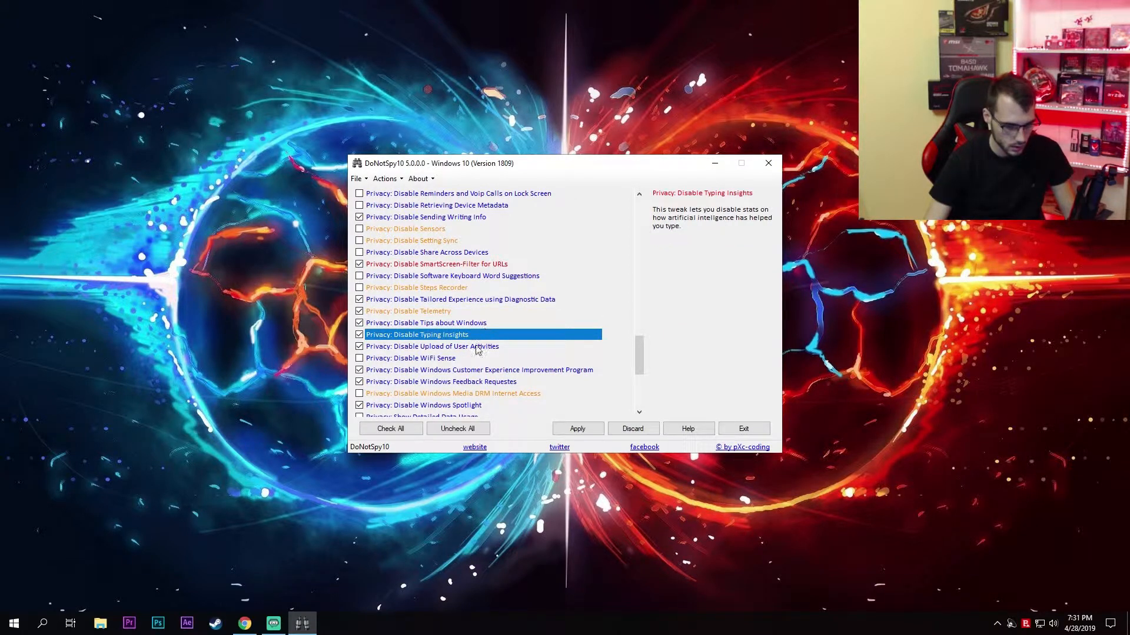
left_click(433, 346)
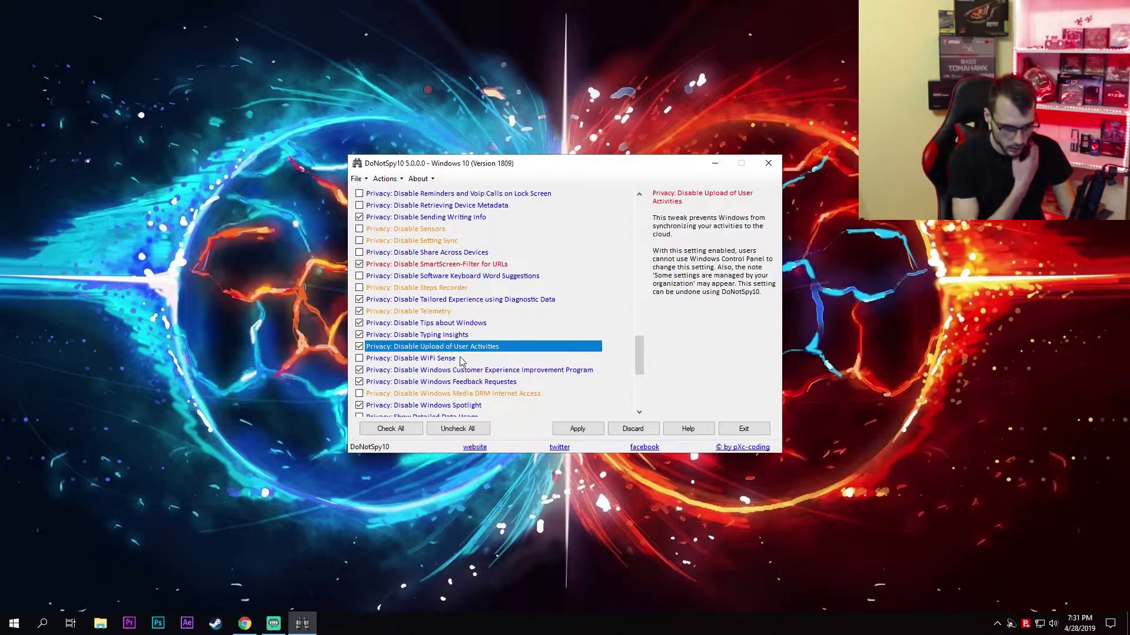
left_click(411, 358)
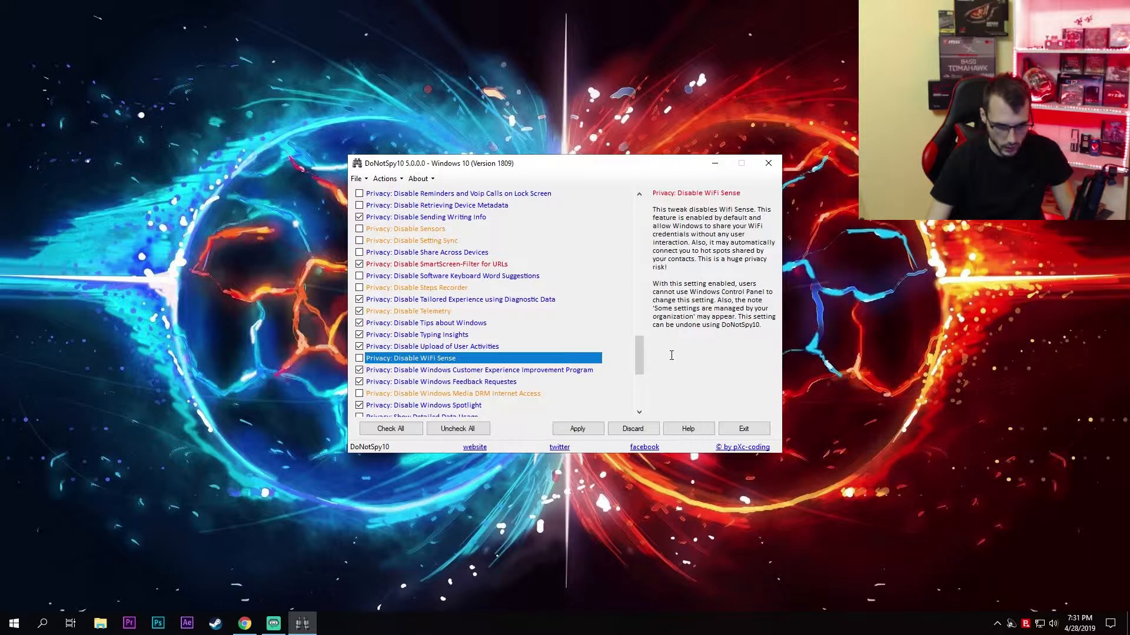
mouse_move(856, 339)
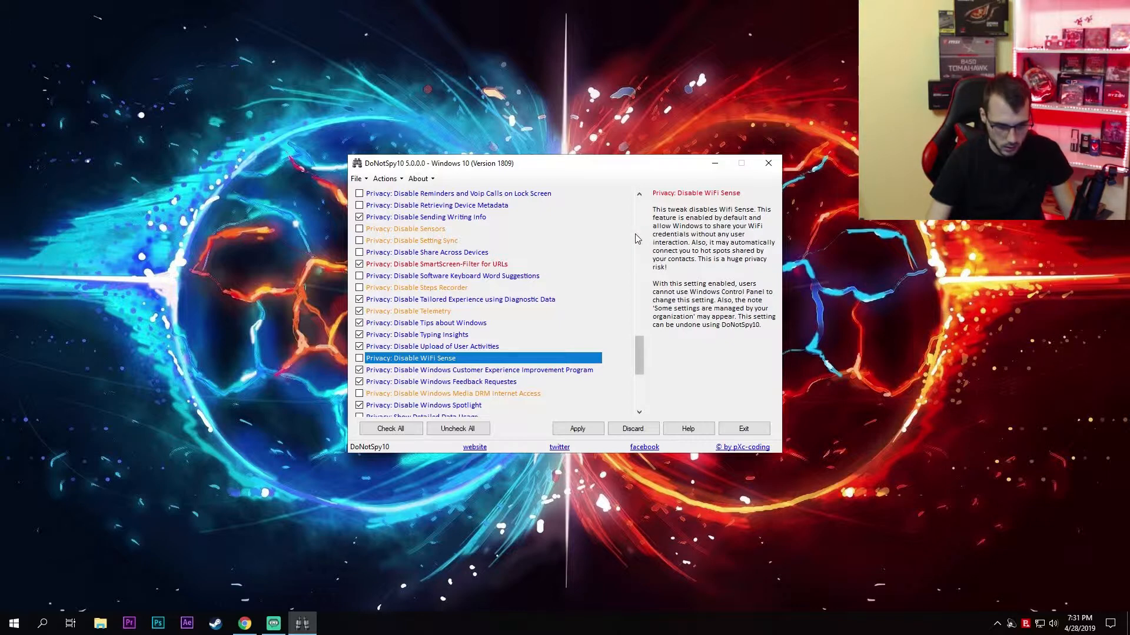
mouse_move(414, 367)
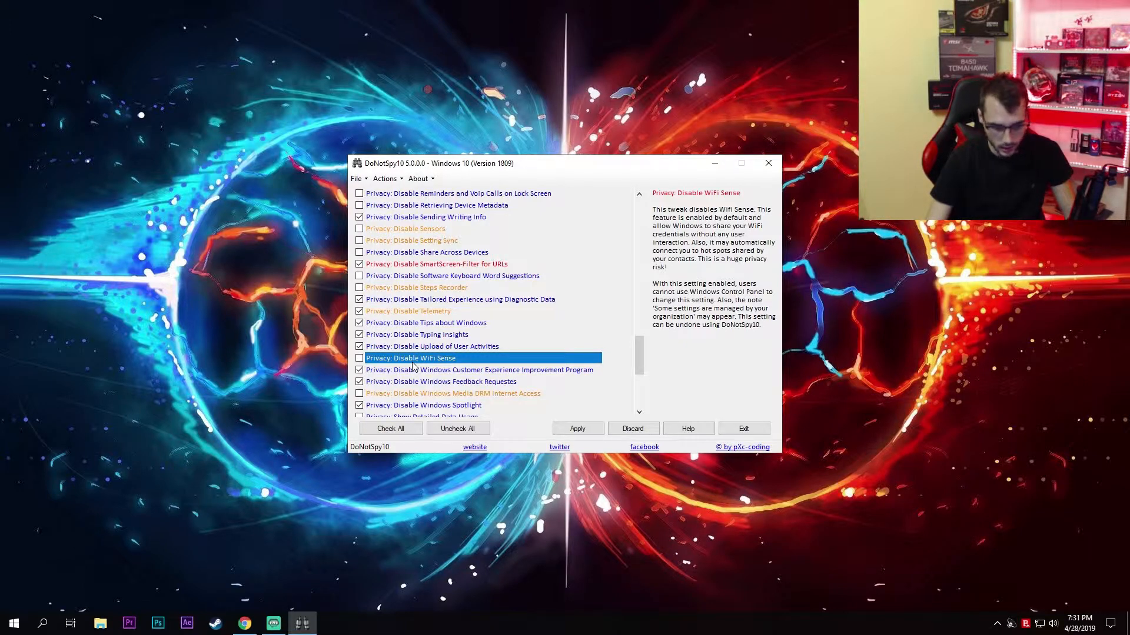
mouse_move(410, 365)
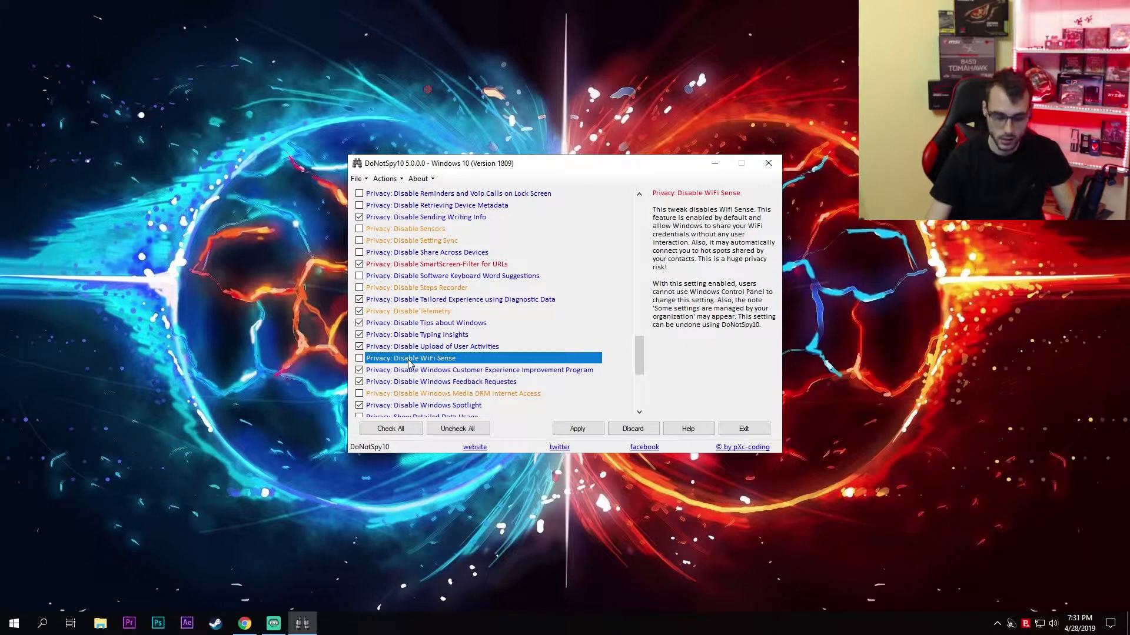
Review the Customer Experience Improvement Program, Feedback Requests and Windows Spotlight tweak descriptions.
scroll("down", 3)
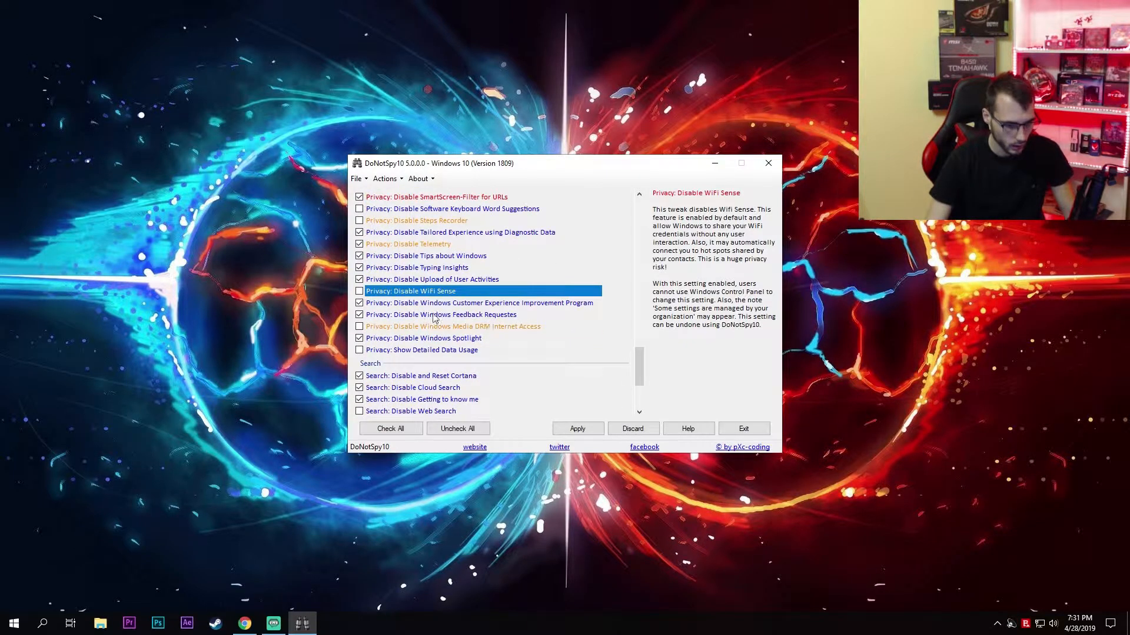
left_click(479, 302)
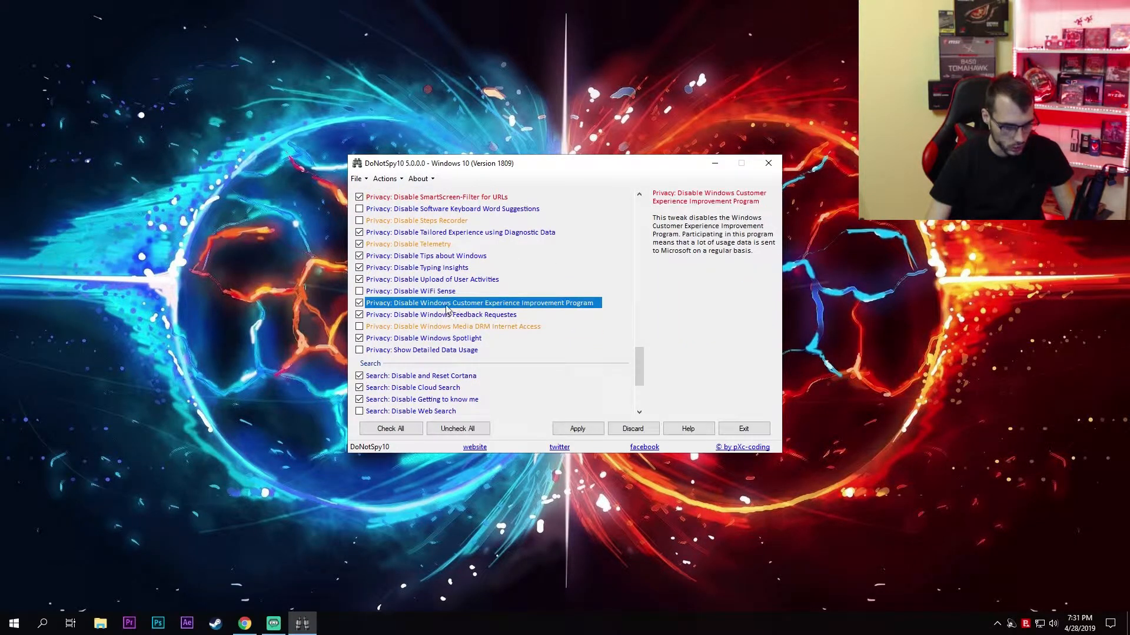
mouse_move(594, 309)
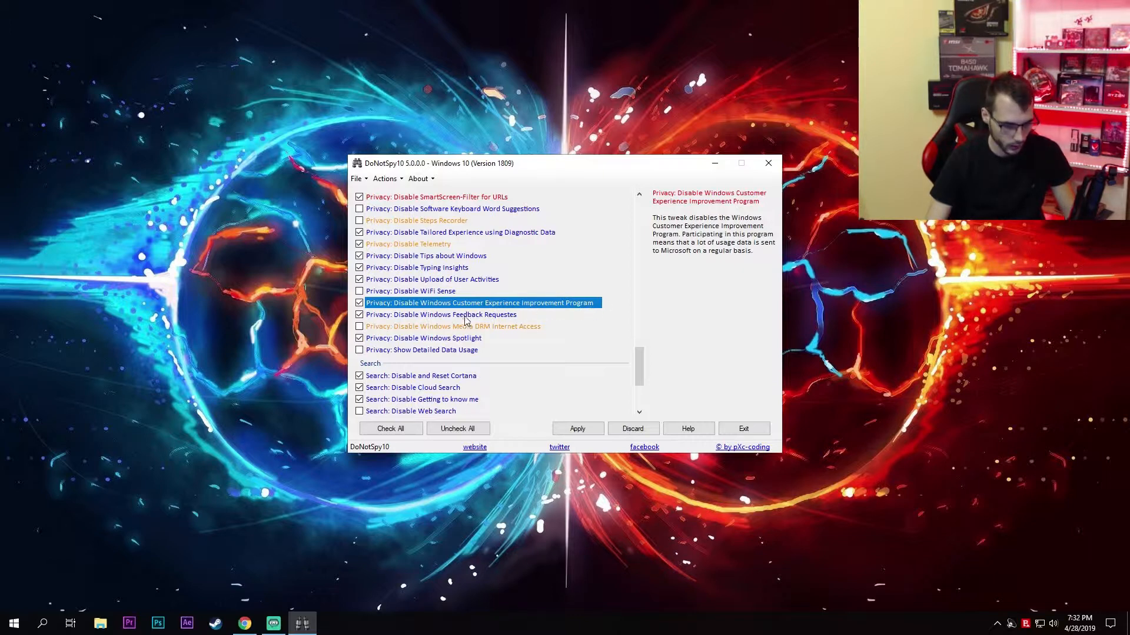
left_click(440, 315)
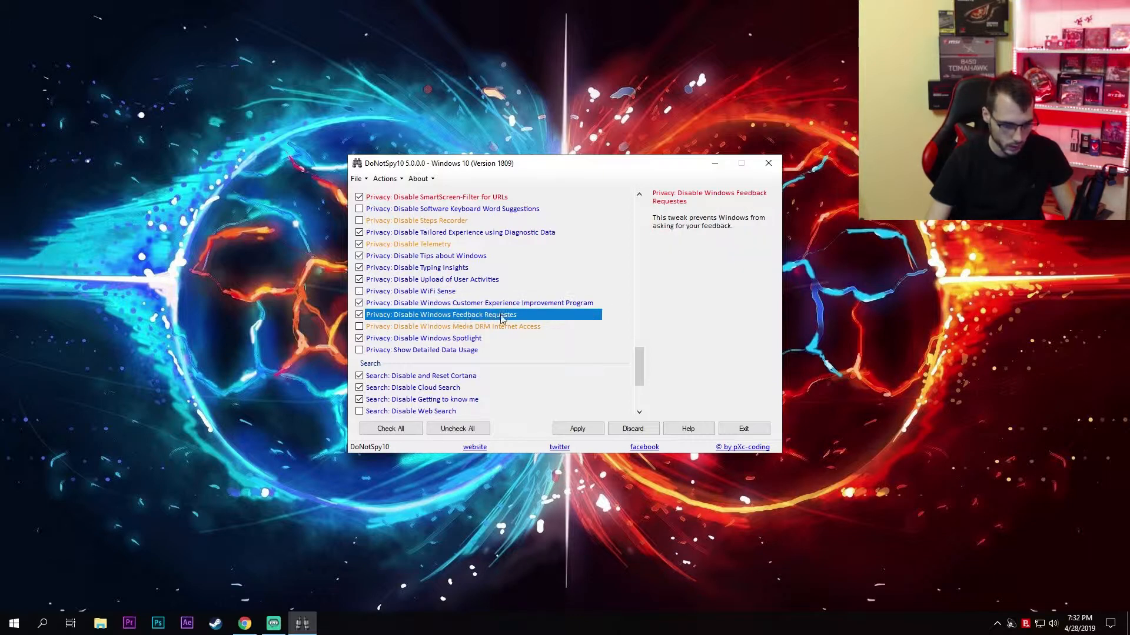
scroll("down", 3)
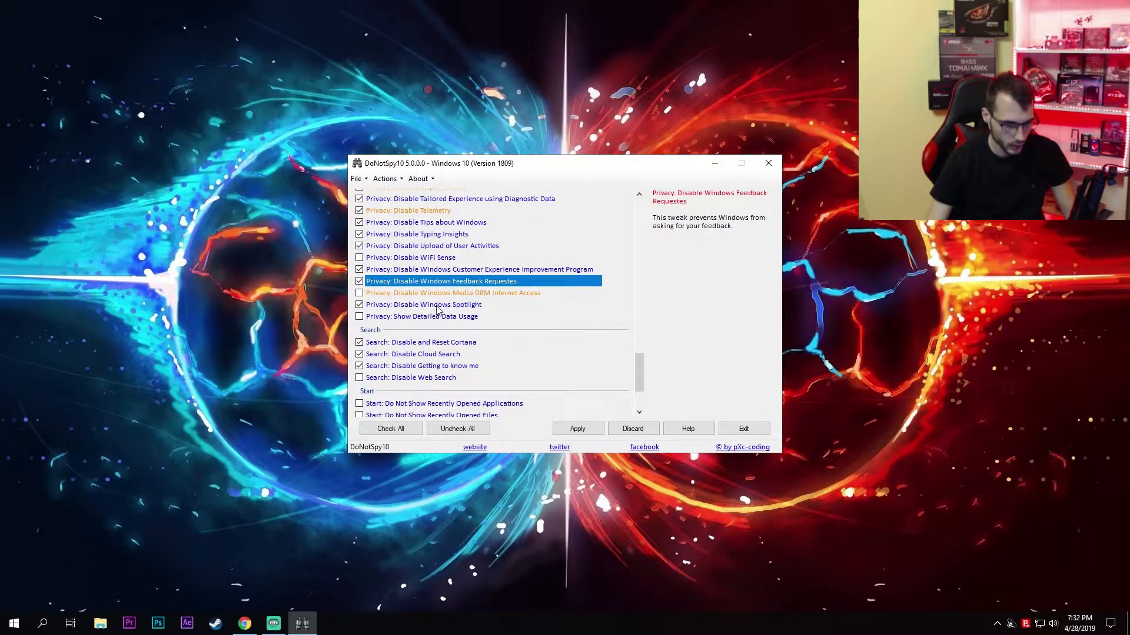
left_click(424, 304)
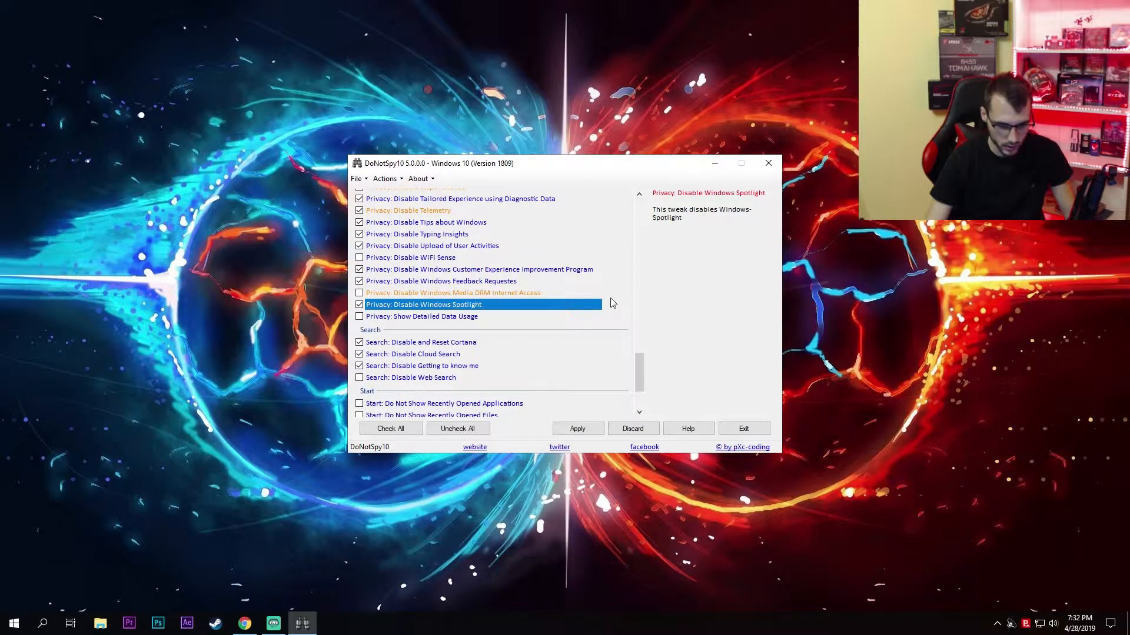
mouse_move(212, 371)
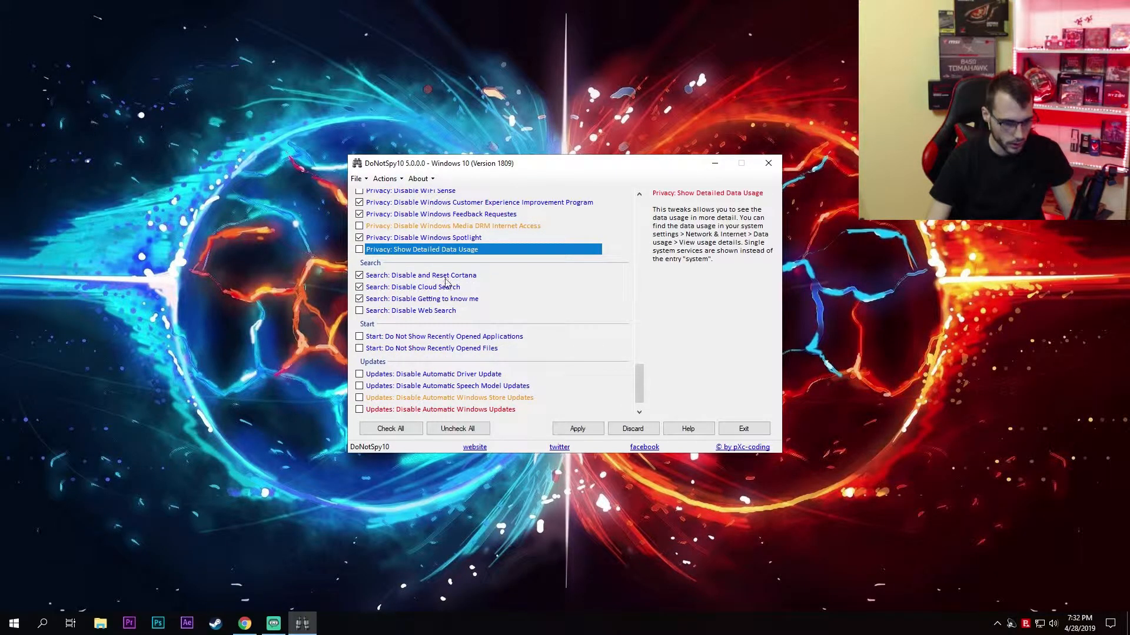
Review the Cortana, Cloud Search, Getting to know me and Web Search tweak descriptions.
left_click(420, 276)
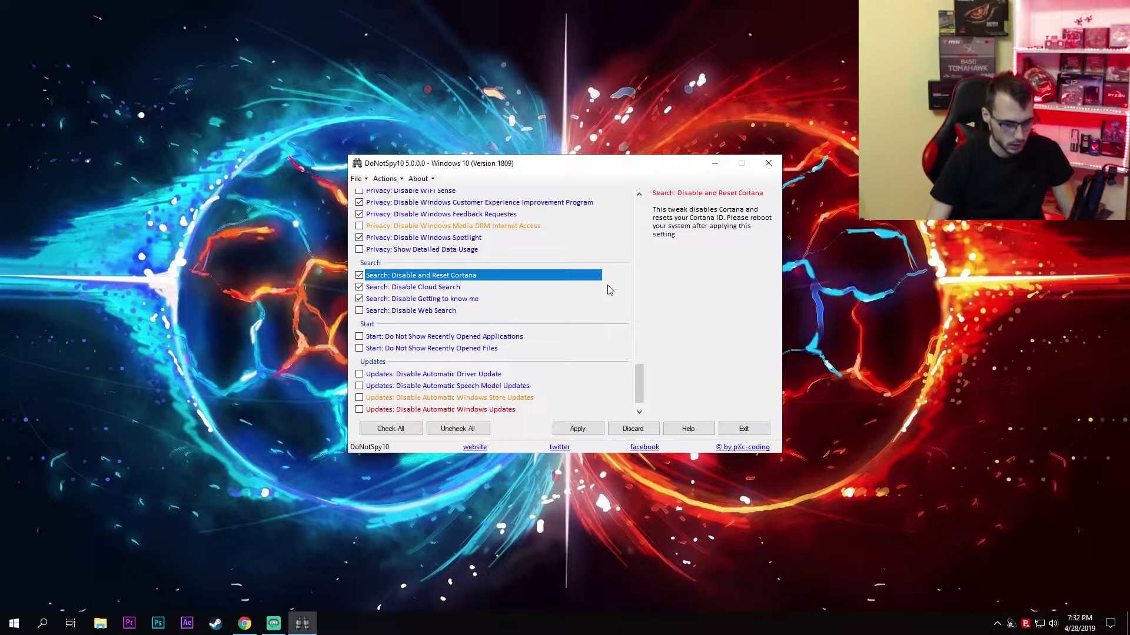
left_click(412, 287)
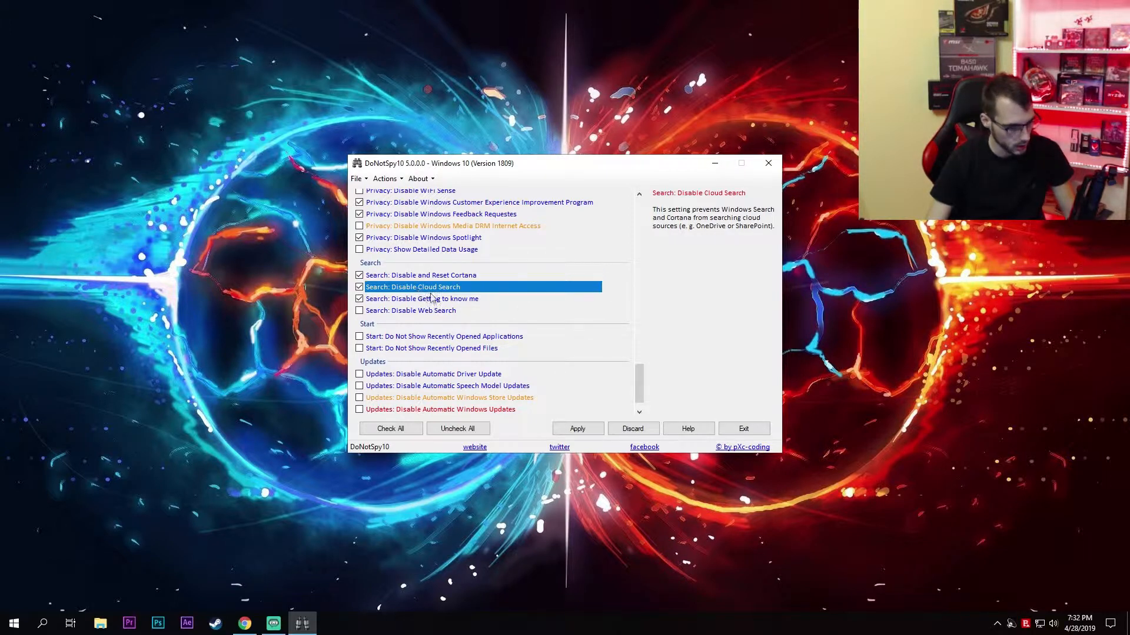
left_click(421, 298)
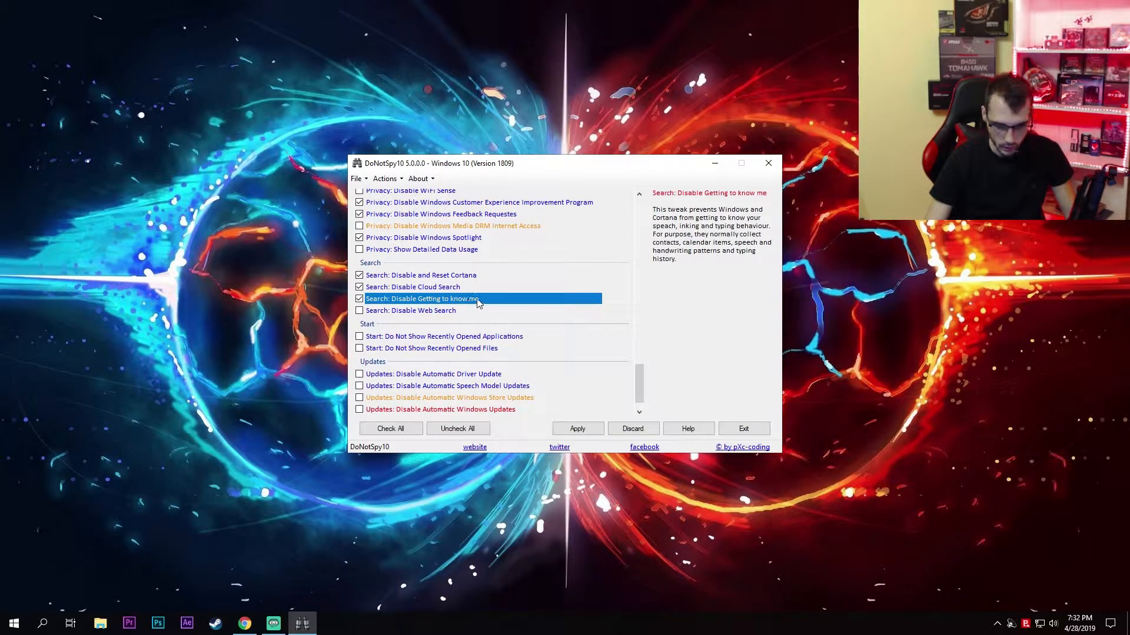
left_click(411, 311)
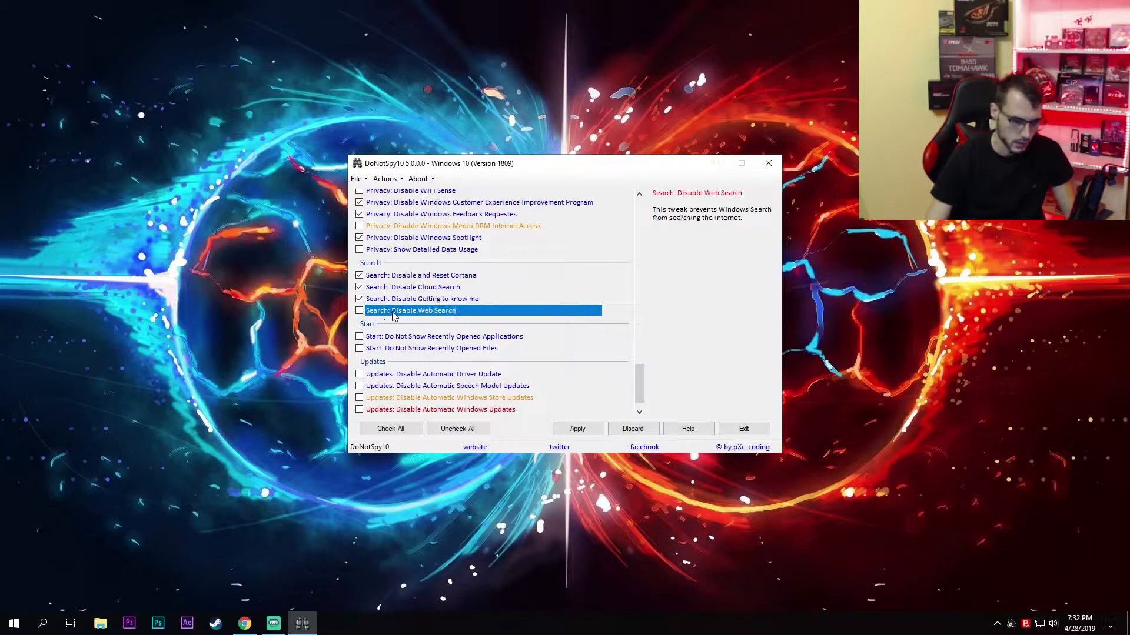
mouse_move(400, 333)
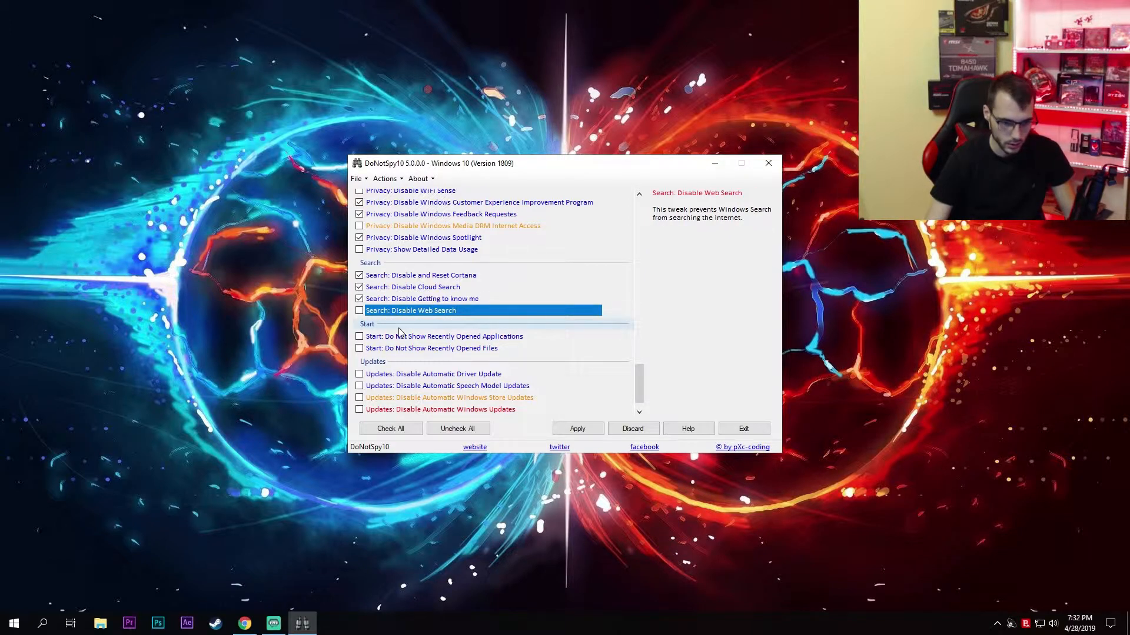
scroll("down", 3)
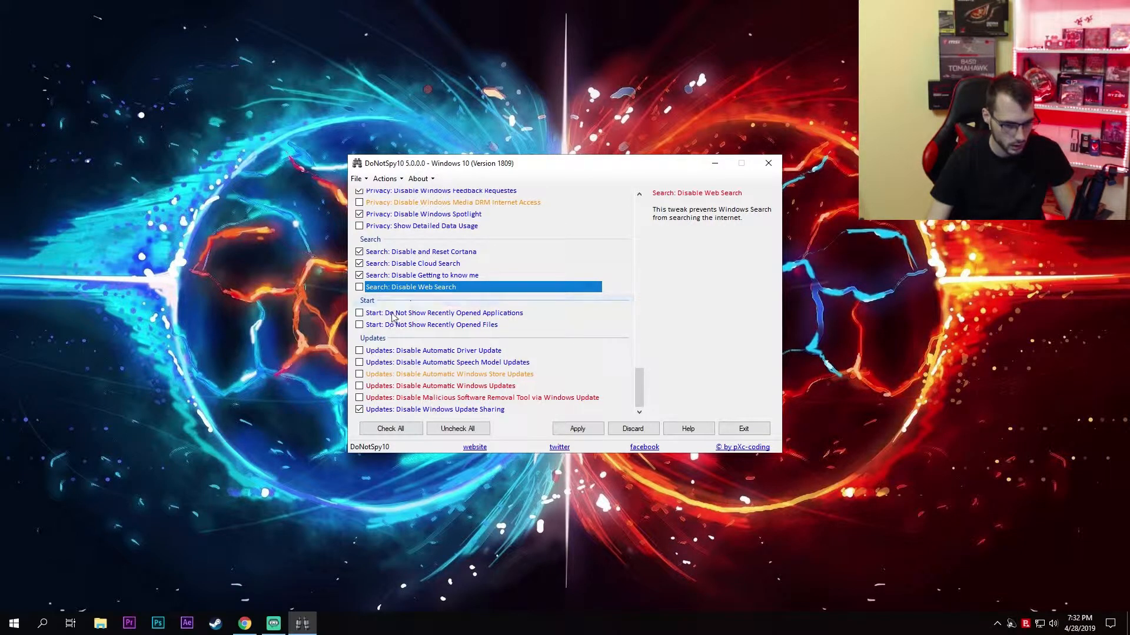
left_click(445, 313)
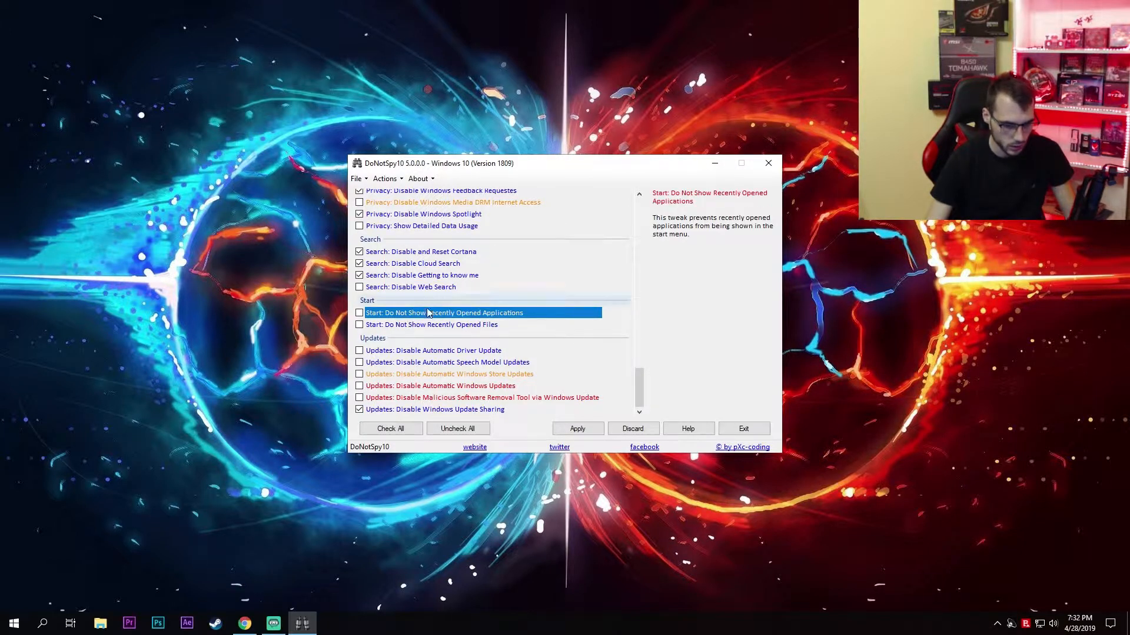
mouse_move(490, 322)
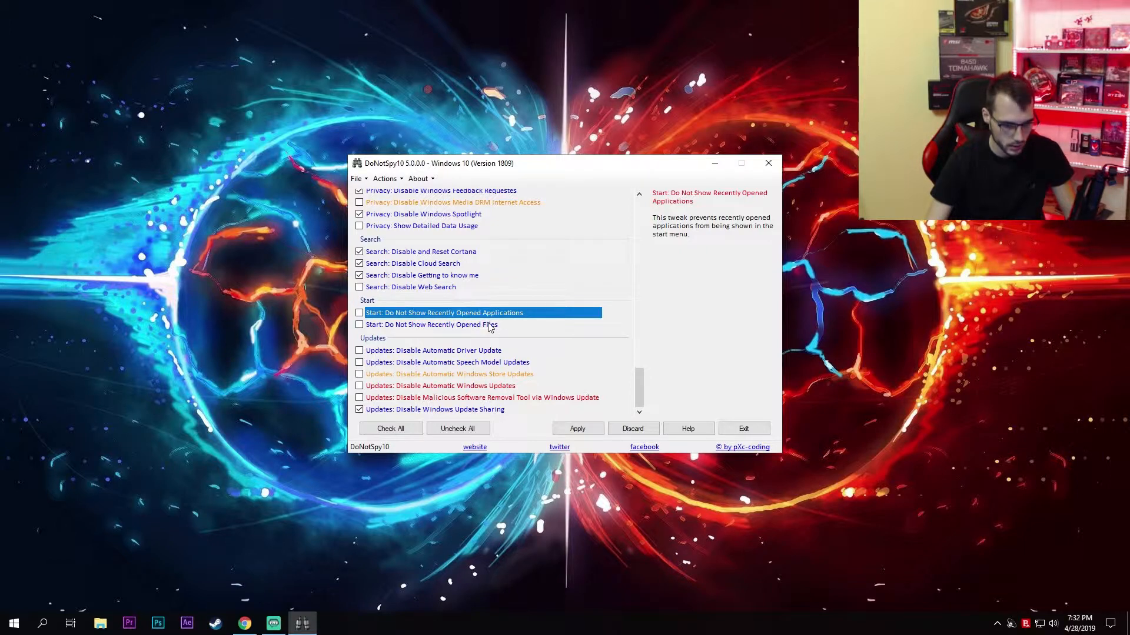
mouse_move(505, 330)
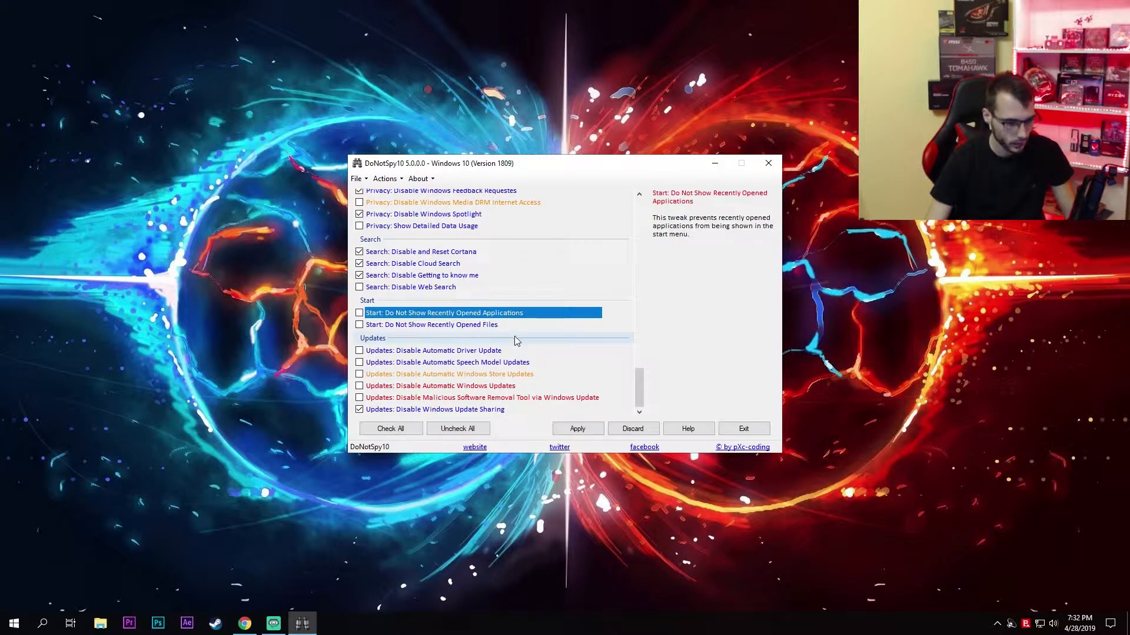
left_click(434, 351)
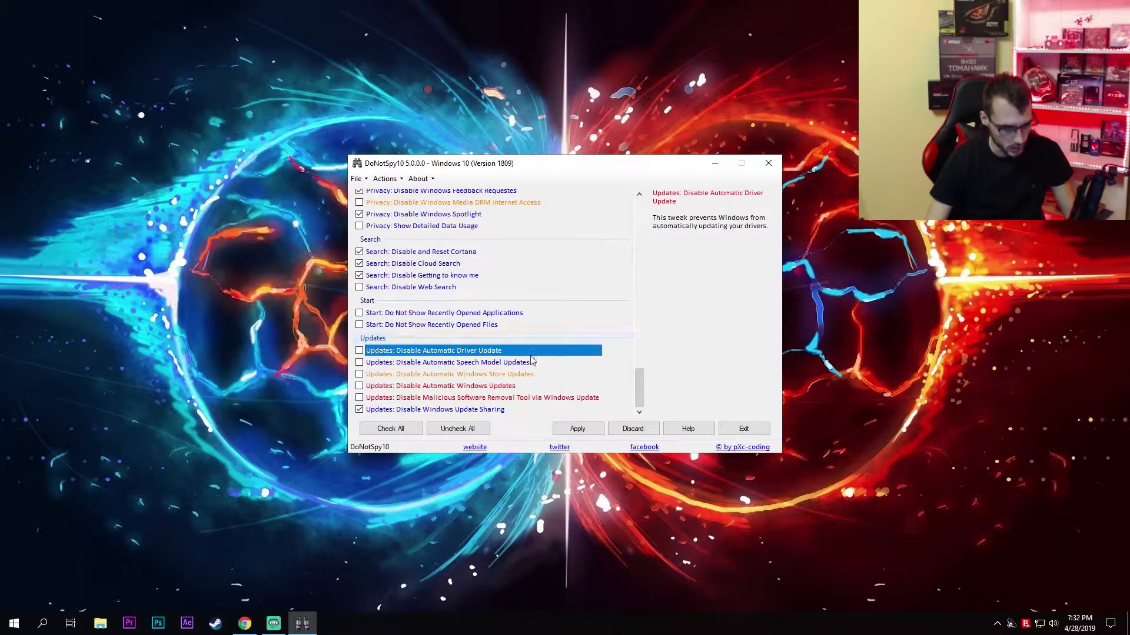
mouse_move(476, 371)
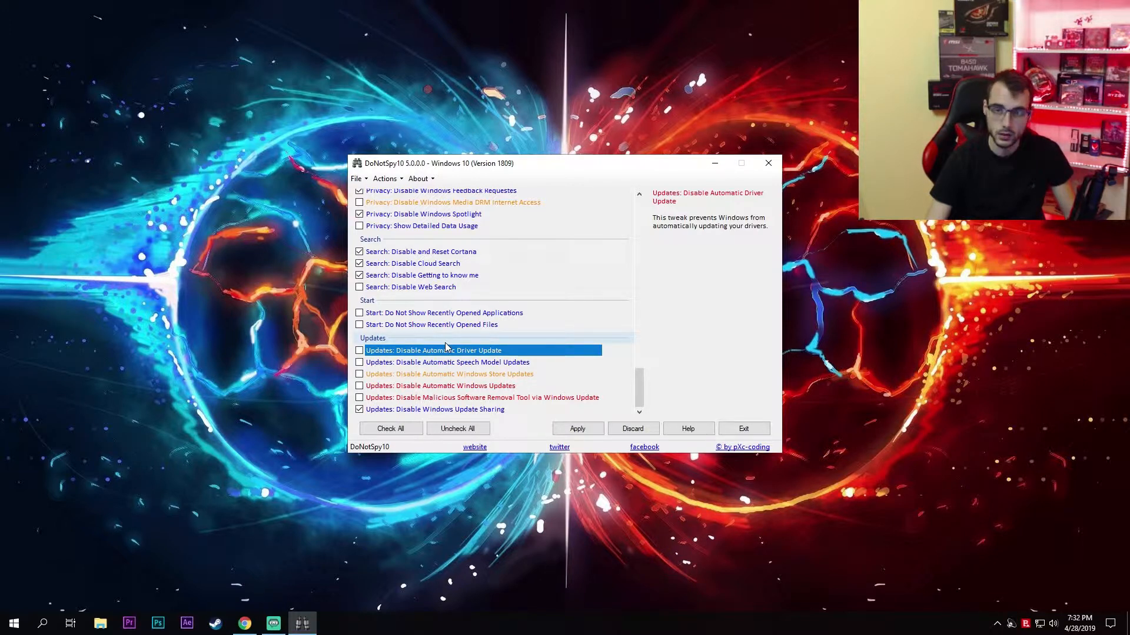
left_click(359, 351)
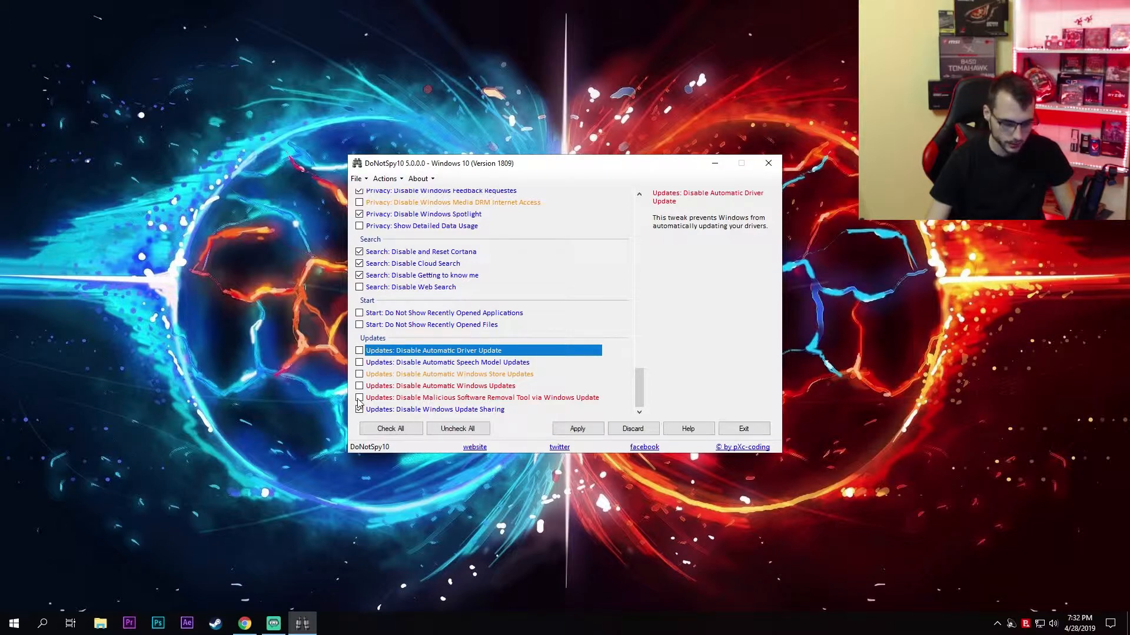
scroll("up", 3)
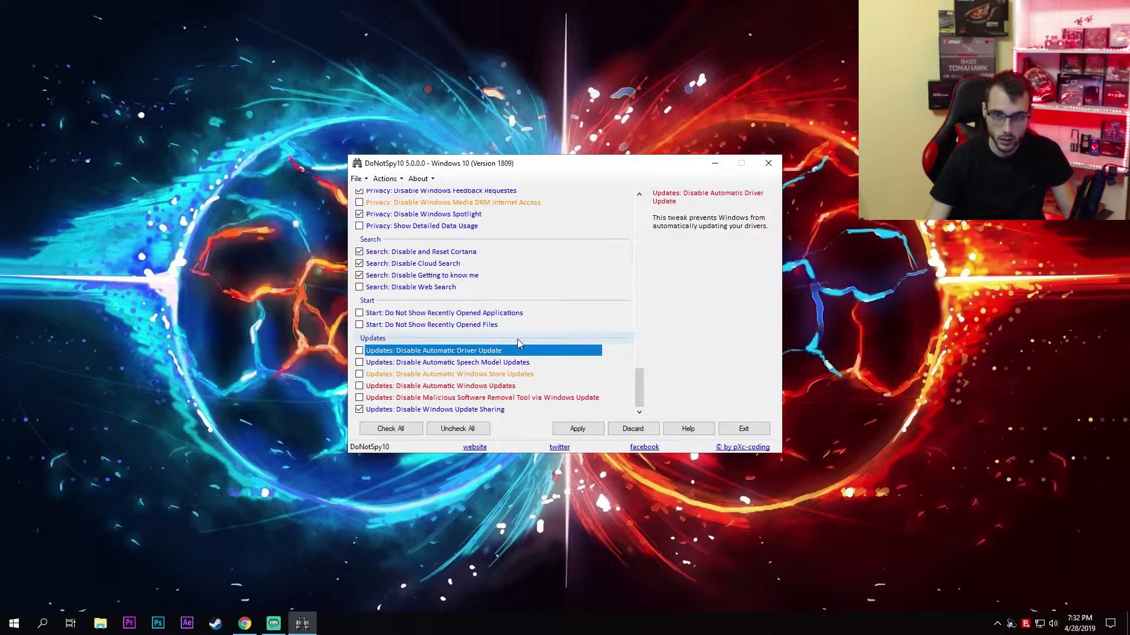
mouse_move(494, 380)
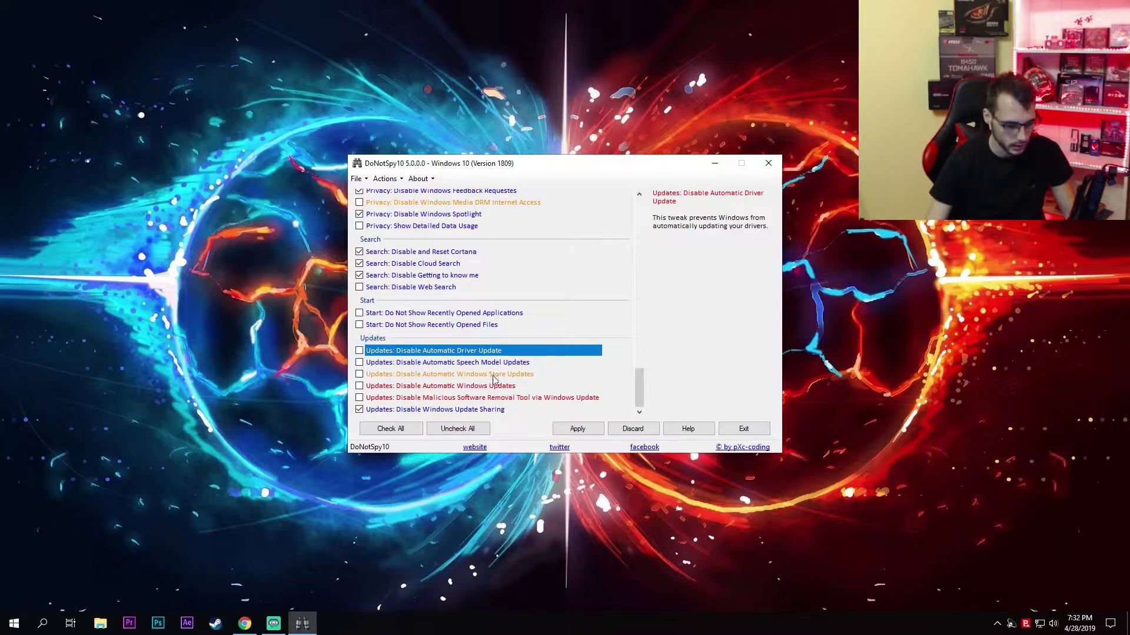
left_click(434, 410)
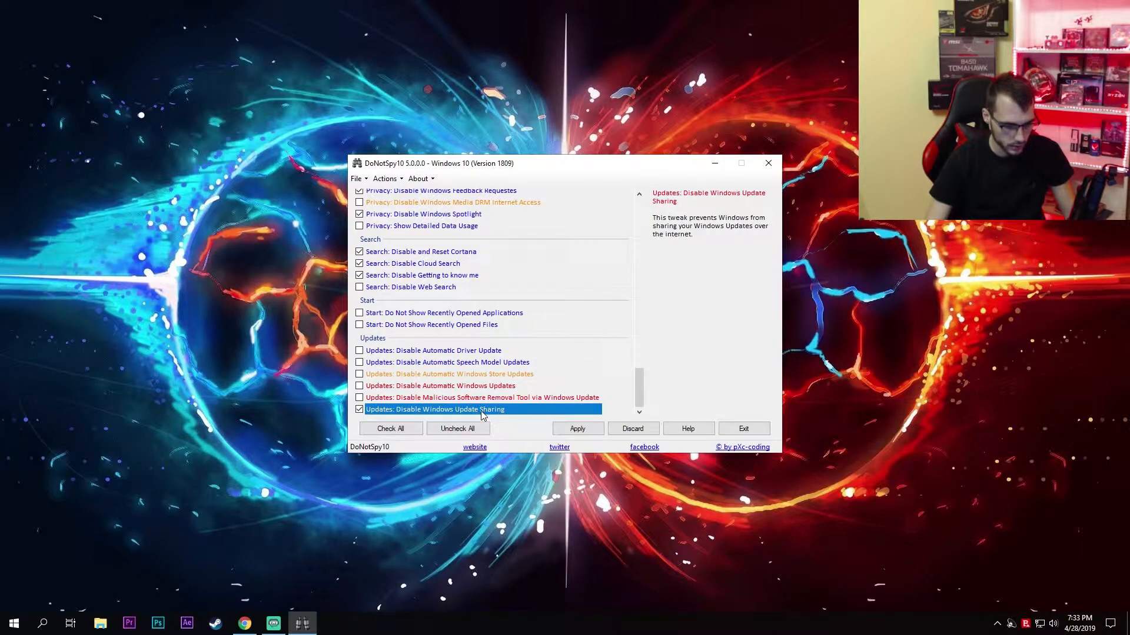
mouse_move(505, 413)
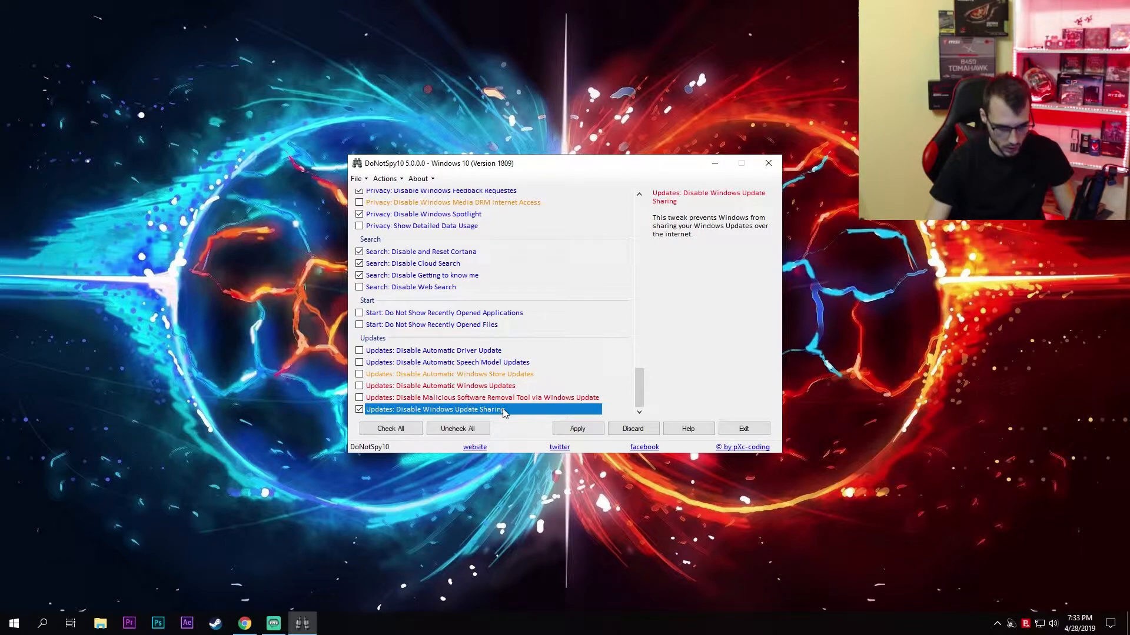
mouse_move(514, 417)
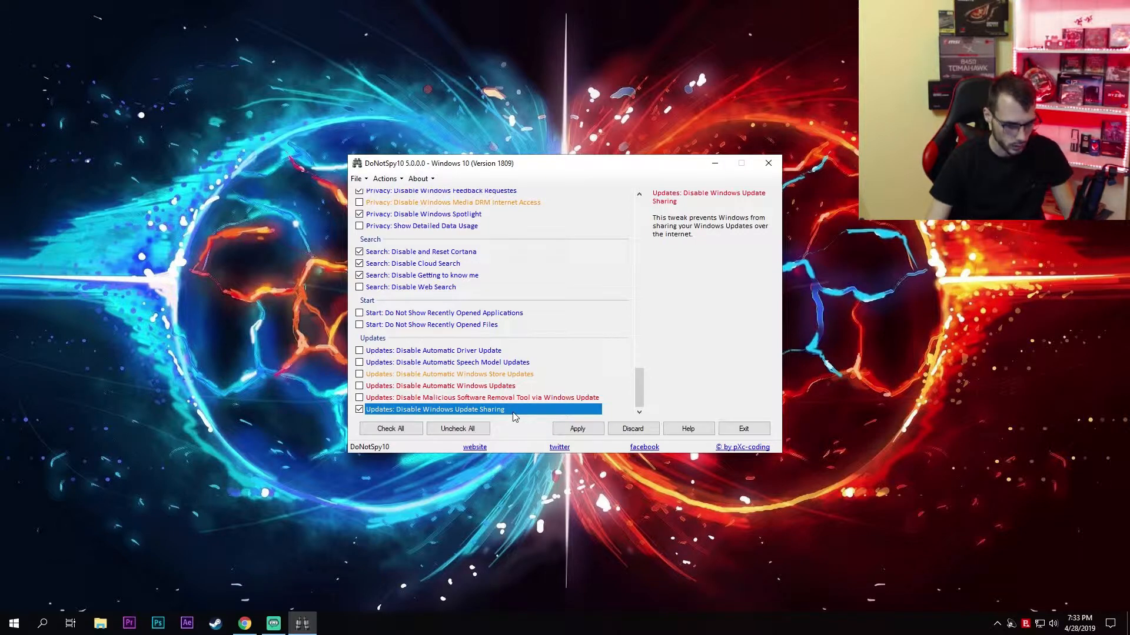
mouse_move(521, 319)
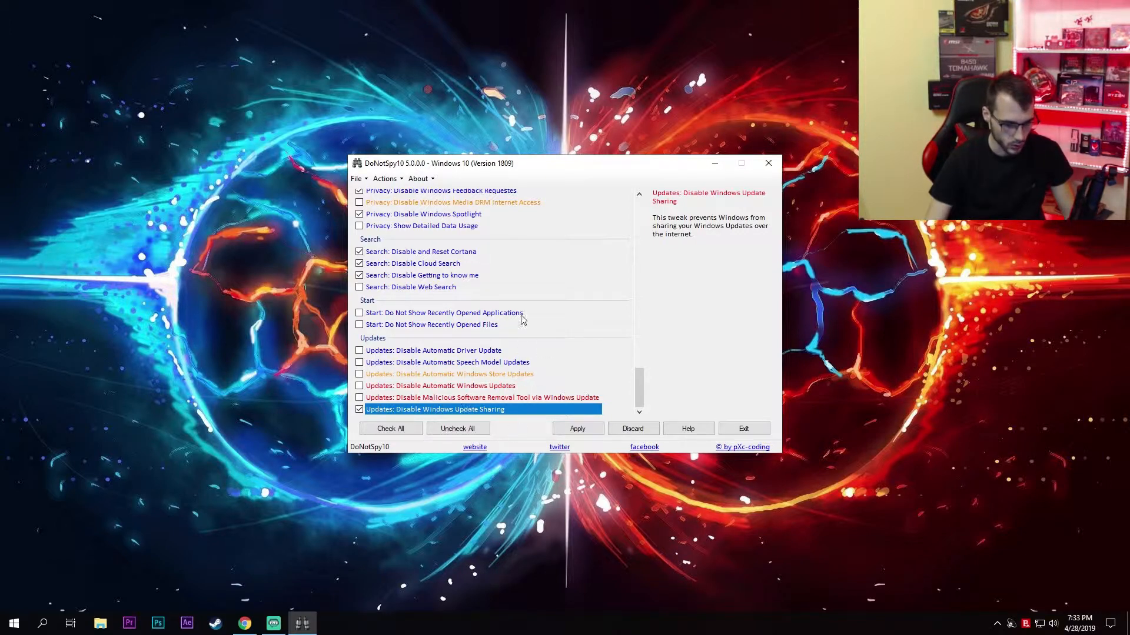
mouse_move(398, 349)
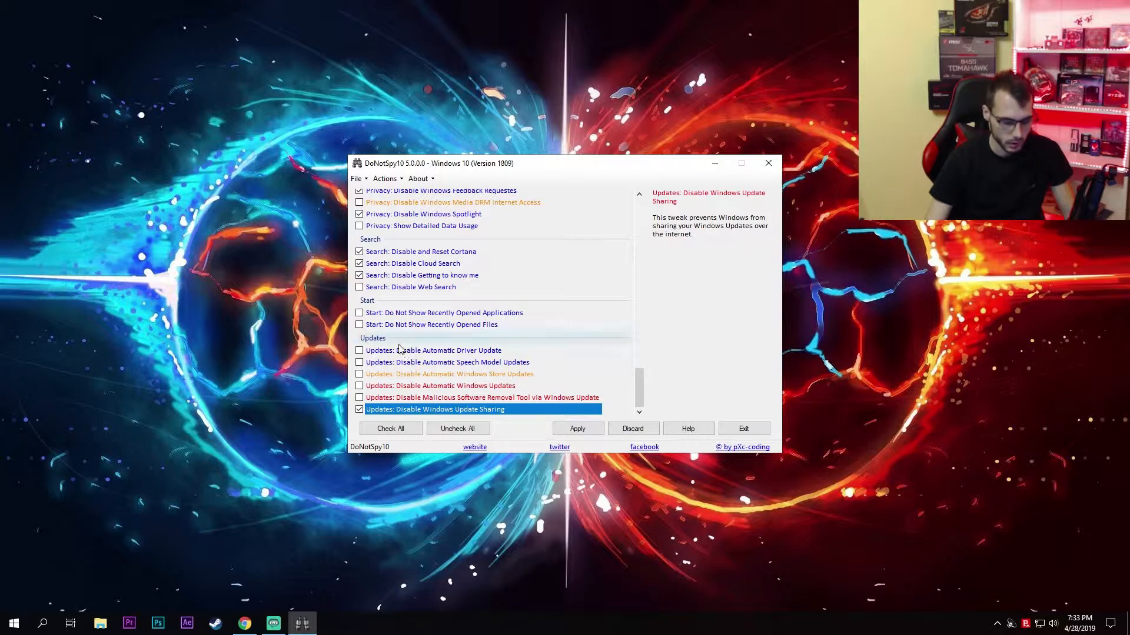
mouse_move(458, 429)
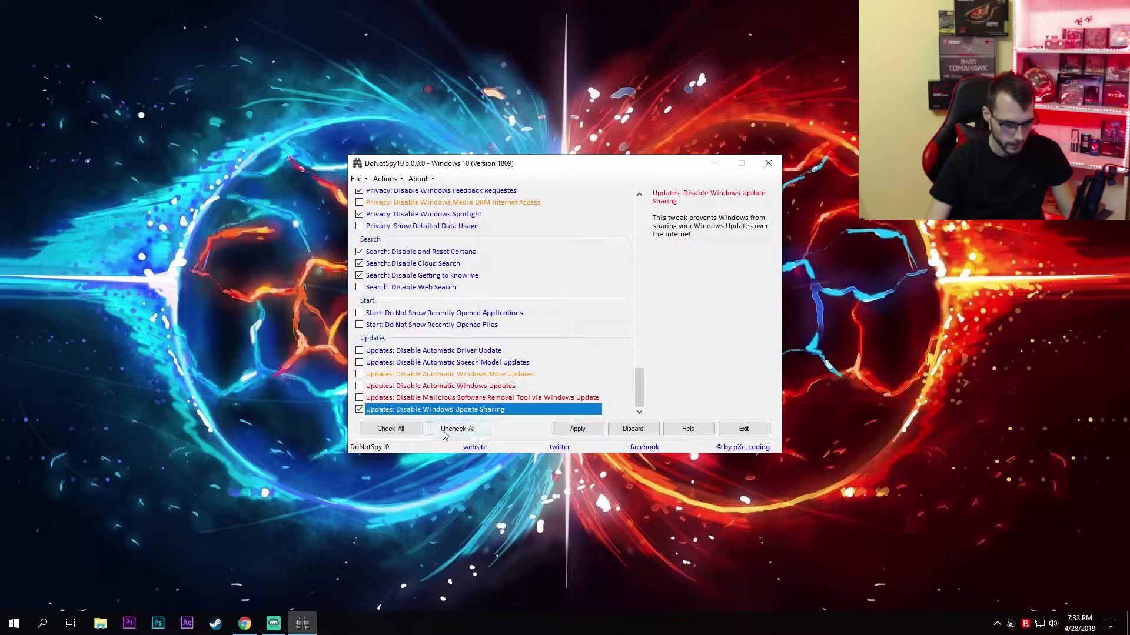
mouse_move(434, 411)
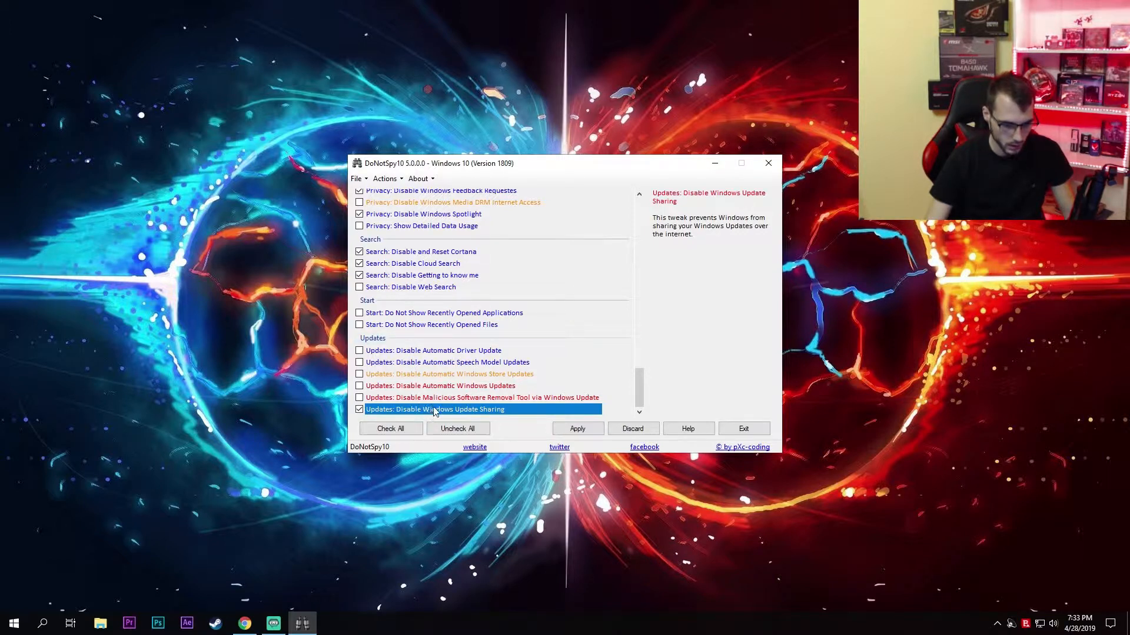
mouse_move(636, 381)
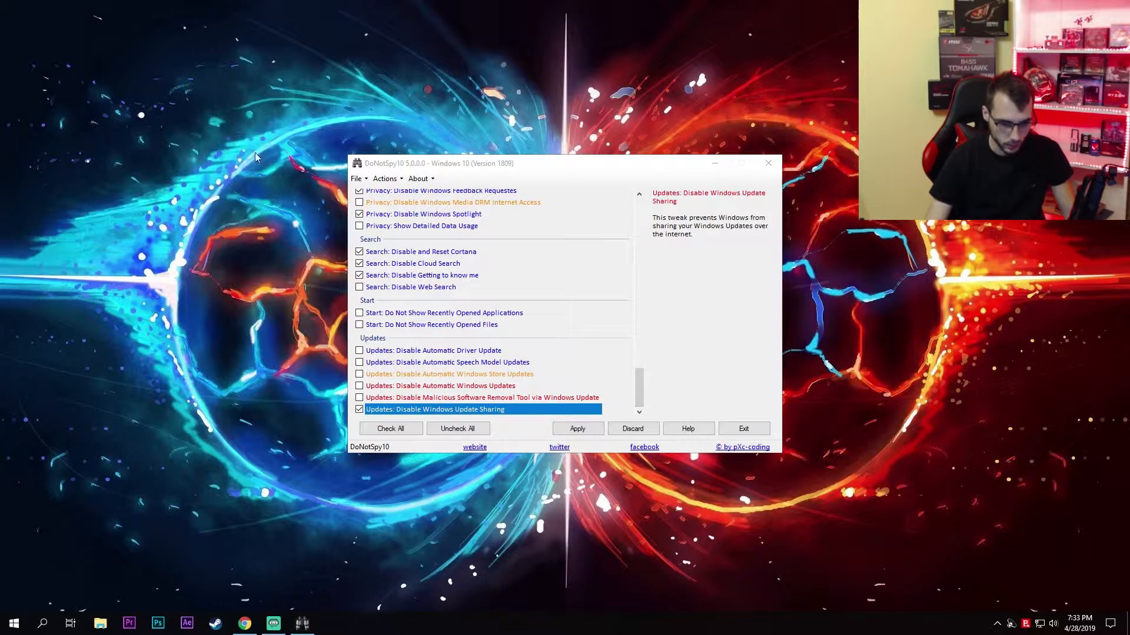
mouse_move(778, 462)
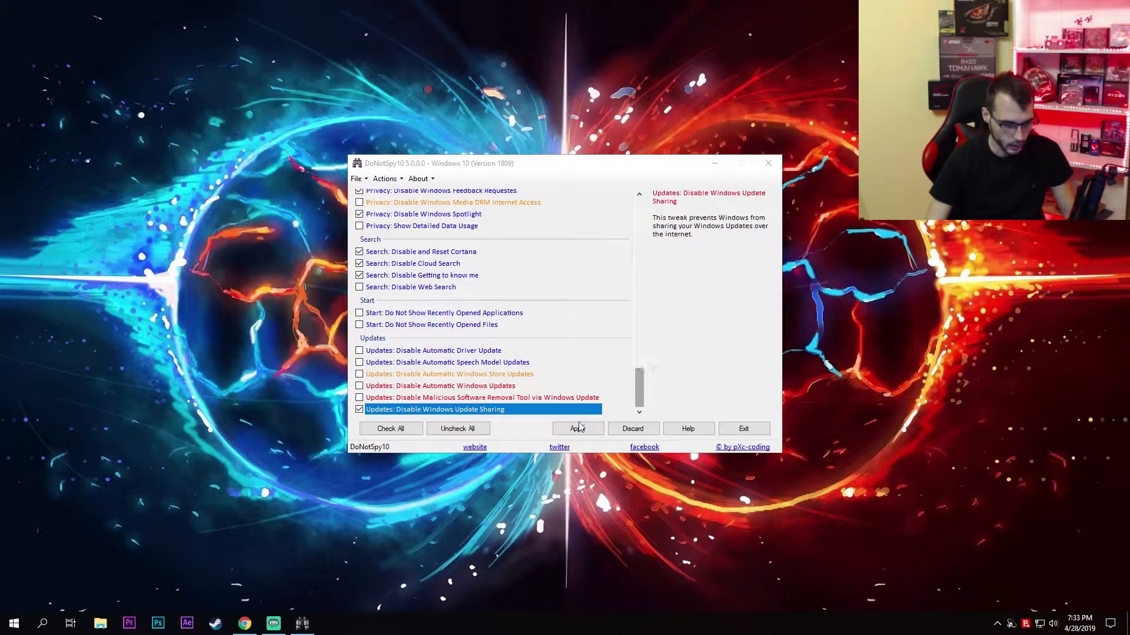
scroll("up", 3)
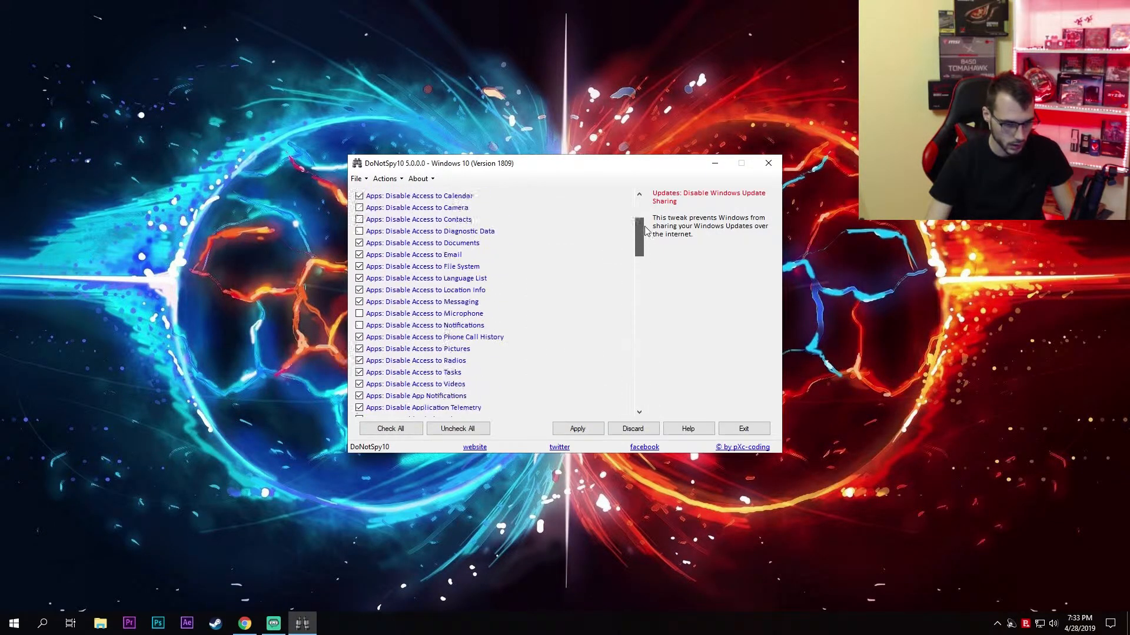
scroll("up", 3)
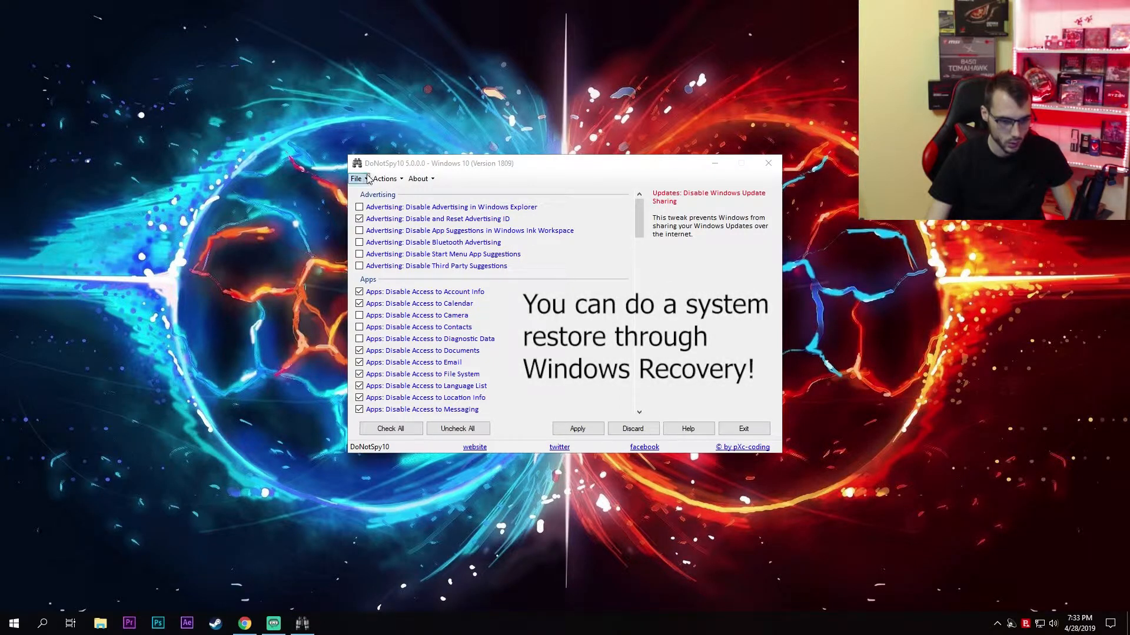
mouse_move(299, 381)
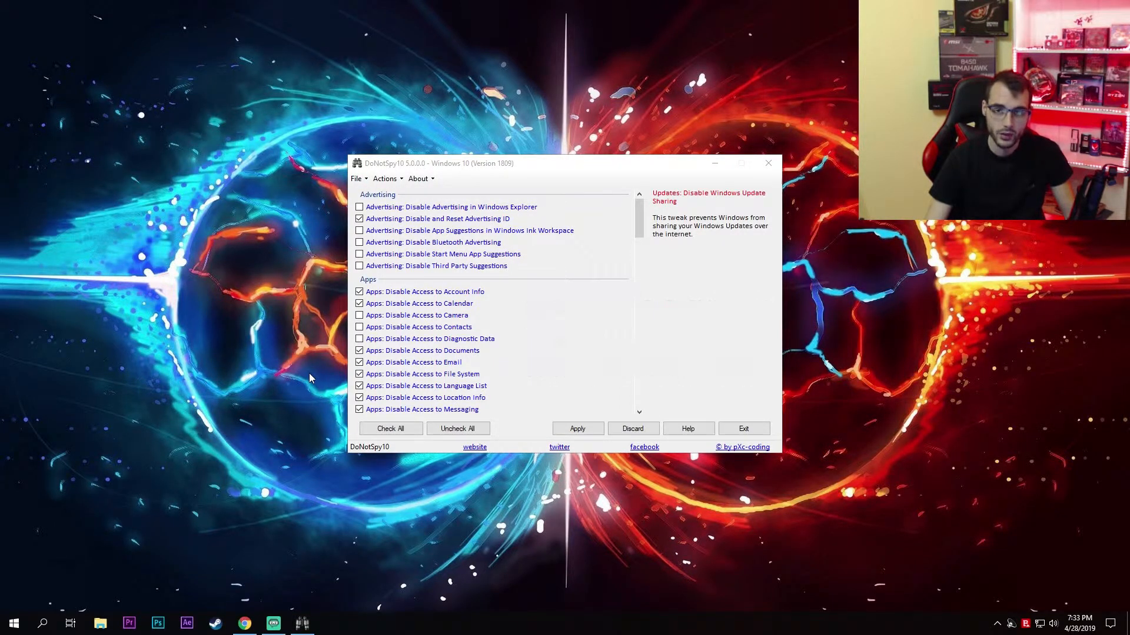
mouse_move(301, 367)
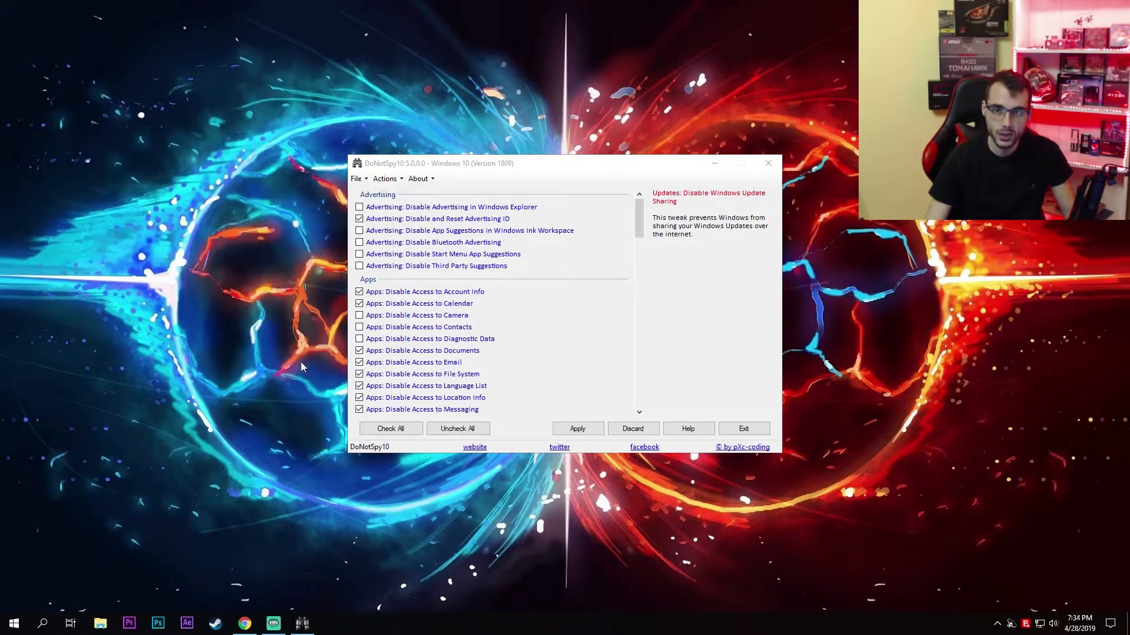
mouse_move(306, 378)
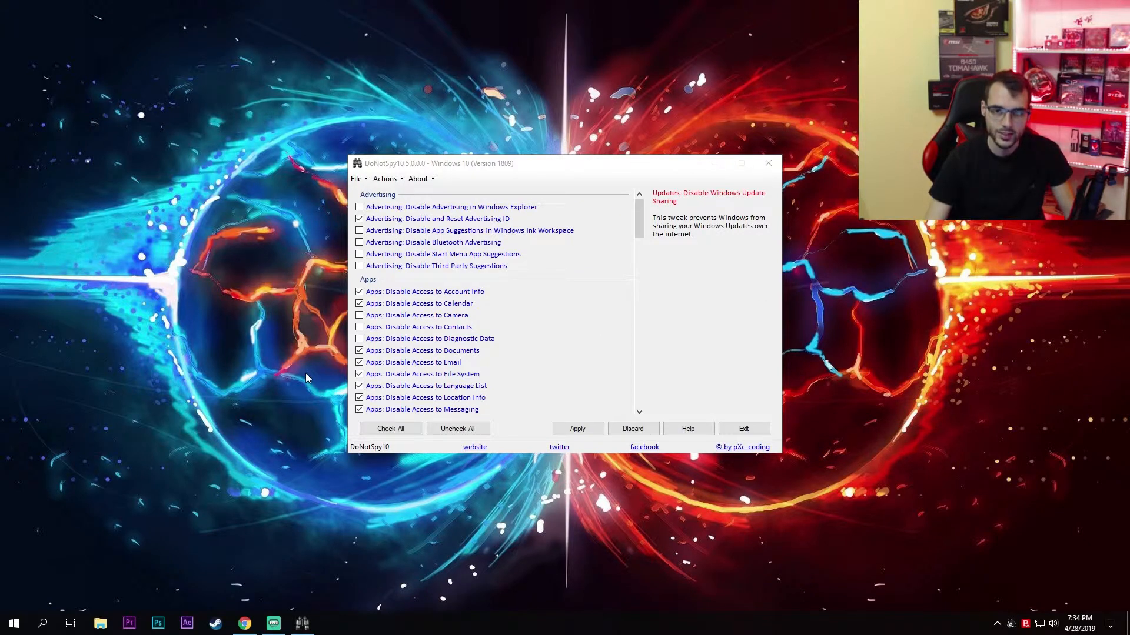